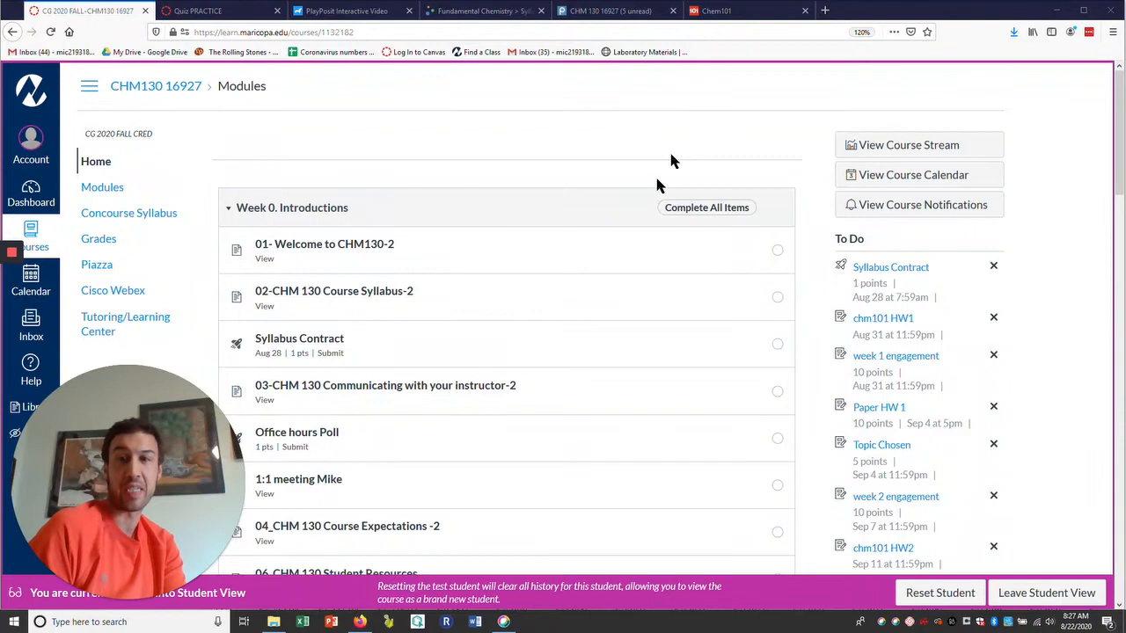
pyautogui.moveTo(833, 205)
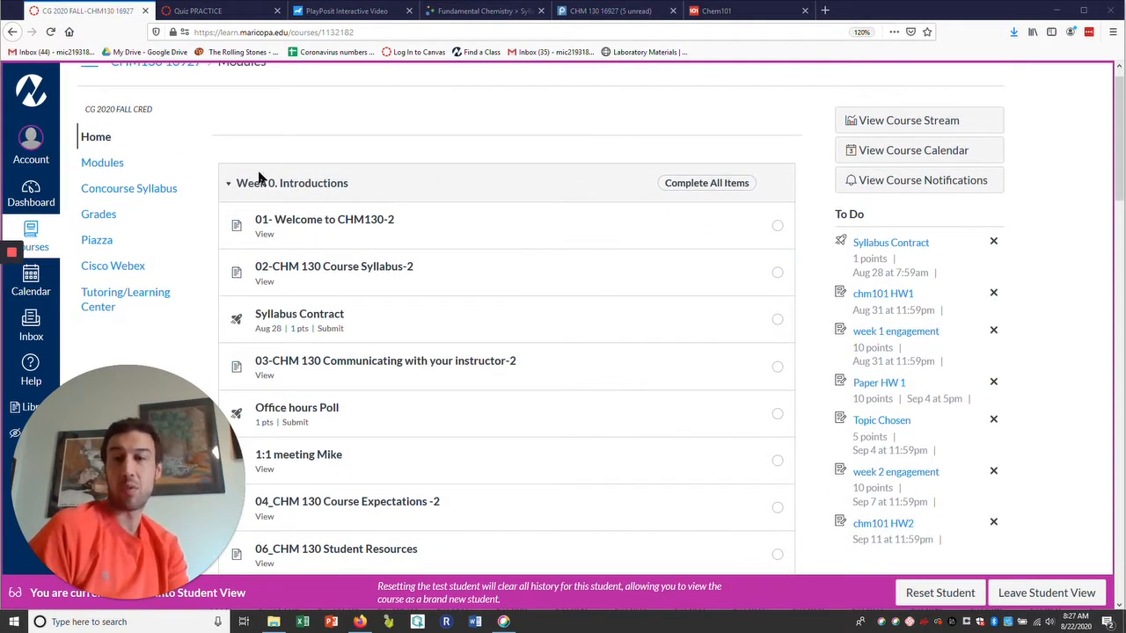
# - Browse the Week 0 module list, then open the '1:1 meeting Mike' item
pyautogui.scroll(-3)
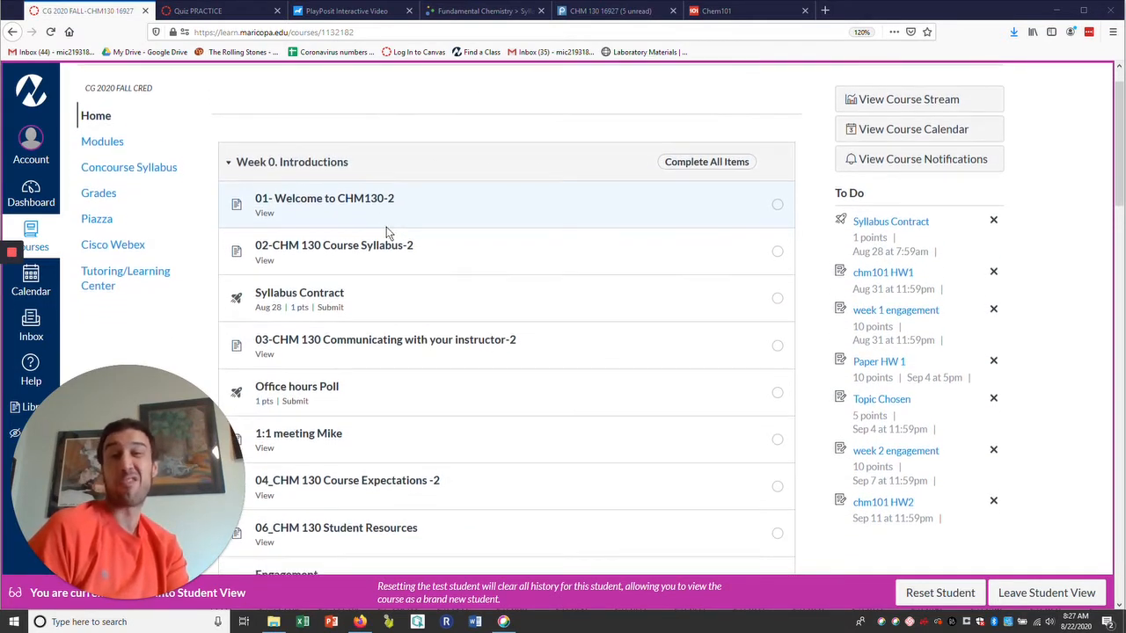
pyautogui.scroll(-3)
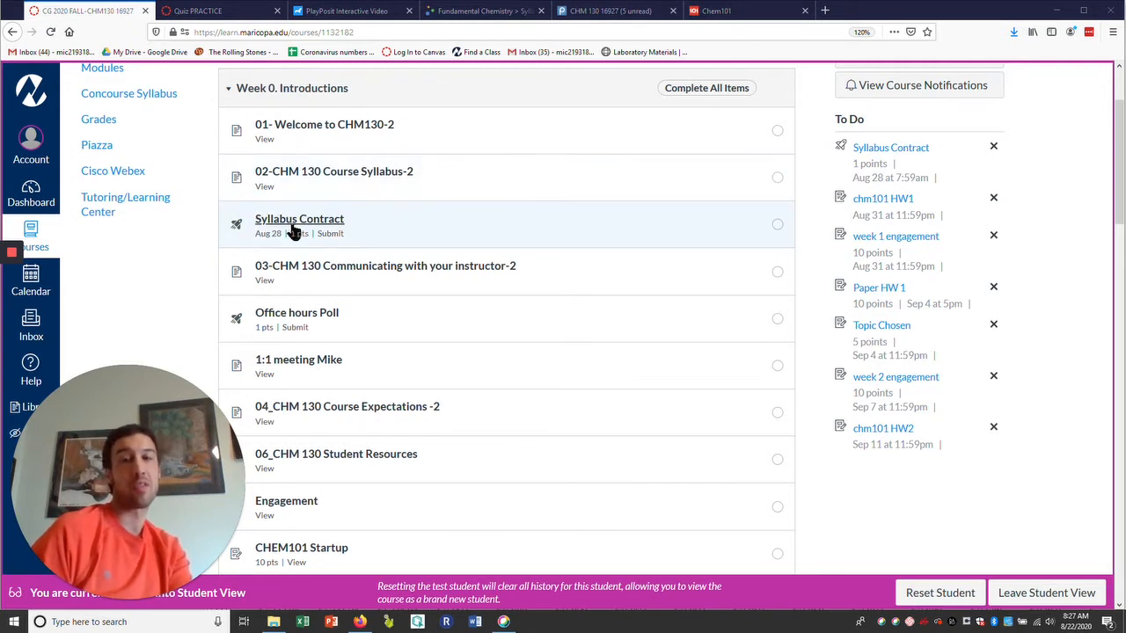
pyautogui.moveTo(299, 218)
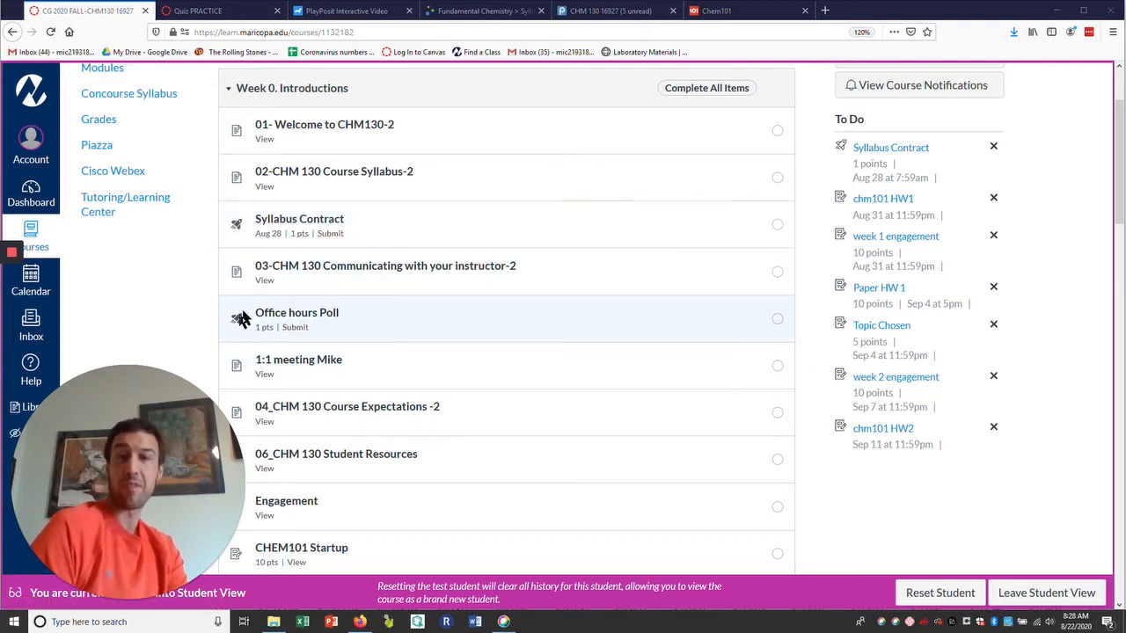
pyautogui.moveTo(184, 308)
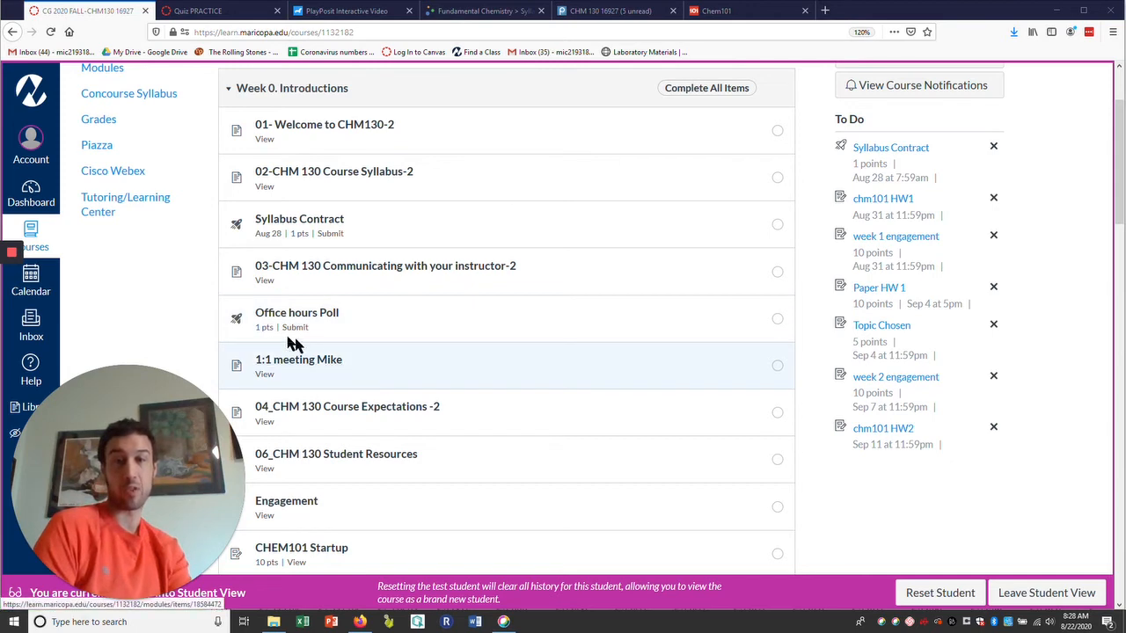
pyautogui.moveTo(298, 359)
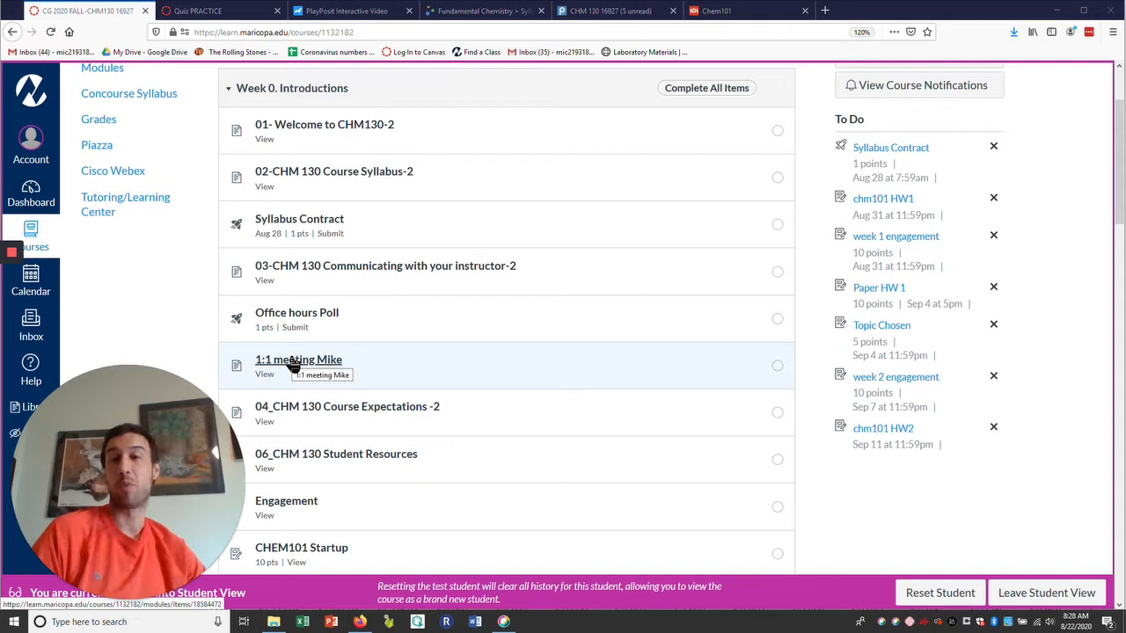
pyautogui.moveTo(457, 329)
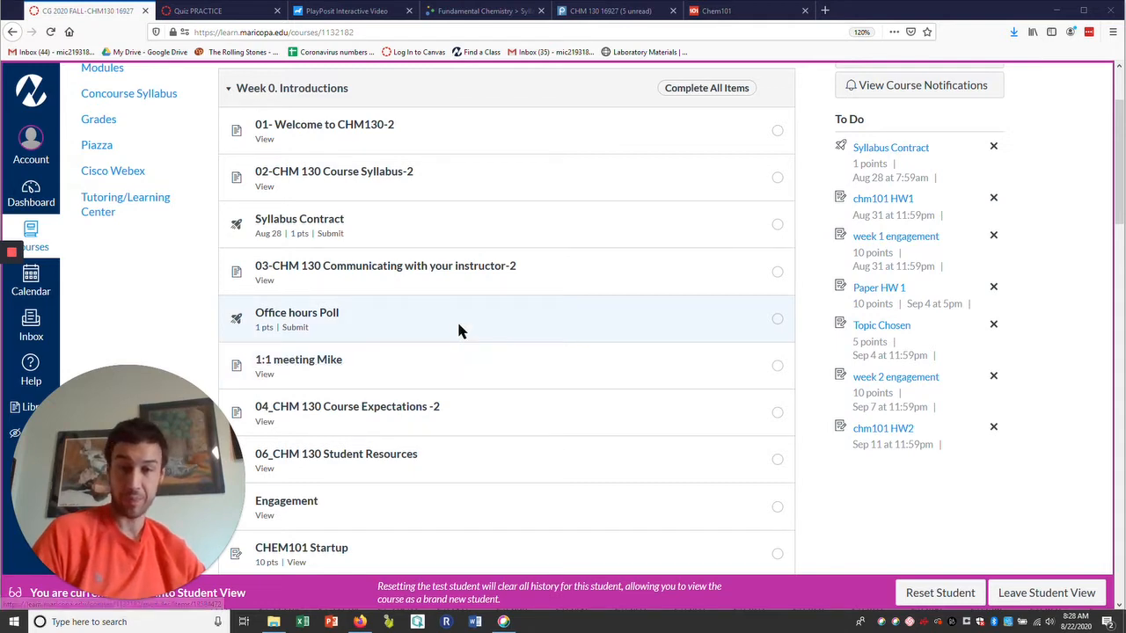
pyautogui.scroll(-3)
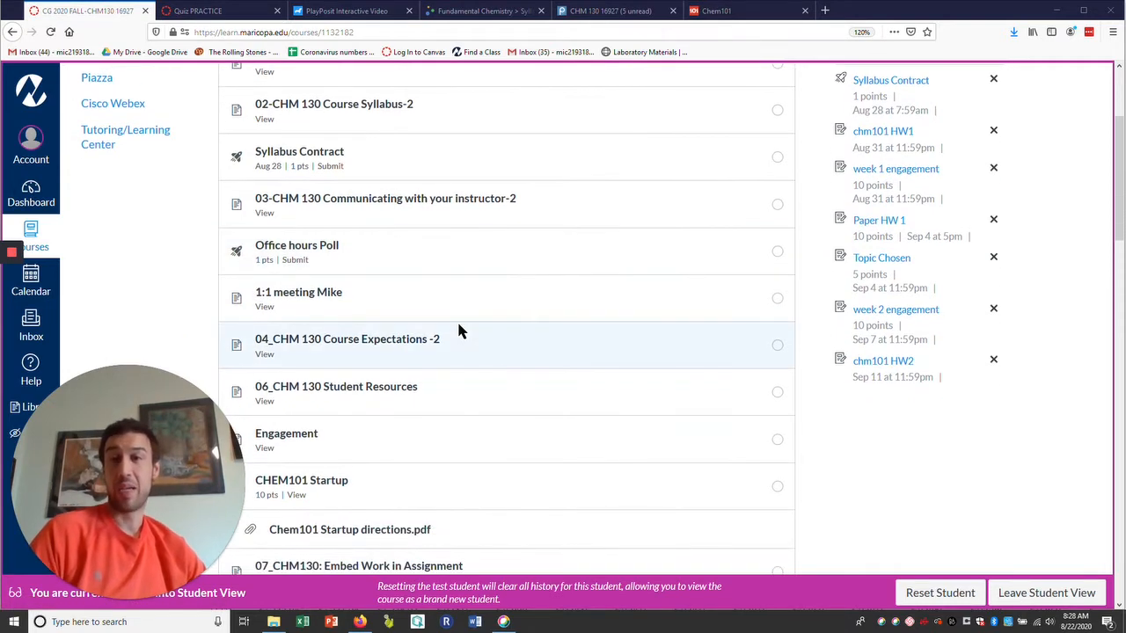
pyautogui.scroll(-3)
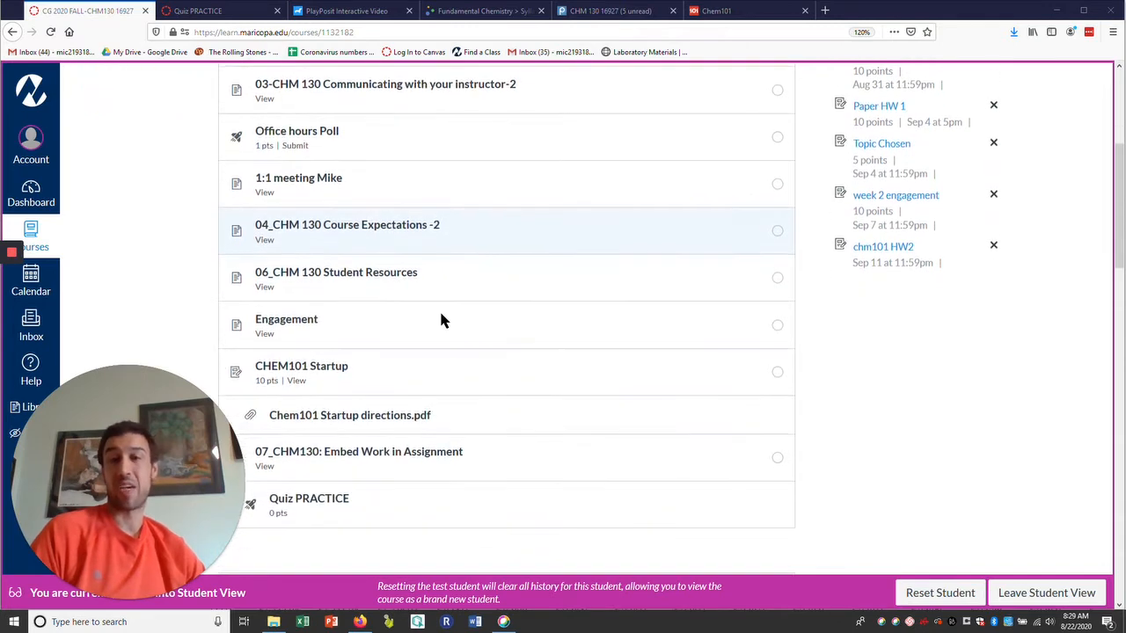
pyautogui.moveTo(332, 297)
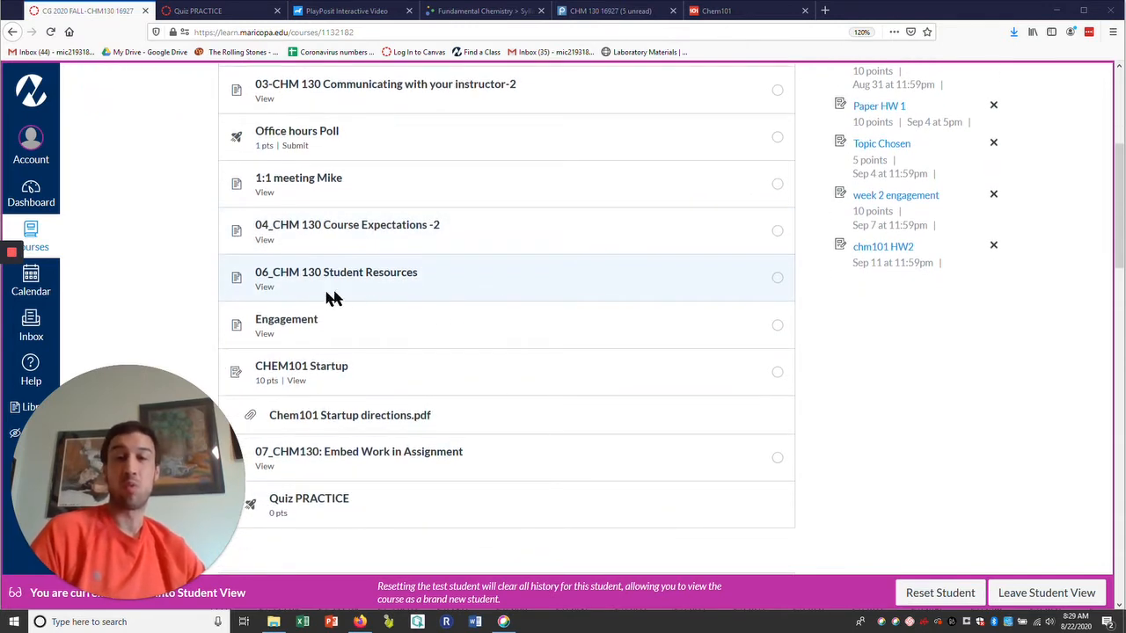
pyautogui.moveTo(328, 309)
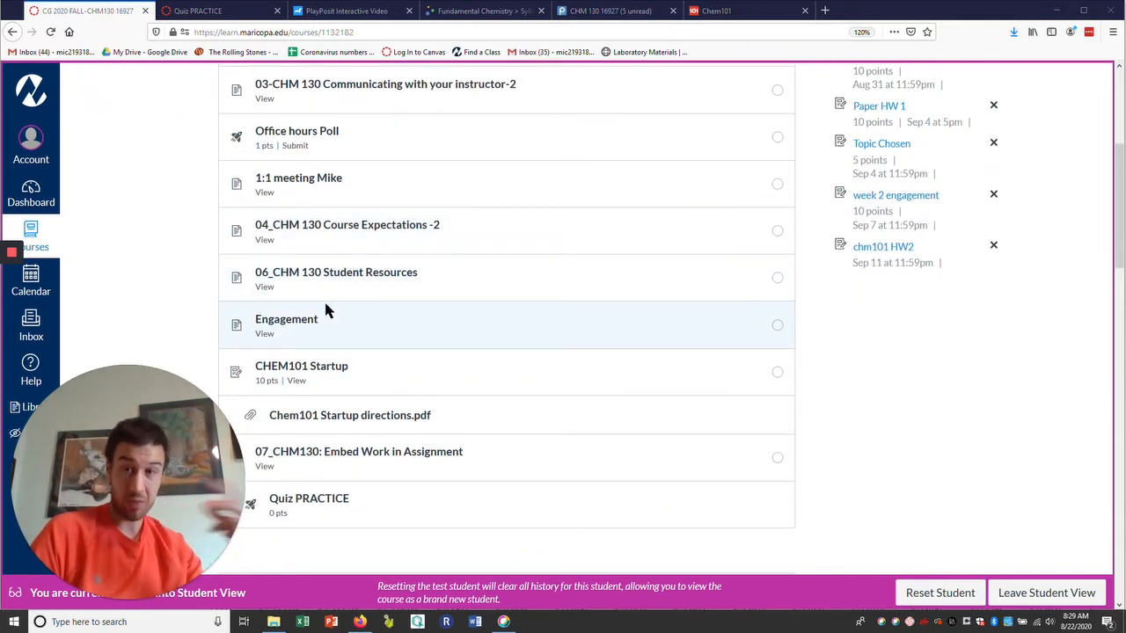
pyautogui.moveTo(286, 319)
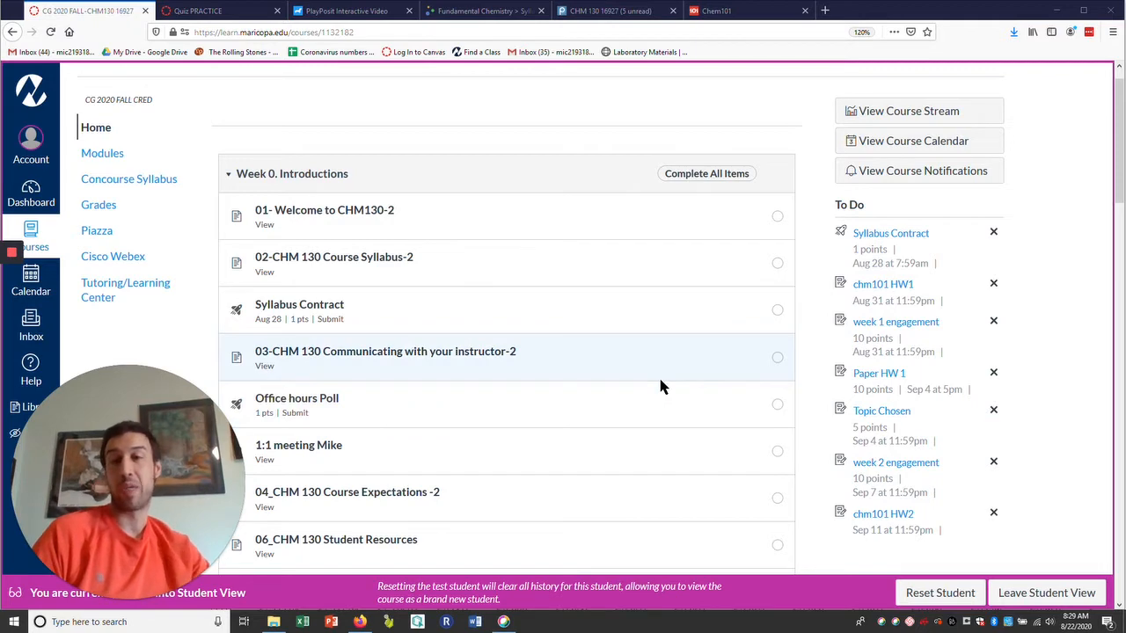
pyautogui.scroll(-3)
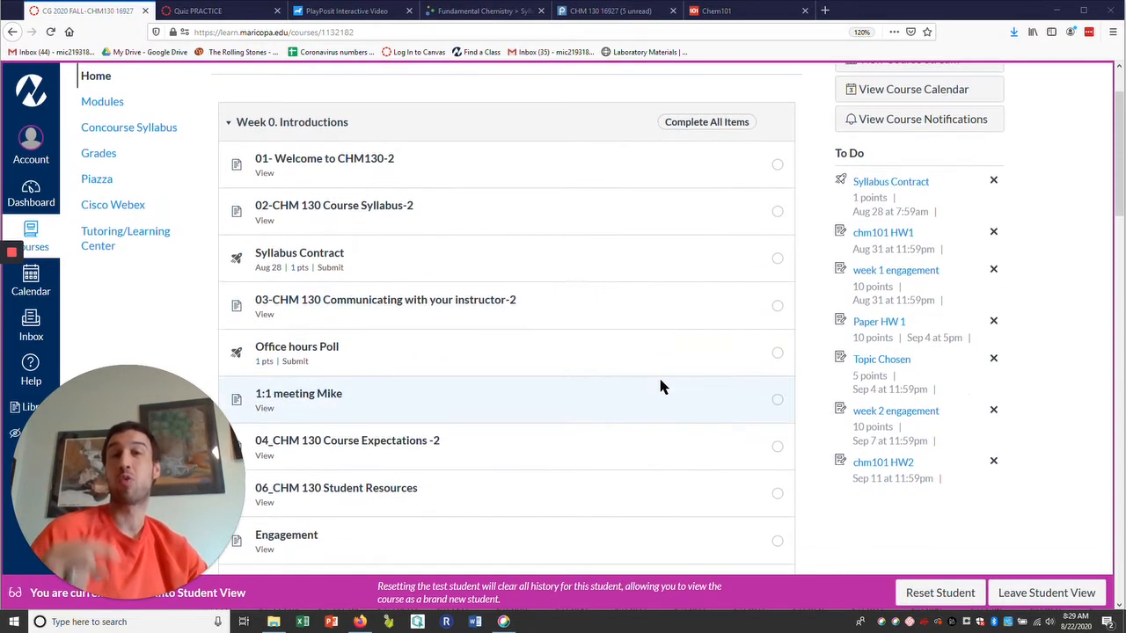
pyautogui.scroll(-3)
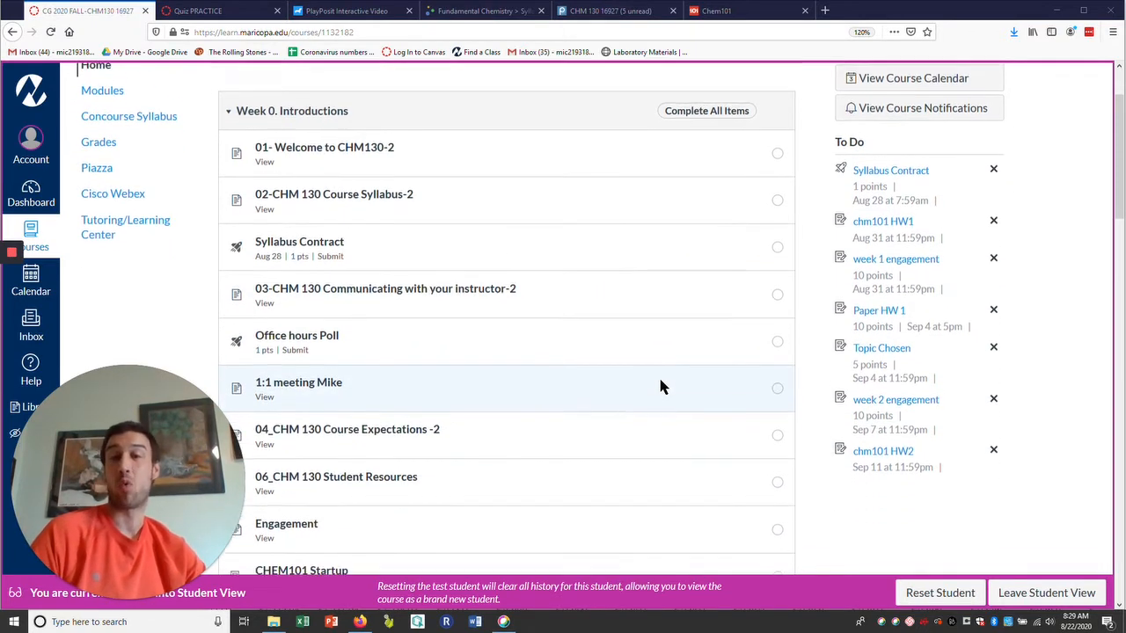
pyautogui.scroll(-3)
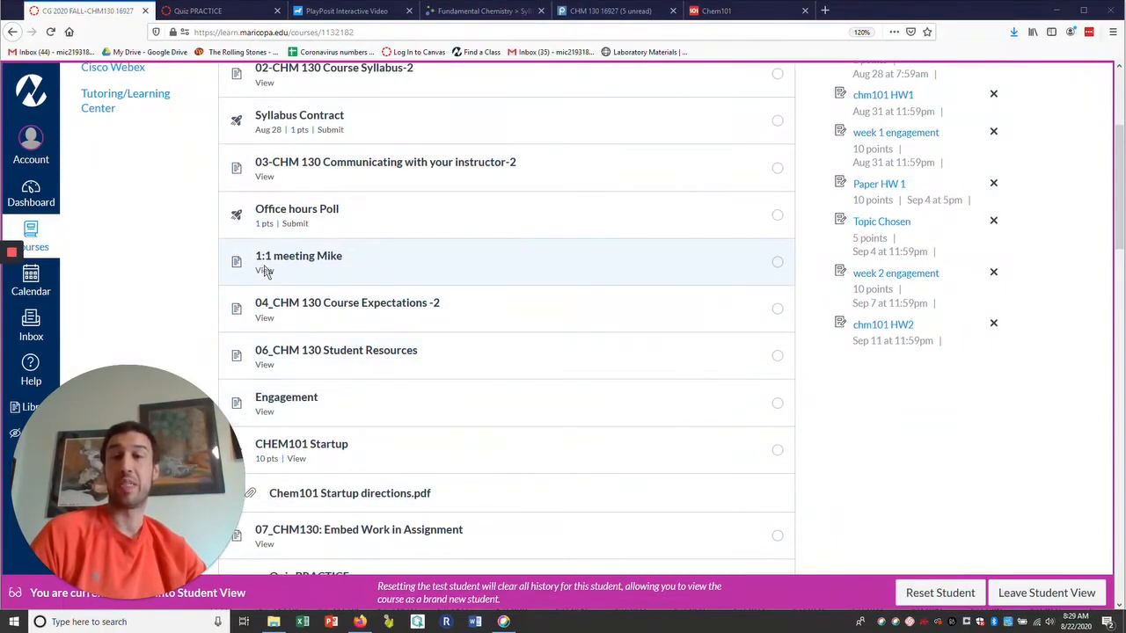
pyautogui.click(298, 256)
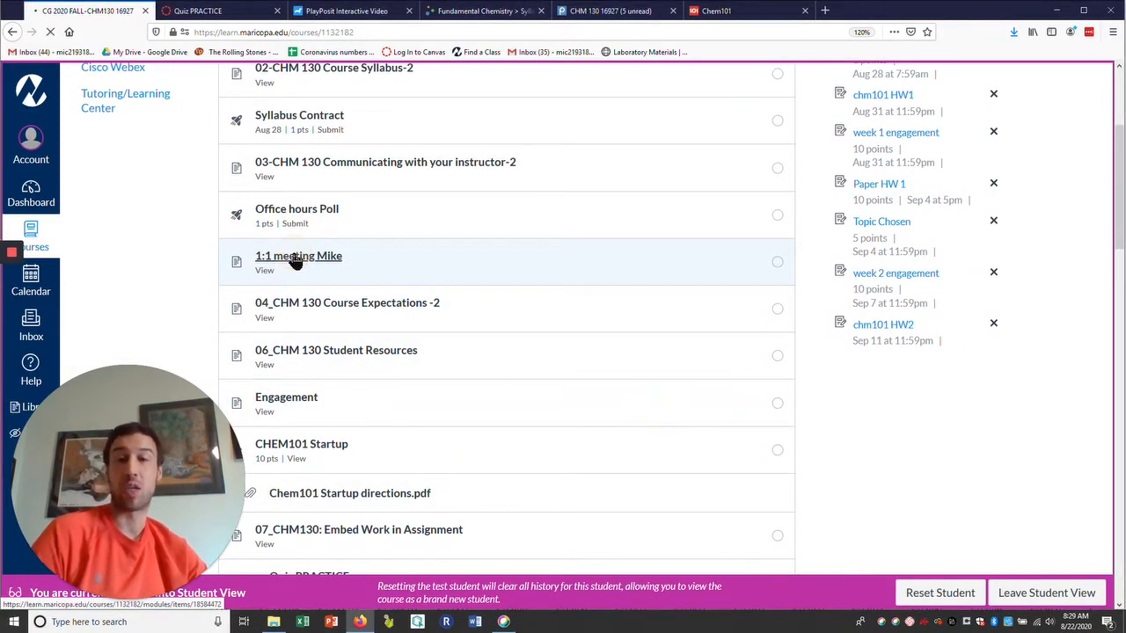
# - Open the page's 'this google doc' link to the FALL20_Calendar spreadsheet
pyautogui.click(298, 255)
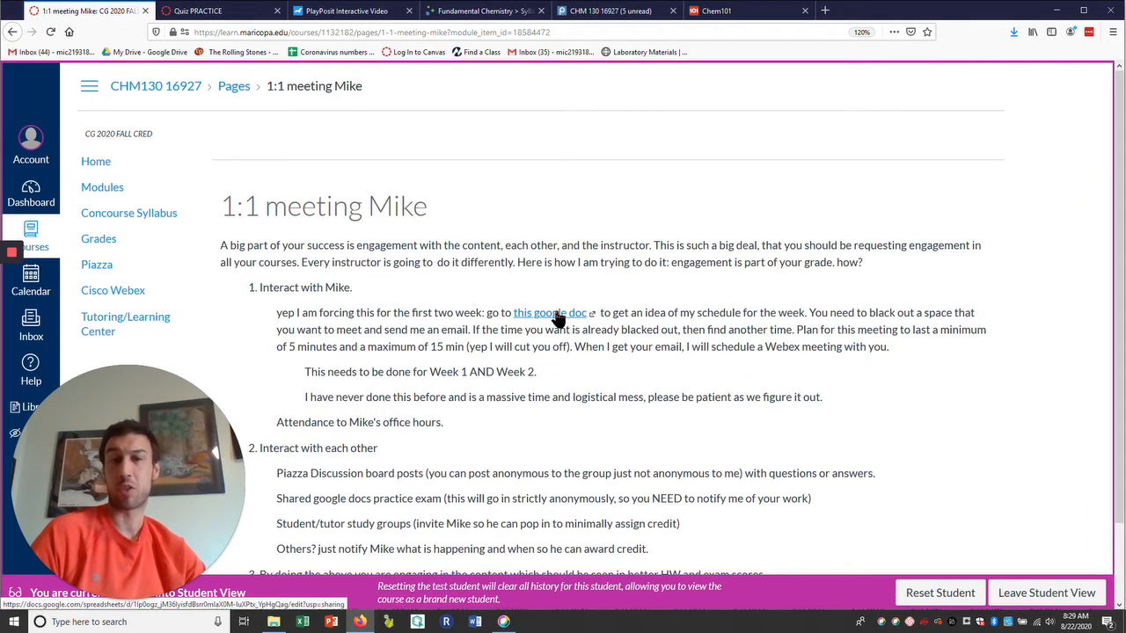
pyautogui.click(549, 312)
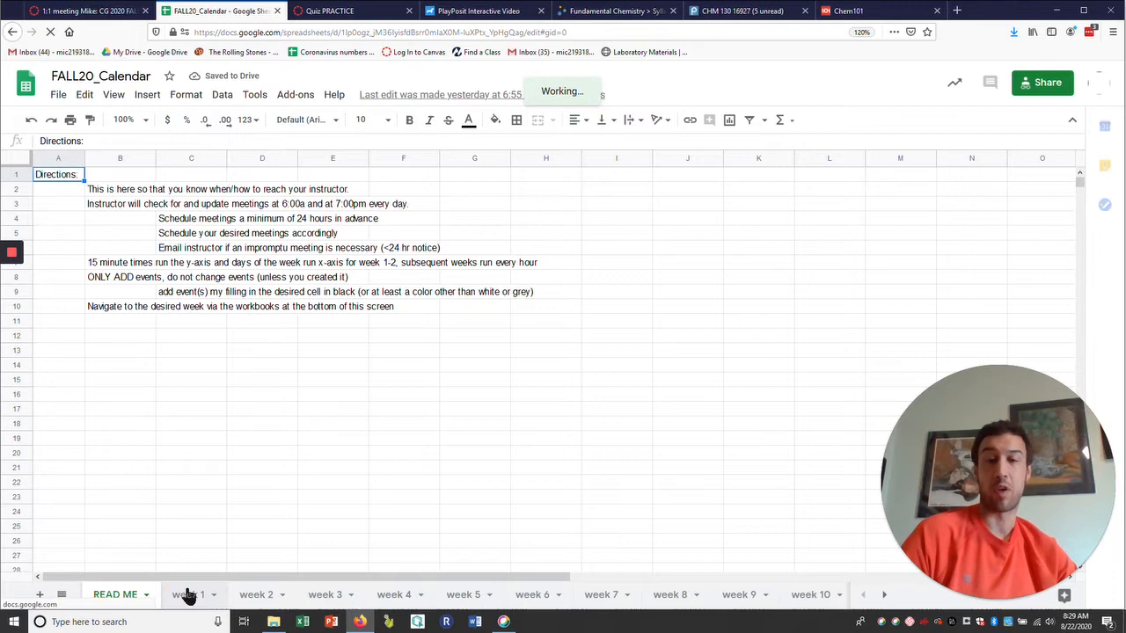
# - View the week 1 tab's August 22-28 grid and its blocked-out time slots
pyautogui.click(189, 595)
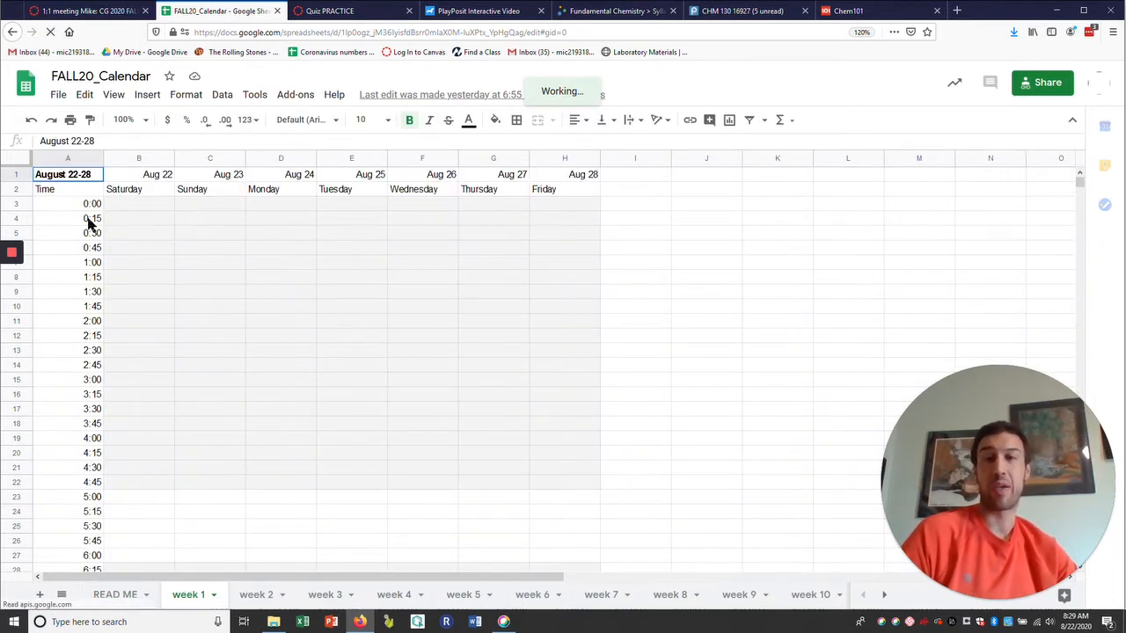
pyautogui.moveTo(104, 501)
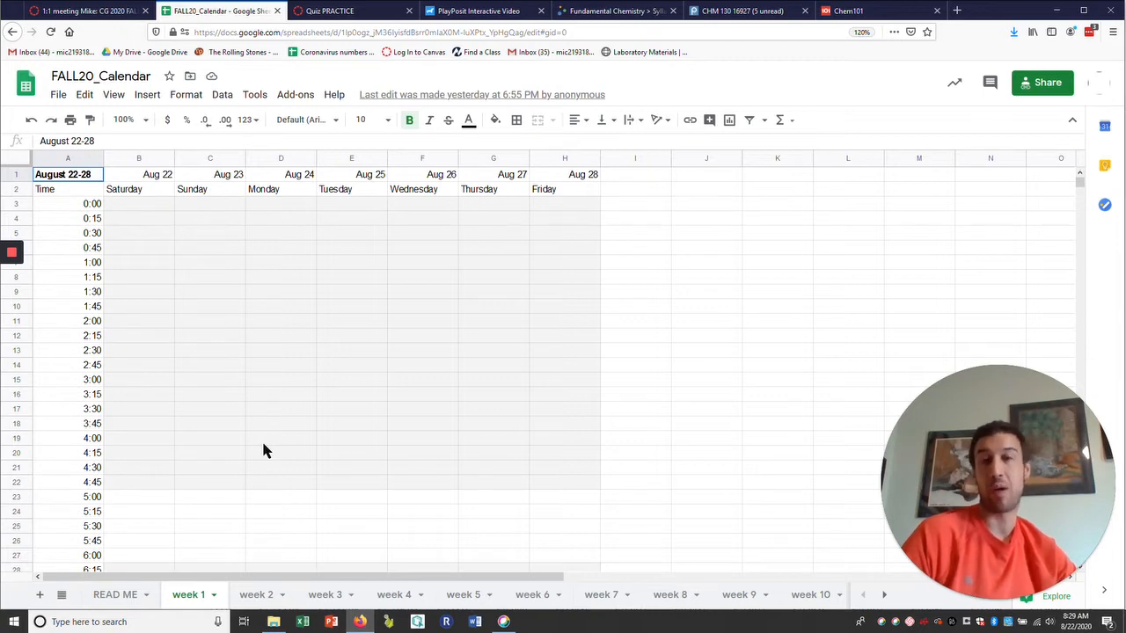
pyautogui.scroll(-3)
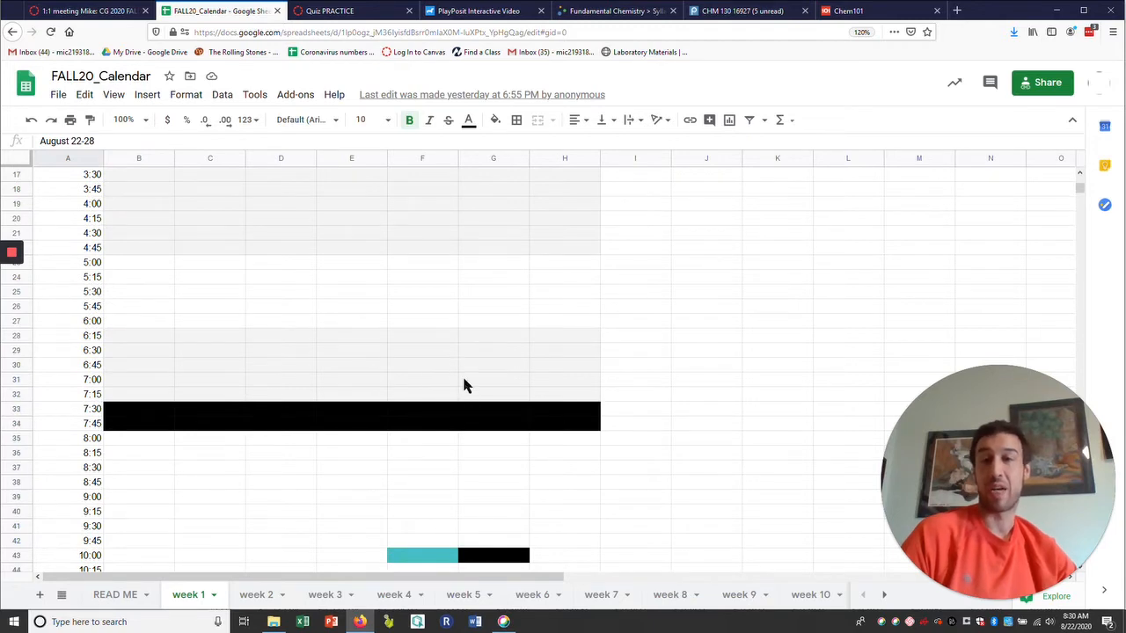
pyautogui.moveTo(502, 426)
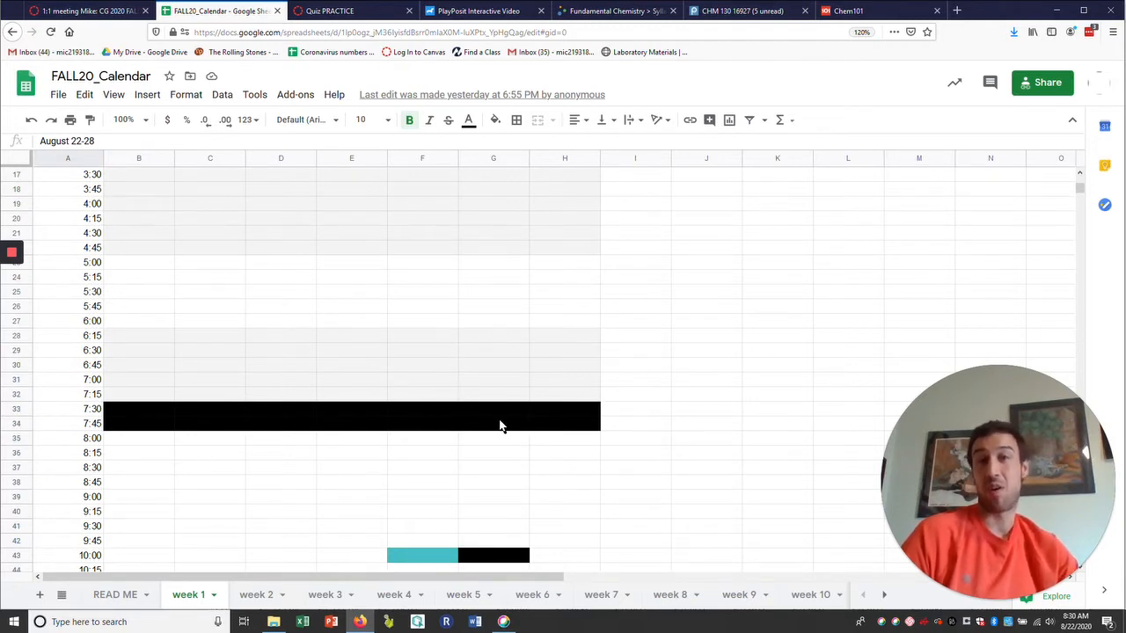
pyautogui.scroll(-3)
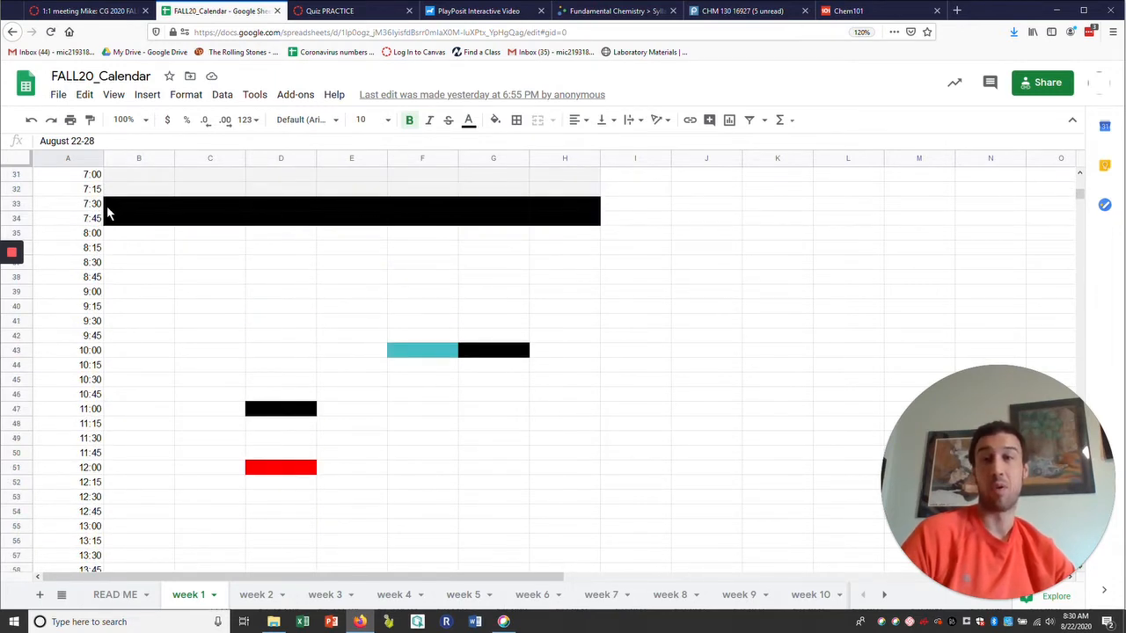
pyautogui.moveTo(264, 253)
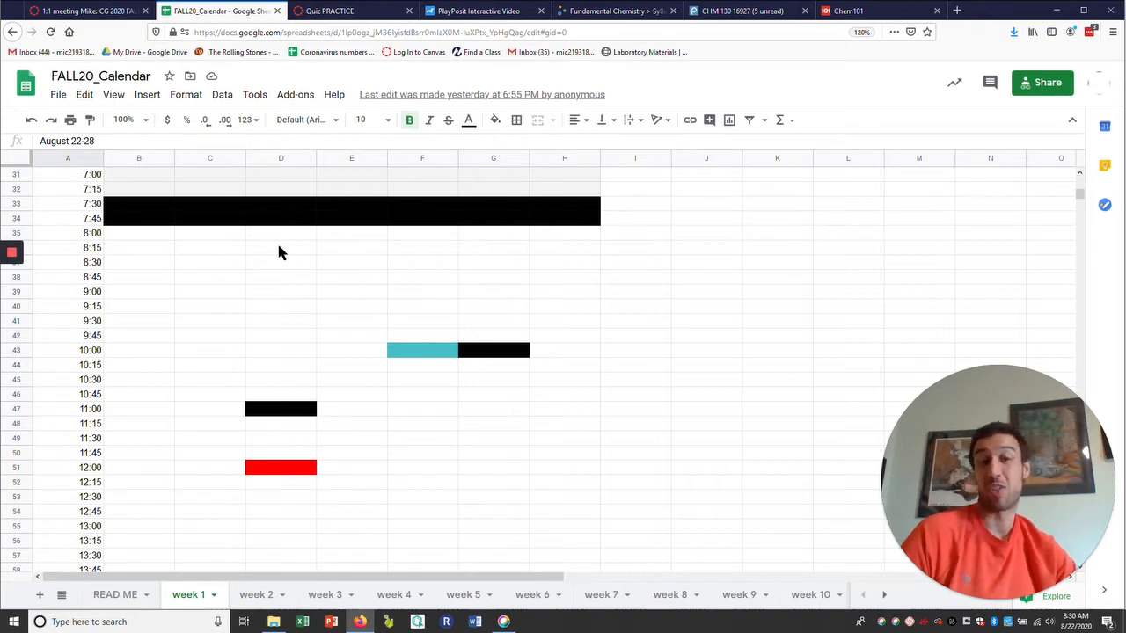
pyautogui.scroll(-3)
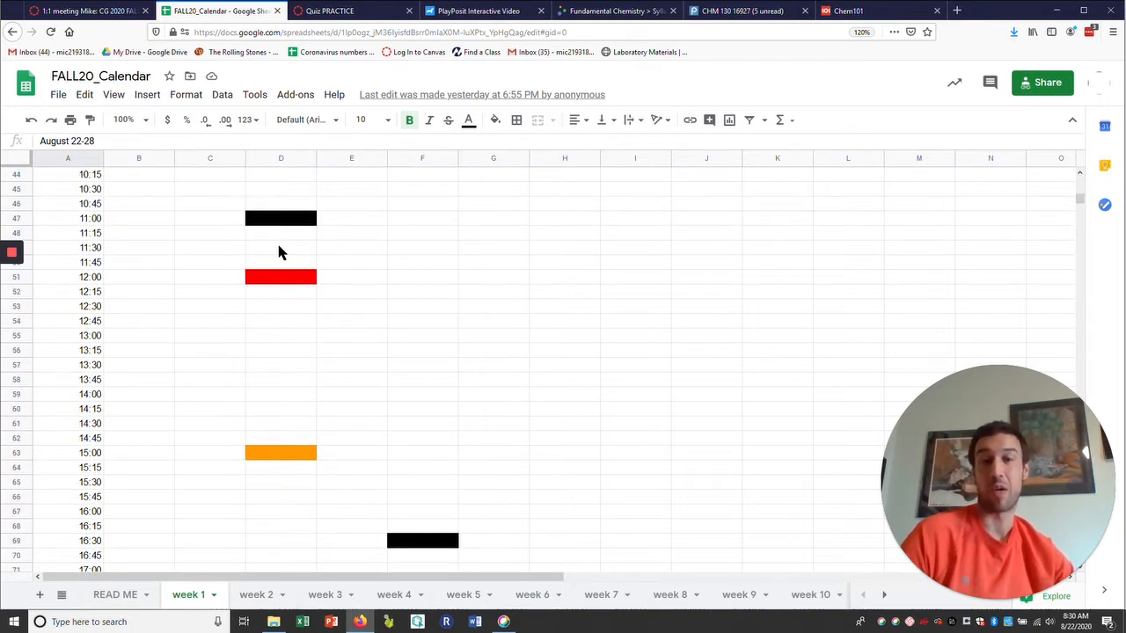
pyautogui.scroll(-3)
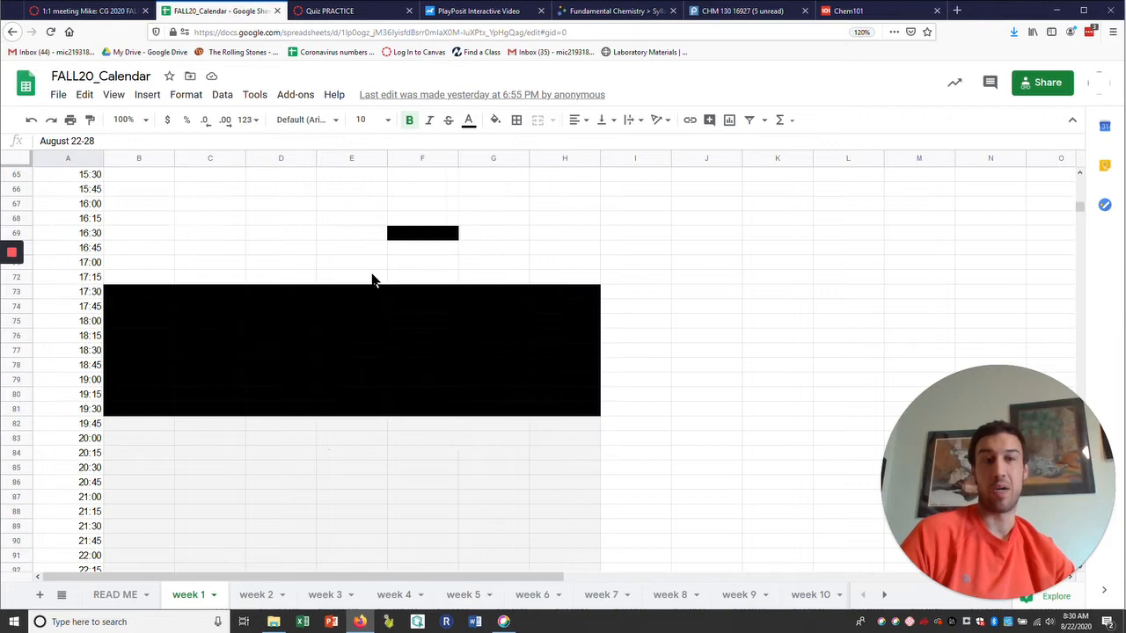
pyautogui.moveTo(407, 337)
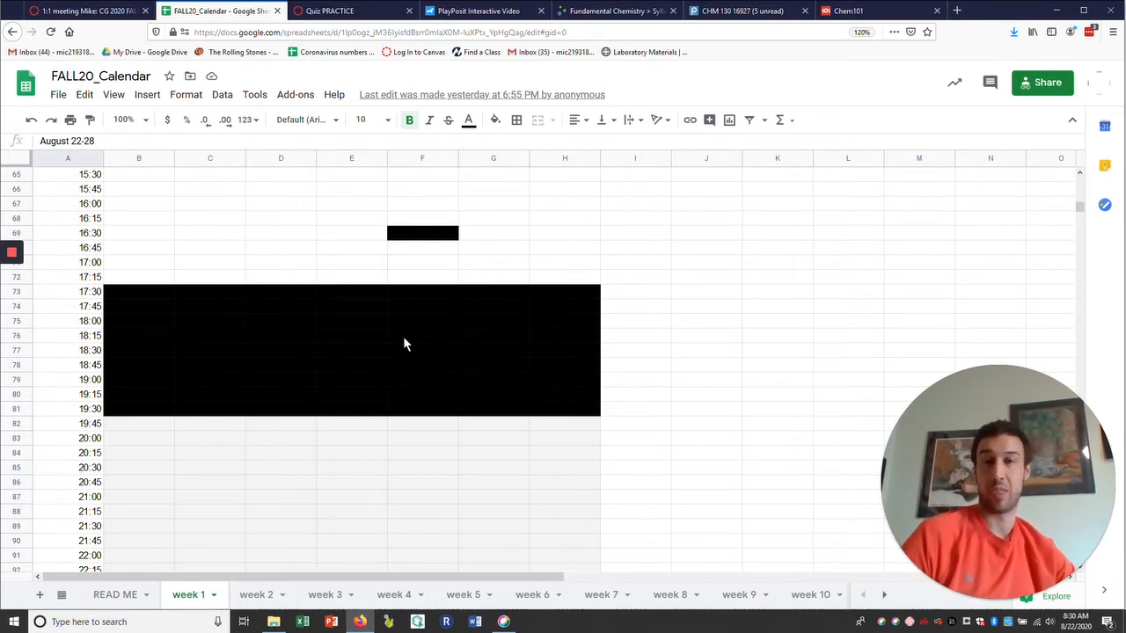
pyautogui.scroll(3)
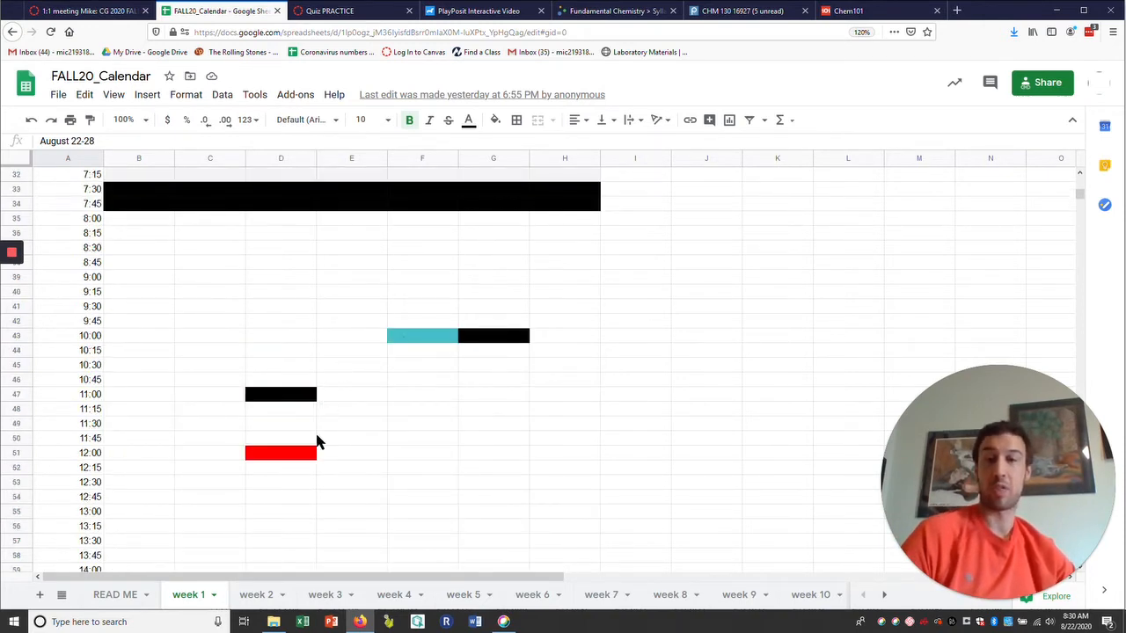
pyautogui.moveTo(393, 369)
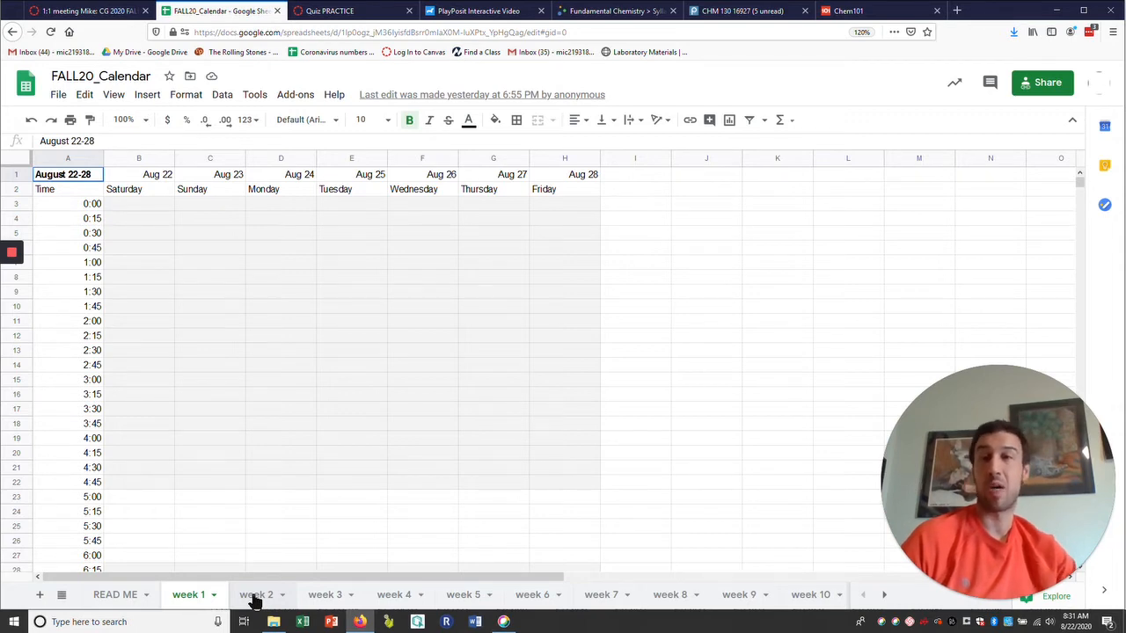
pyautogui.moveTo(235, 353)
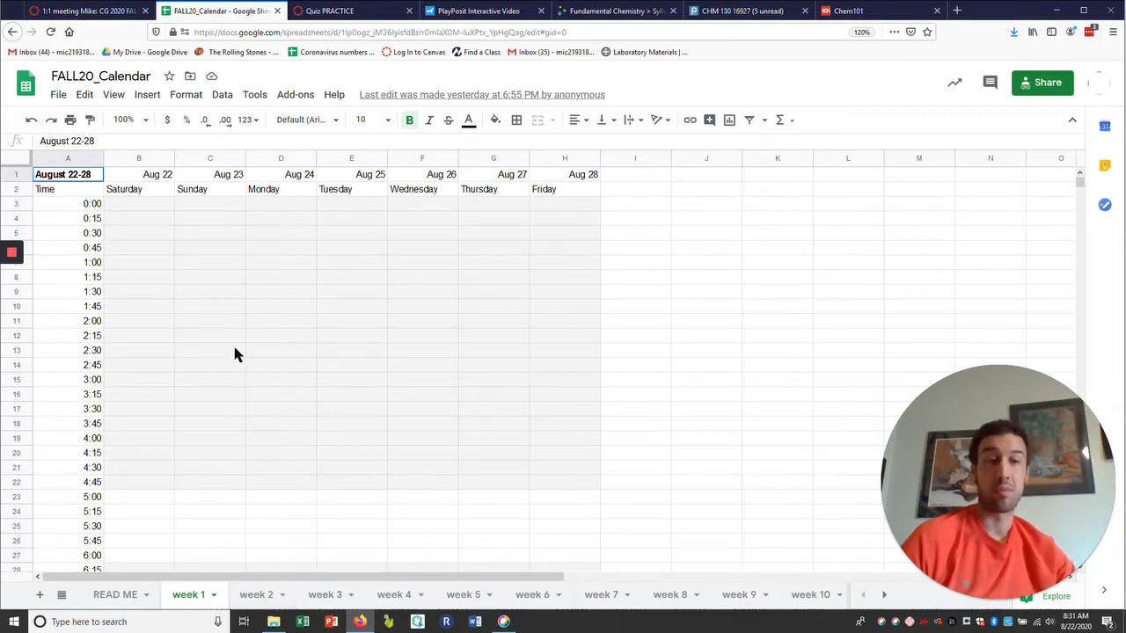
# - Return to CHM130 Modules and browse the Week 0. Introductions items
pyautogui.click(84, 11)
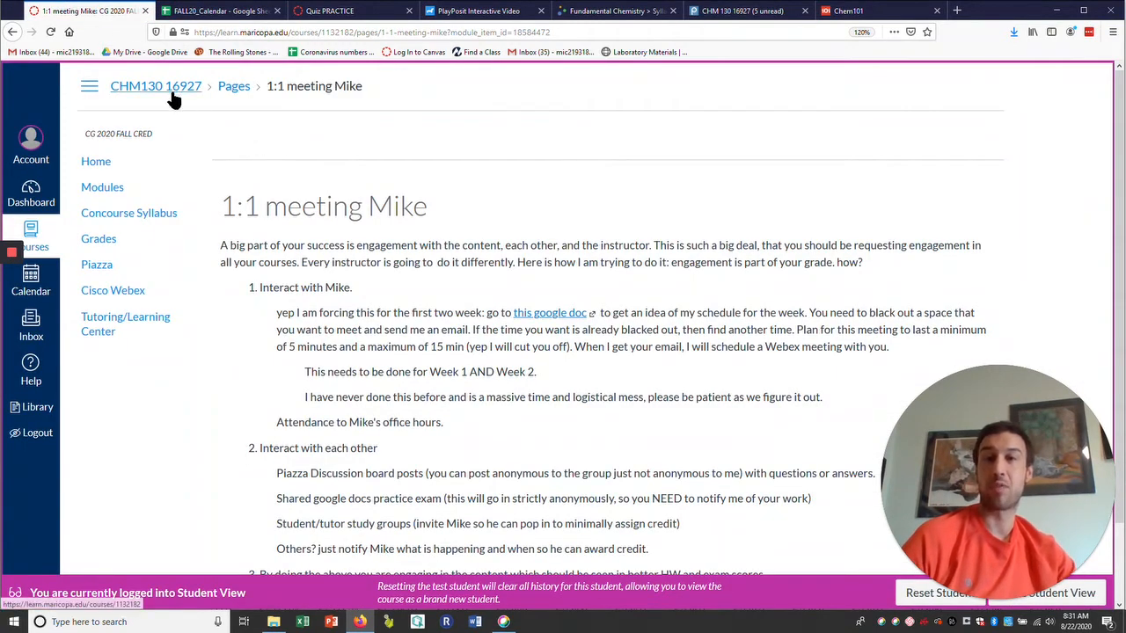
pyautogui.click(102, 187)
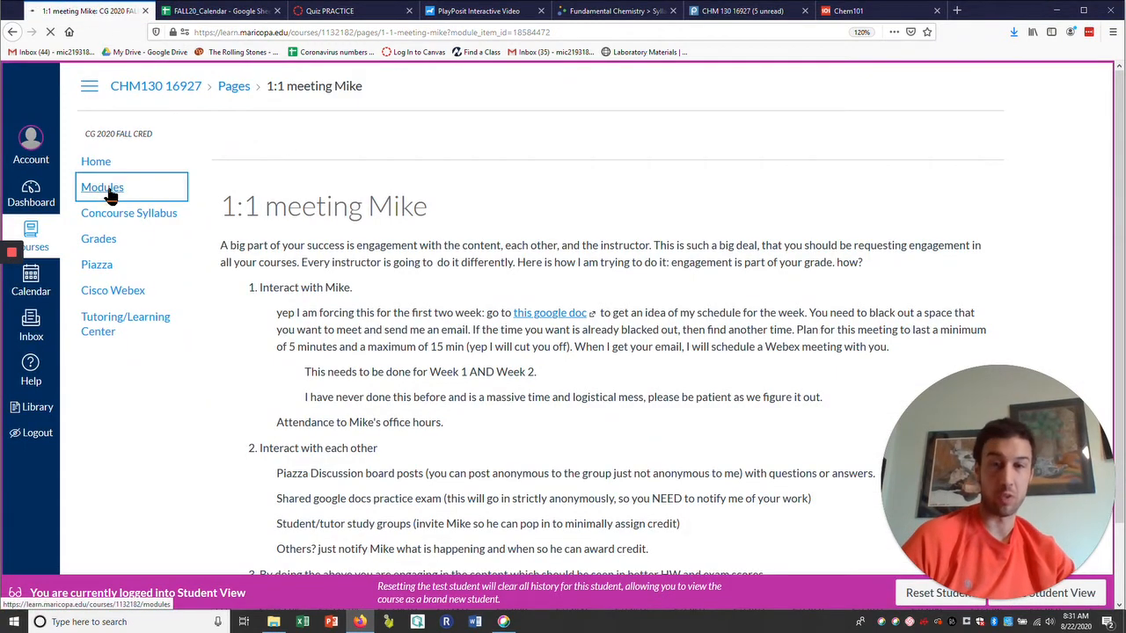
pyautogui.click(102, 186)
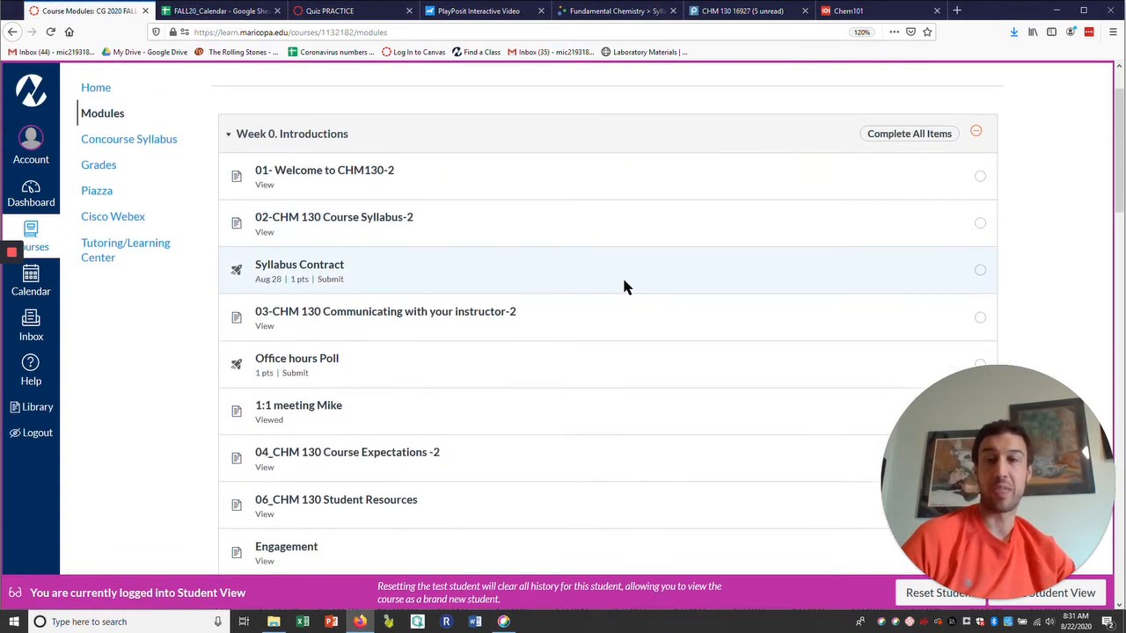
pyautogui.scroll(-3)
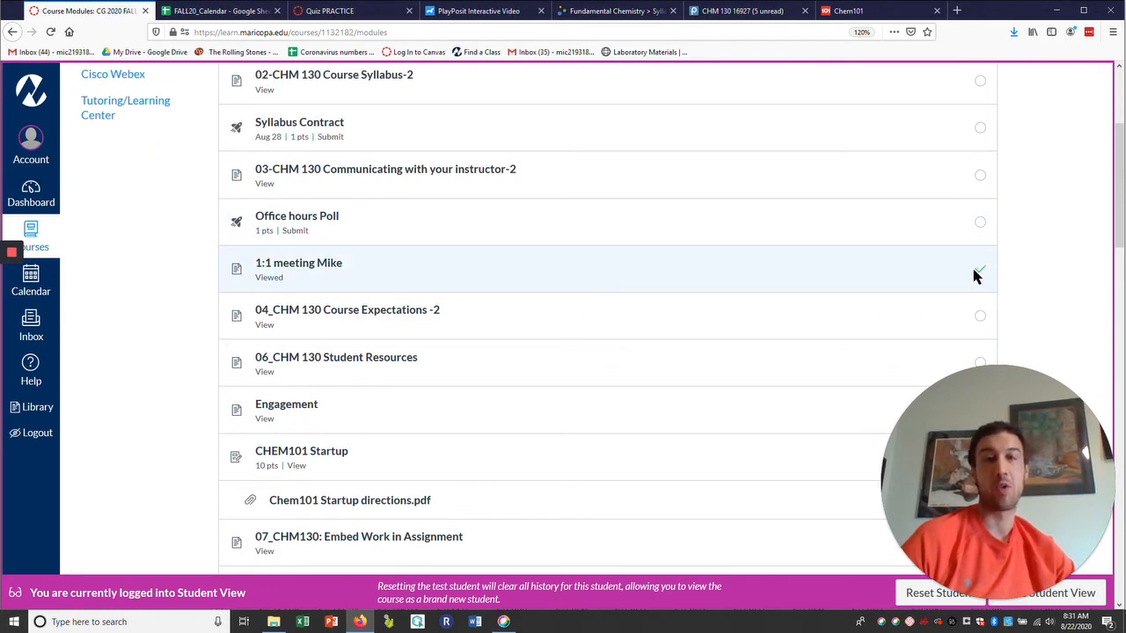
pyautogui.scroll(-3)
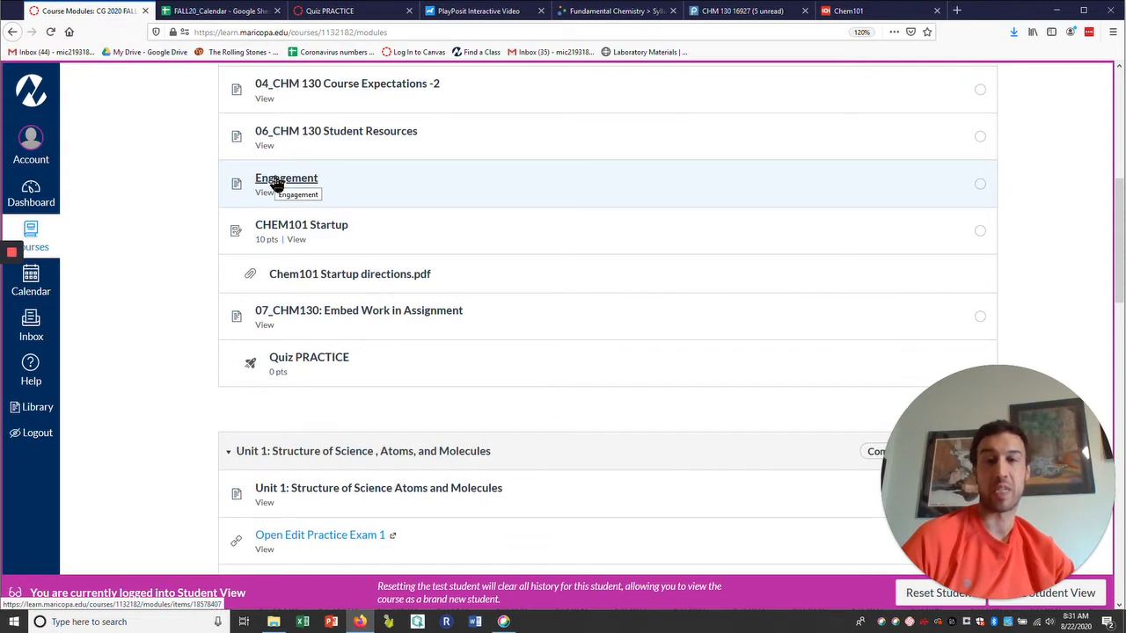
# - Open the Week 0 Engagement page listing five ways to earn points
pyautogui.click(286, 178)
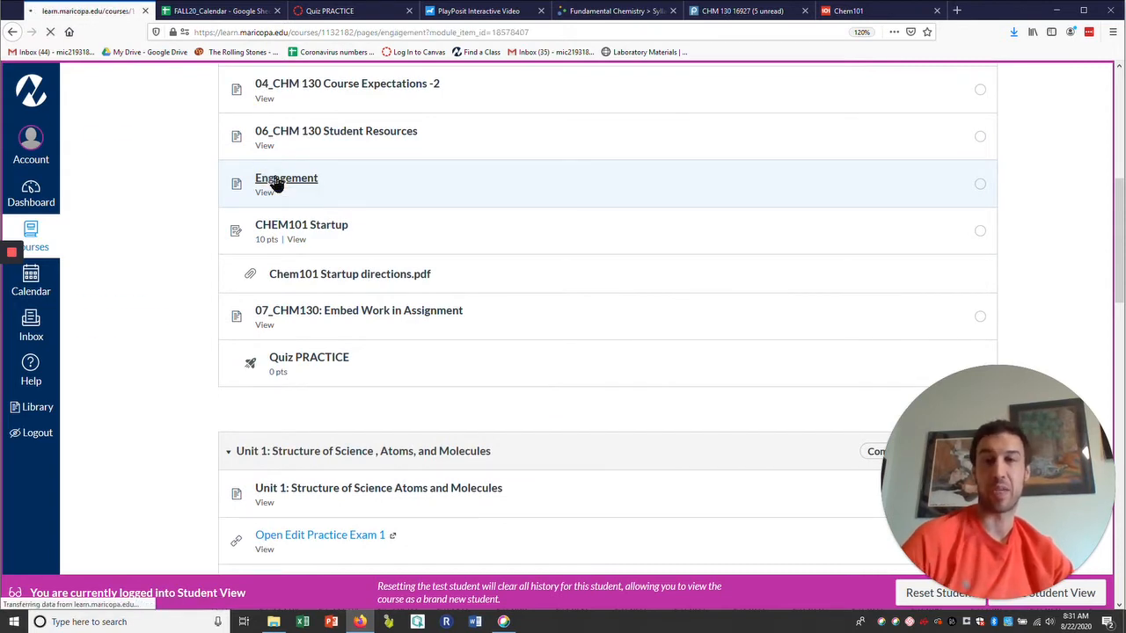
pyautogui.click(286, 177)
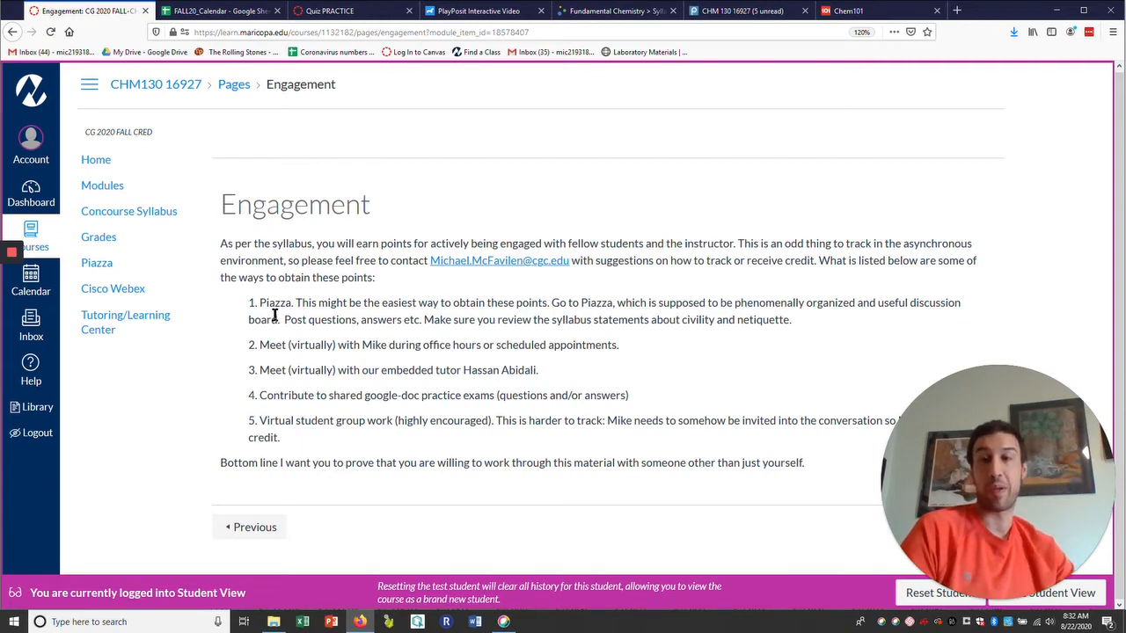
pyautogui.moveTo(299, 366)
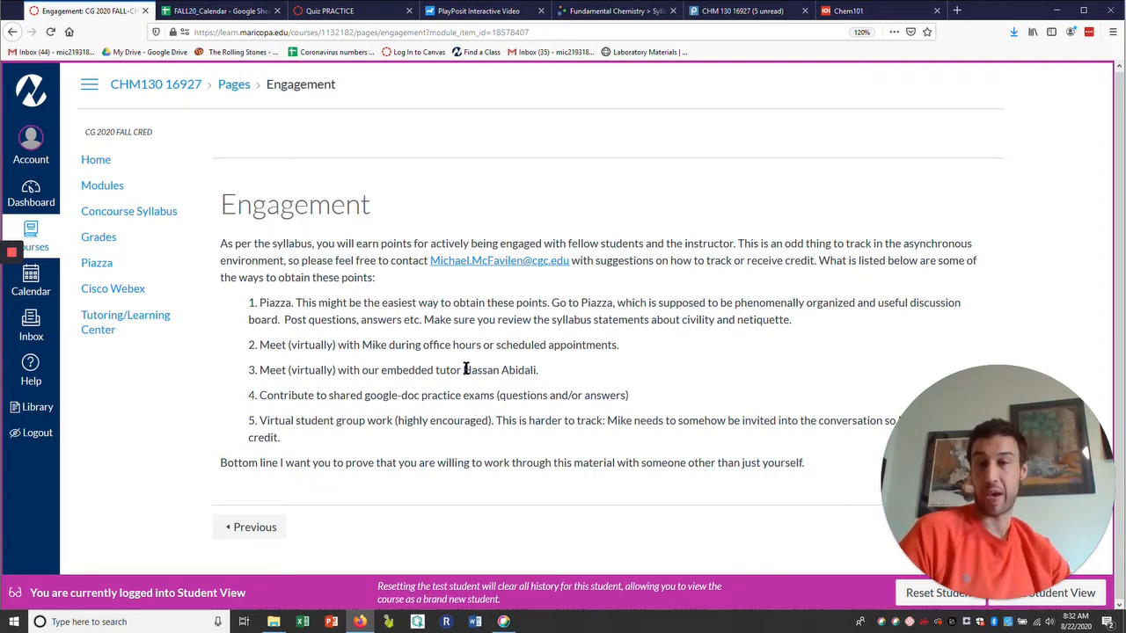
pyautogui.moveTo(349, 437)
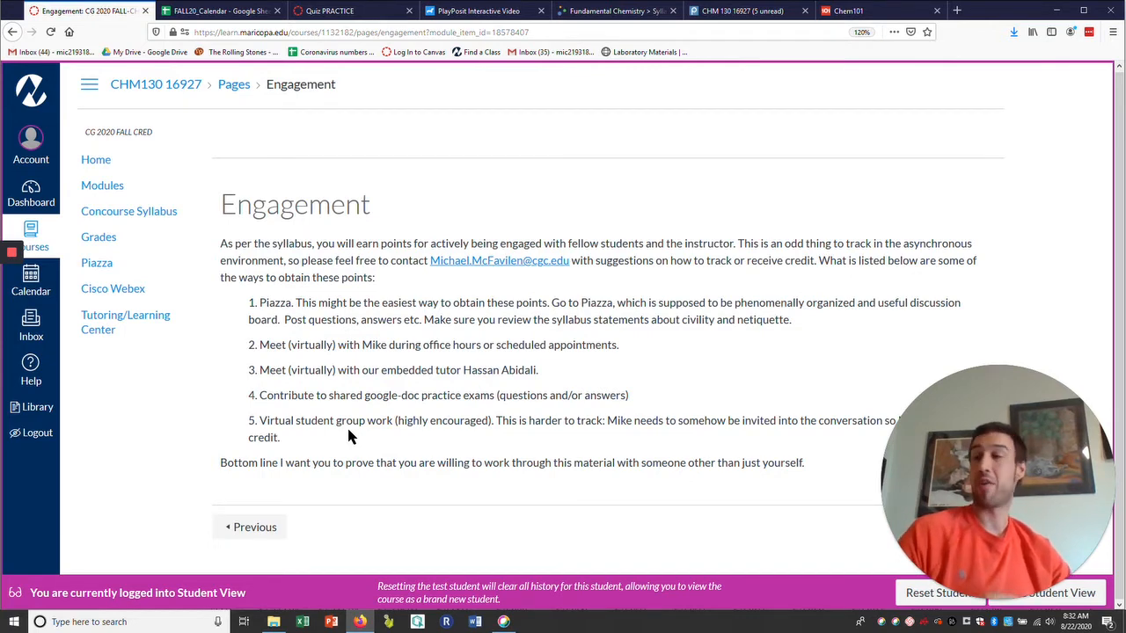
pyautogui.moveTo(284, 291)
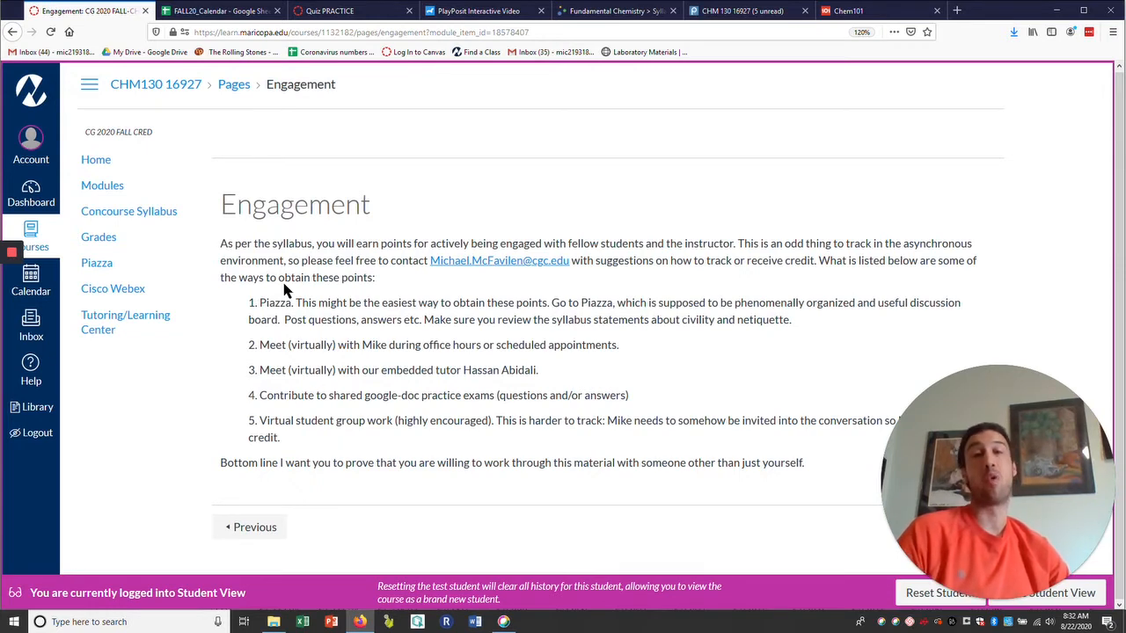
pyautogui.moveTo(102, 185)
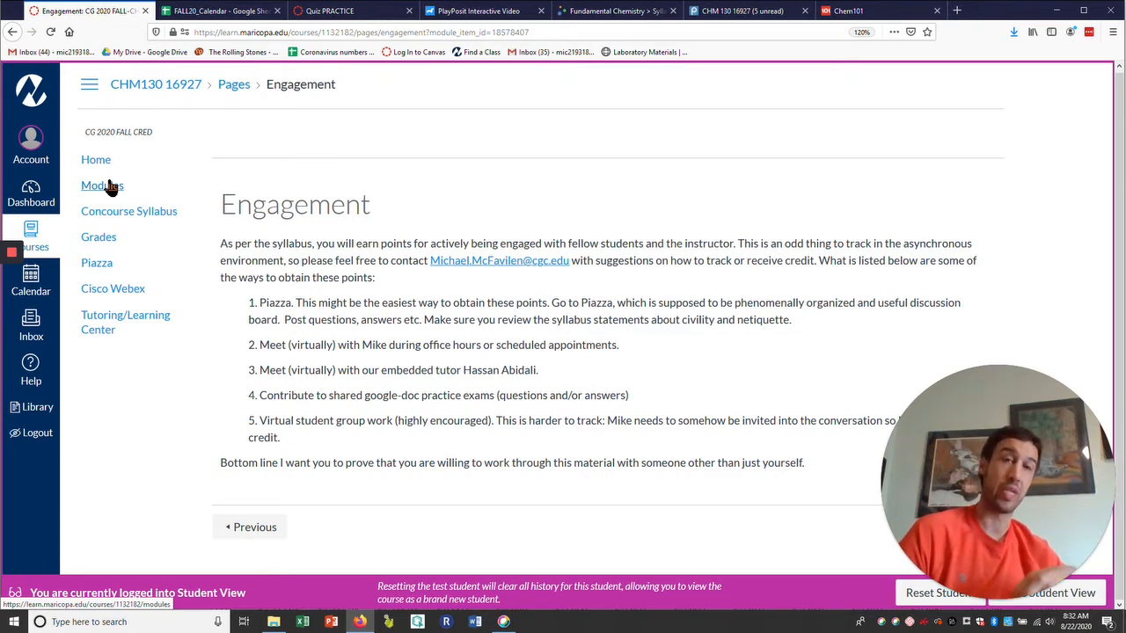
# - Return to Modules and scroll past the viewed Engagement item to Unit 1
pyautogui.click(102, 184)
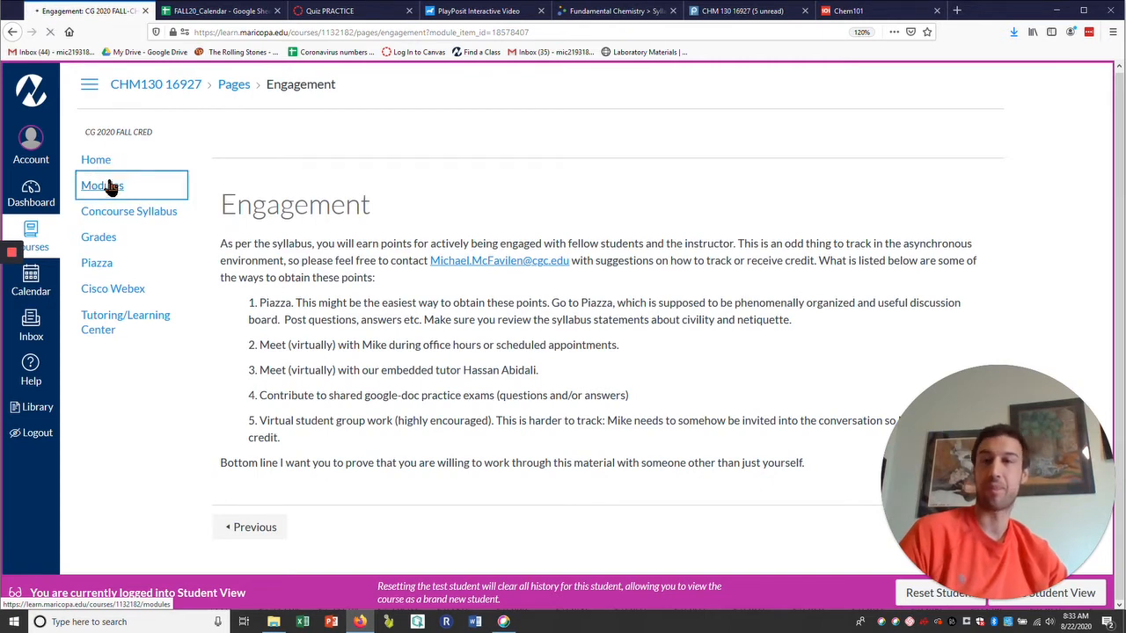
pyautogui.click(102, 185)
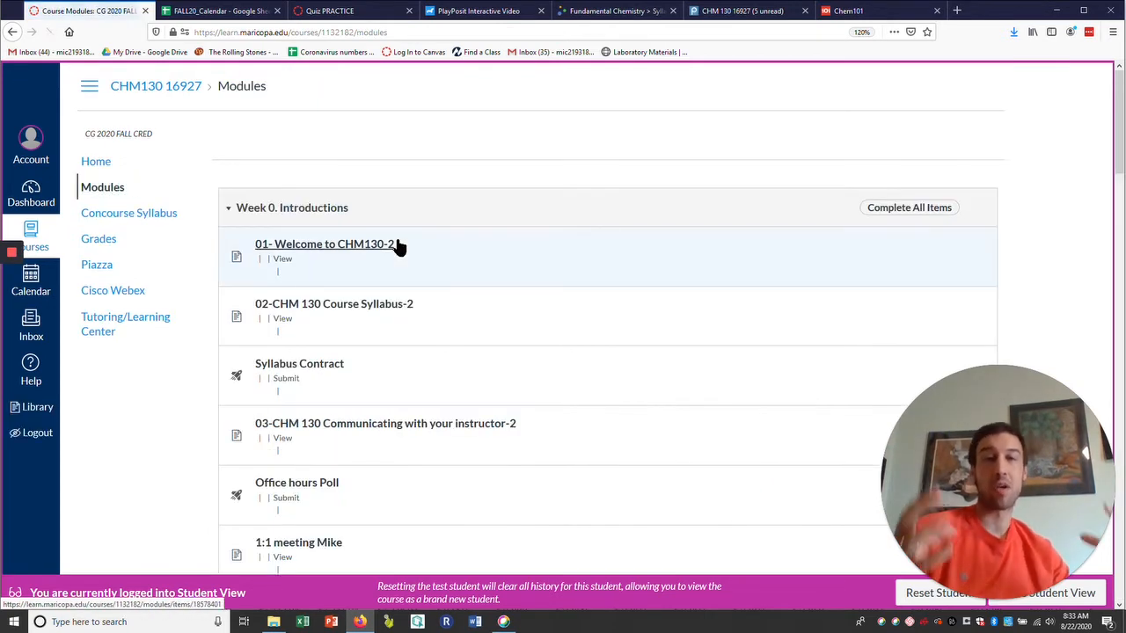
pyautogui.scroll(-3)
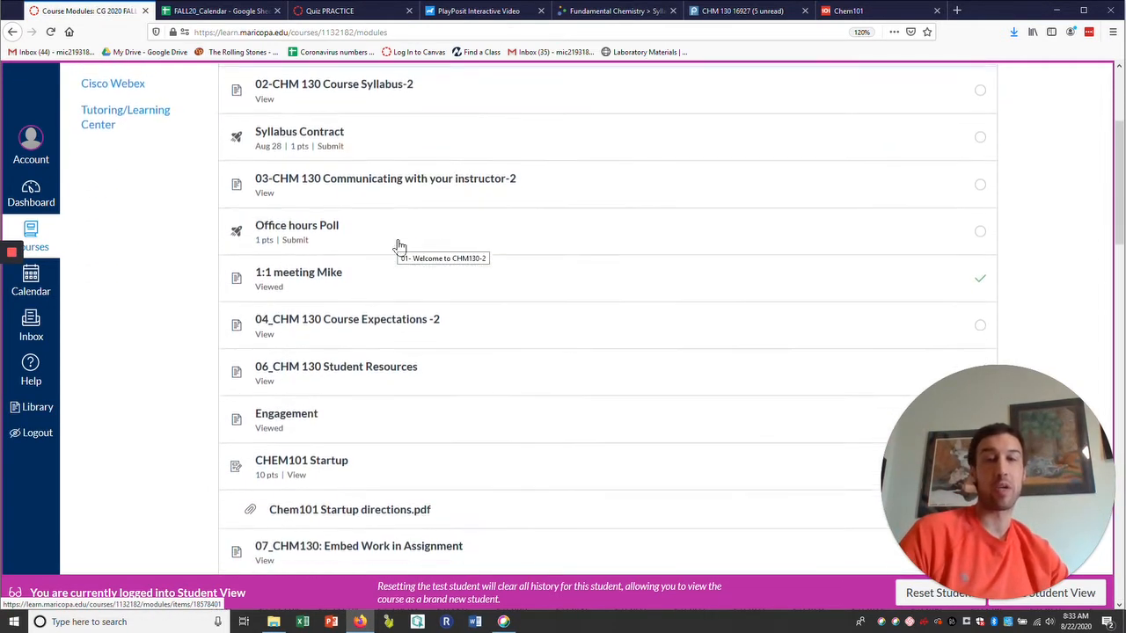
pyautogui.scroll(-3)
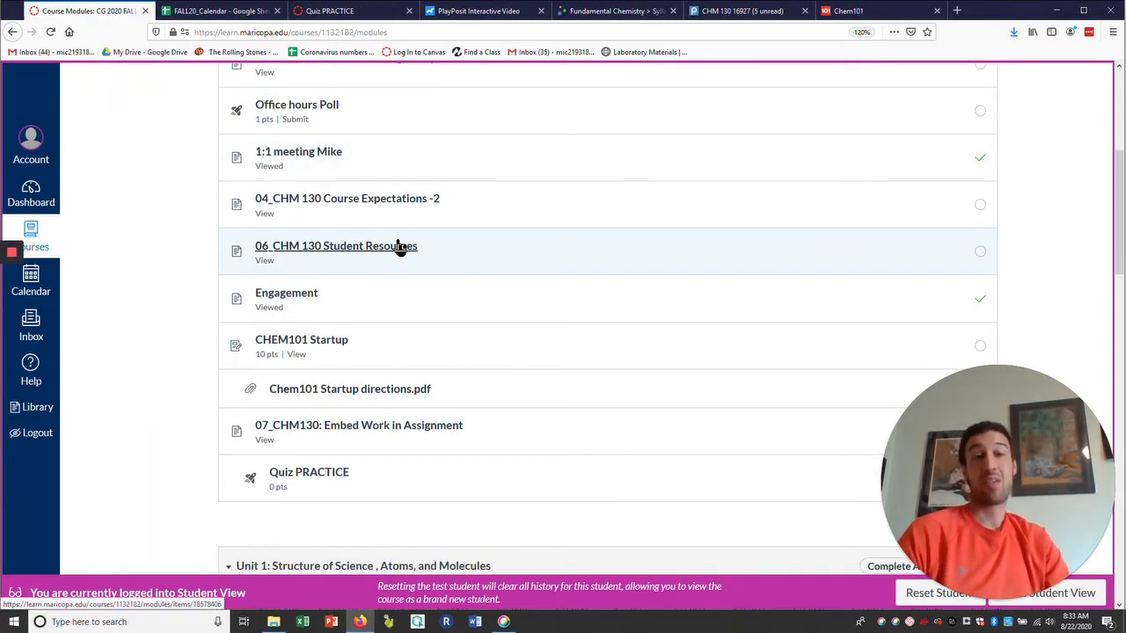
pyautogui.scroll(-3)
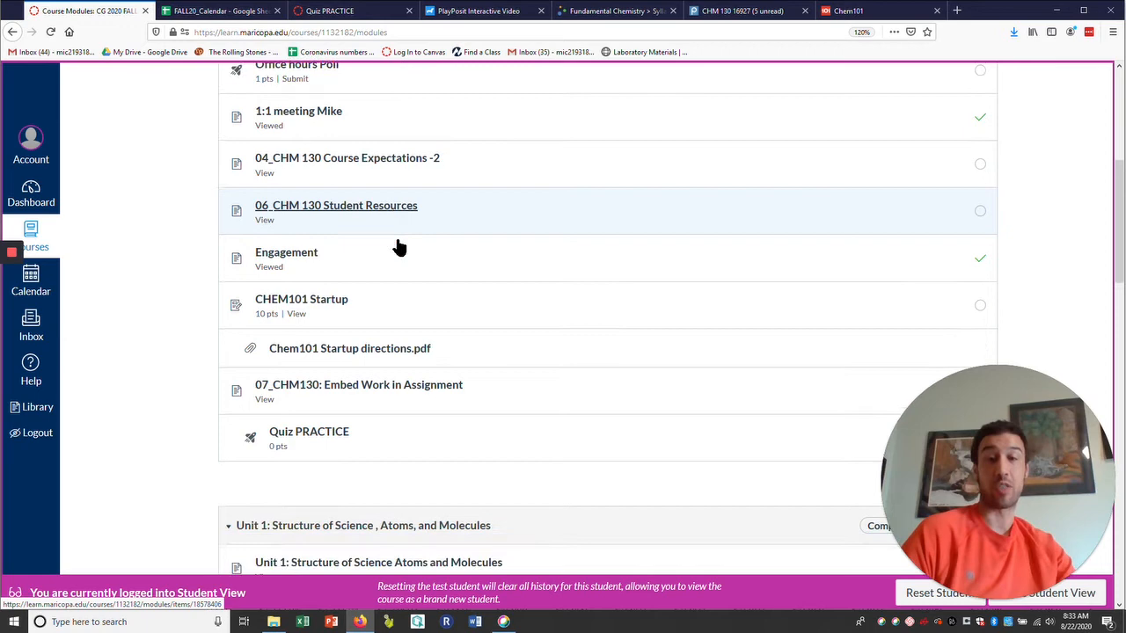
pyautogui.scroll(-3)
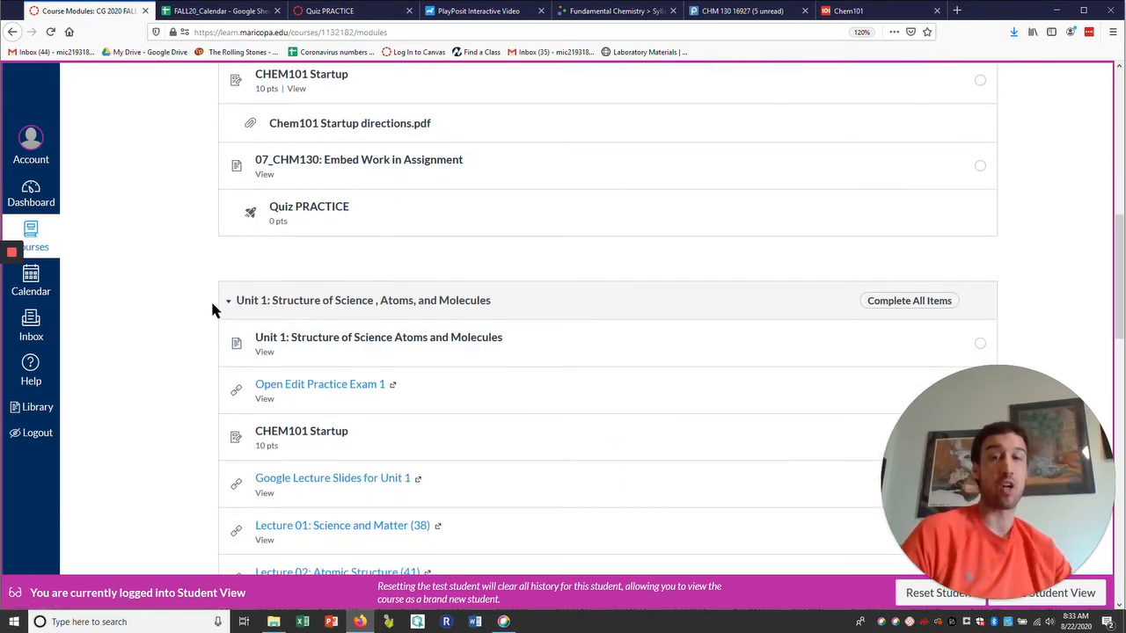
pyautogui.moveTo(275, 352)
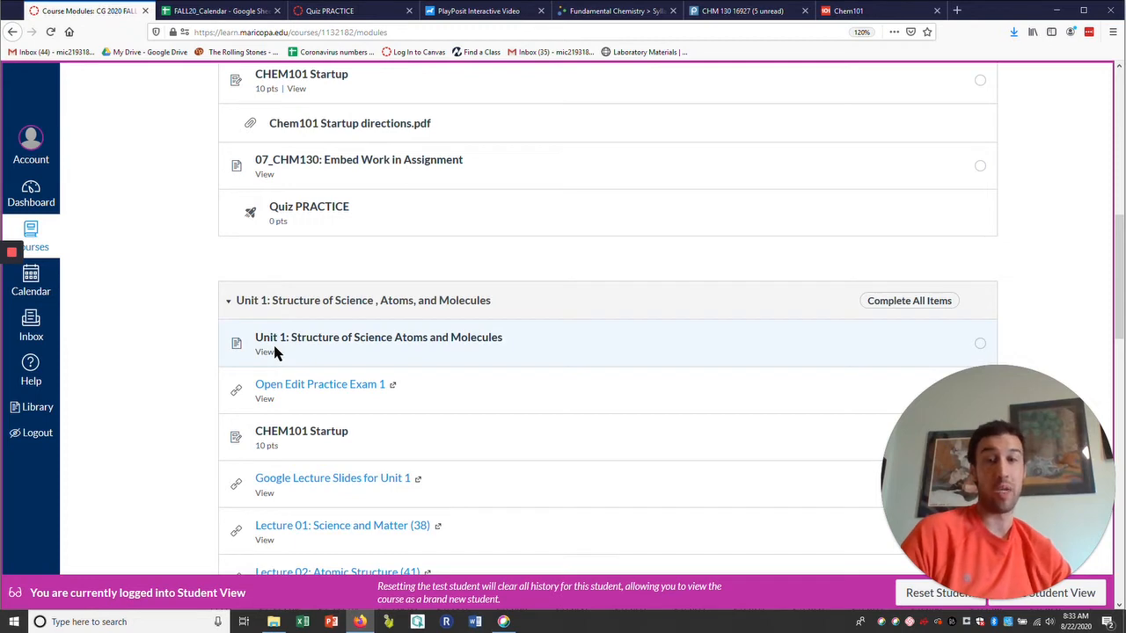
pyautogui.moveTo(301, 353)
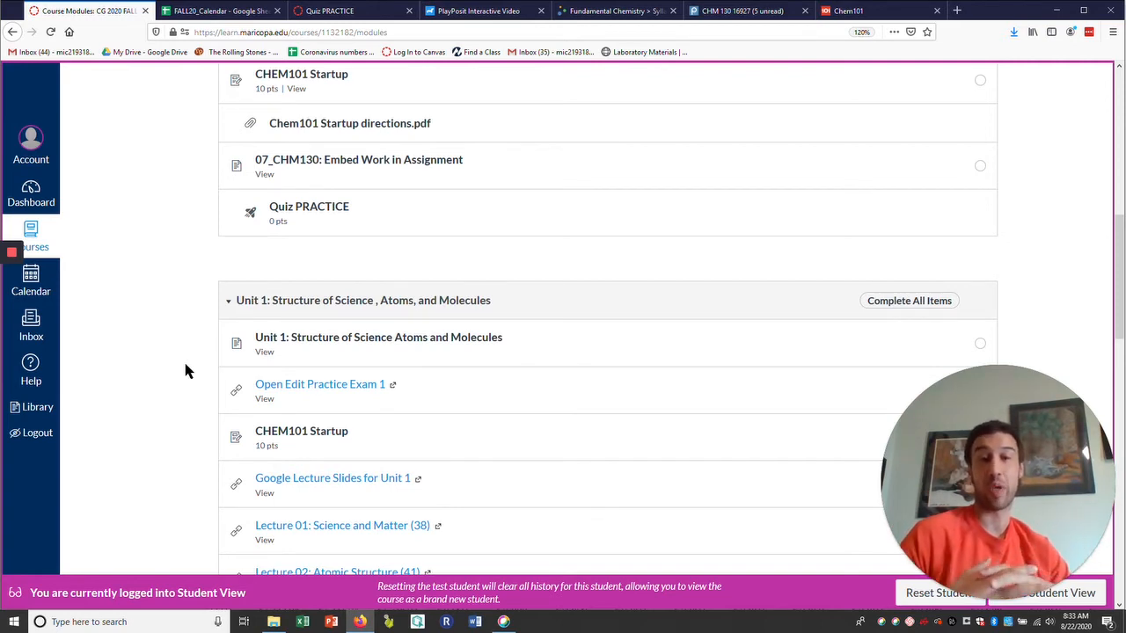
pyautogui.scroll(-3)
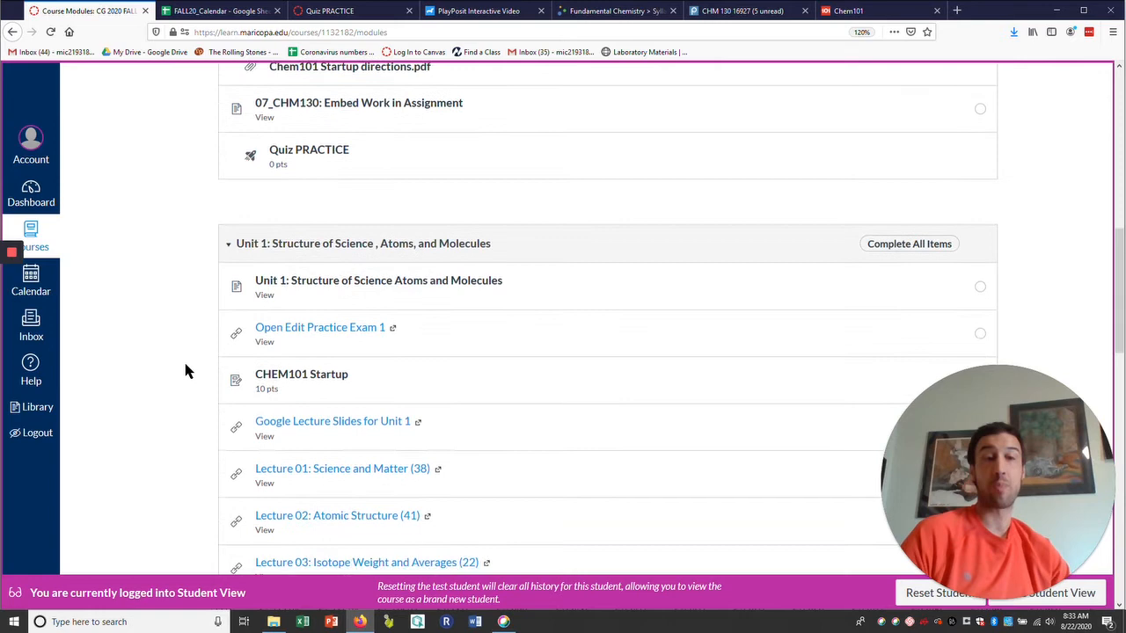
pyautogui.scroll(-3)
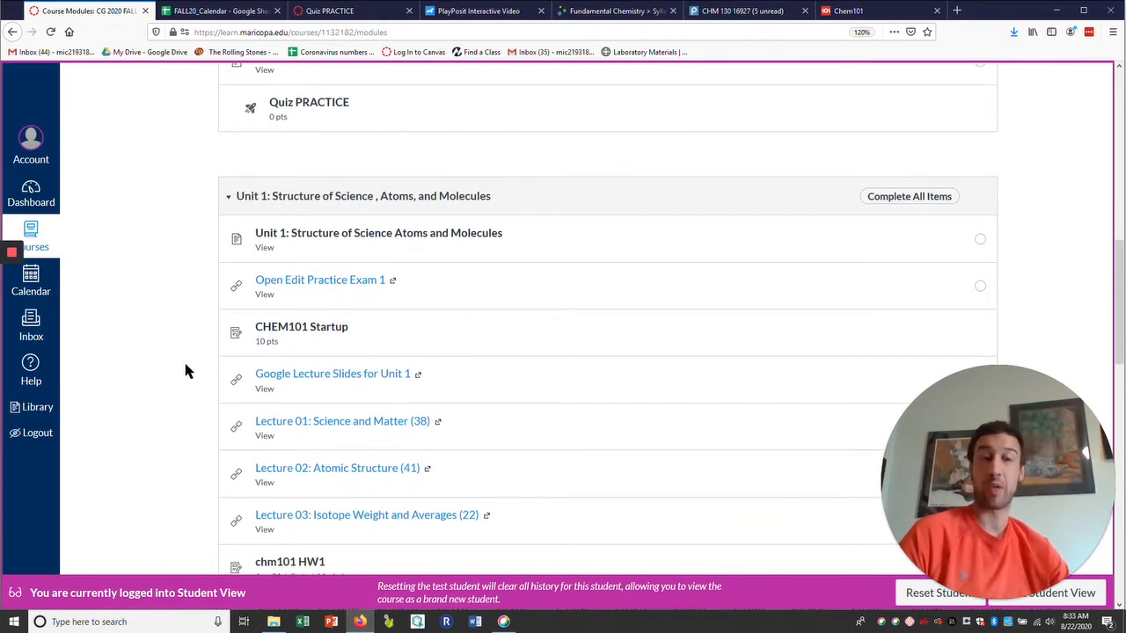
pyautogui.scroll(-3)
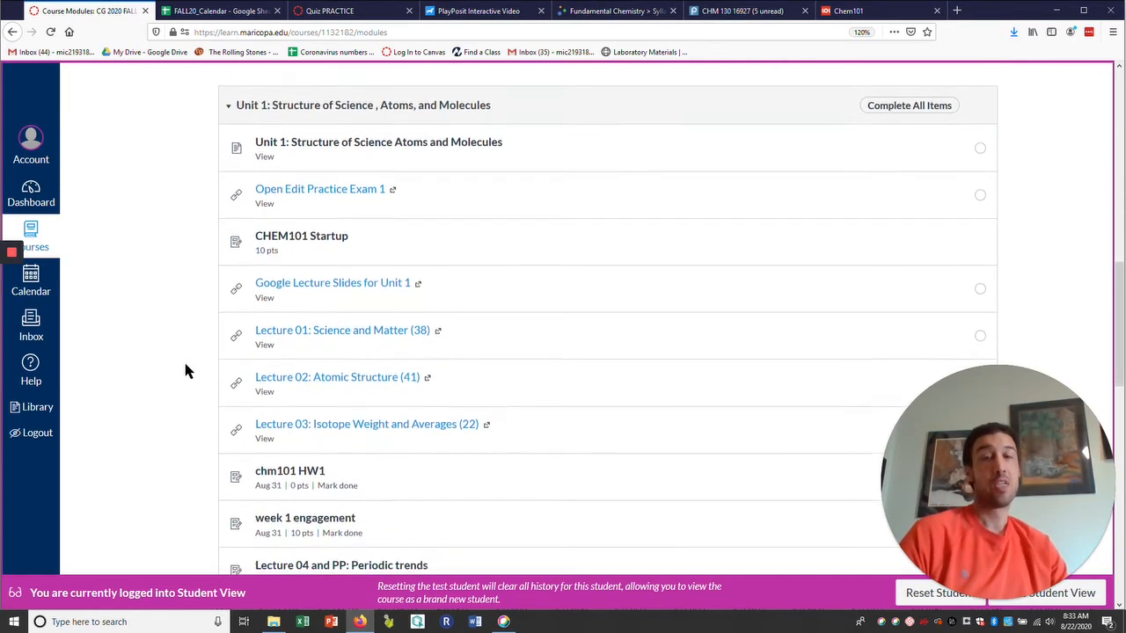
pyautogui.scroll(-3)
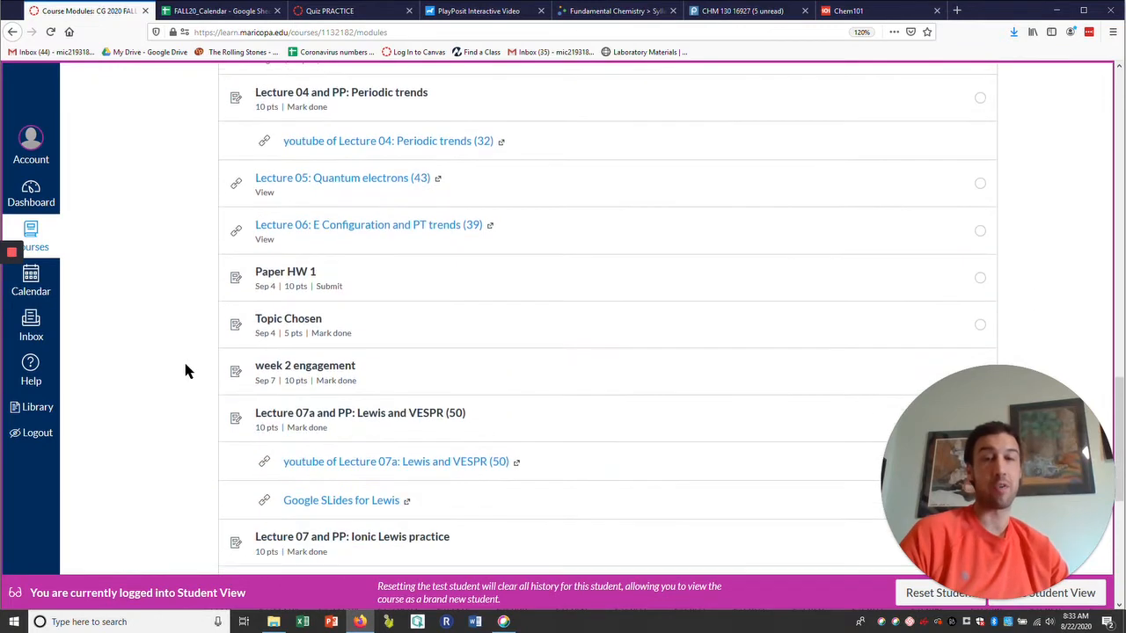
pyautogui.scroll(-3)
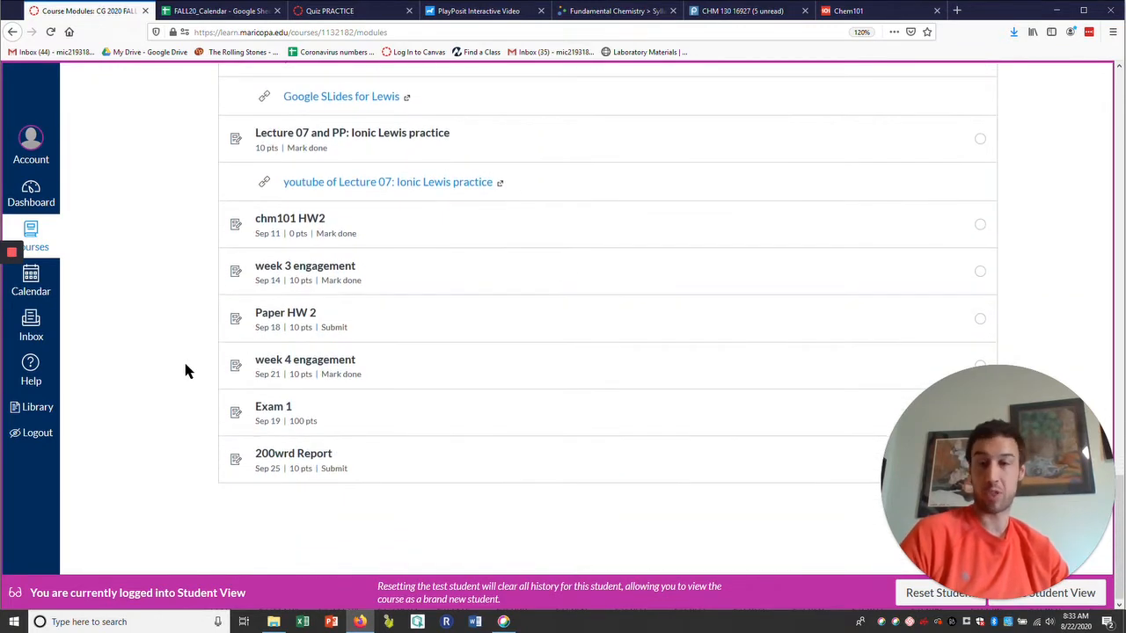
pyautogui.scroll(3)
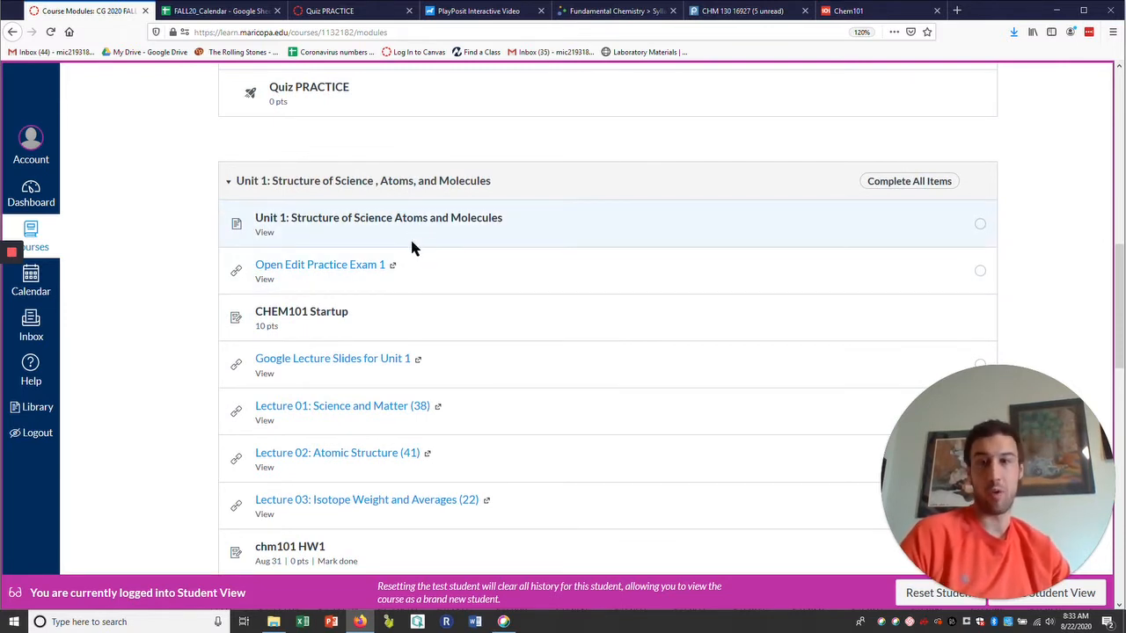
pyautogui.moveTo(405, 217)
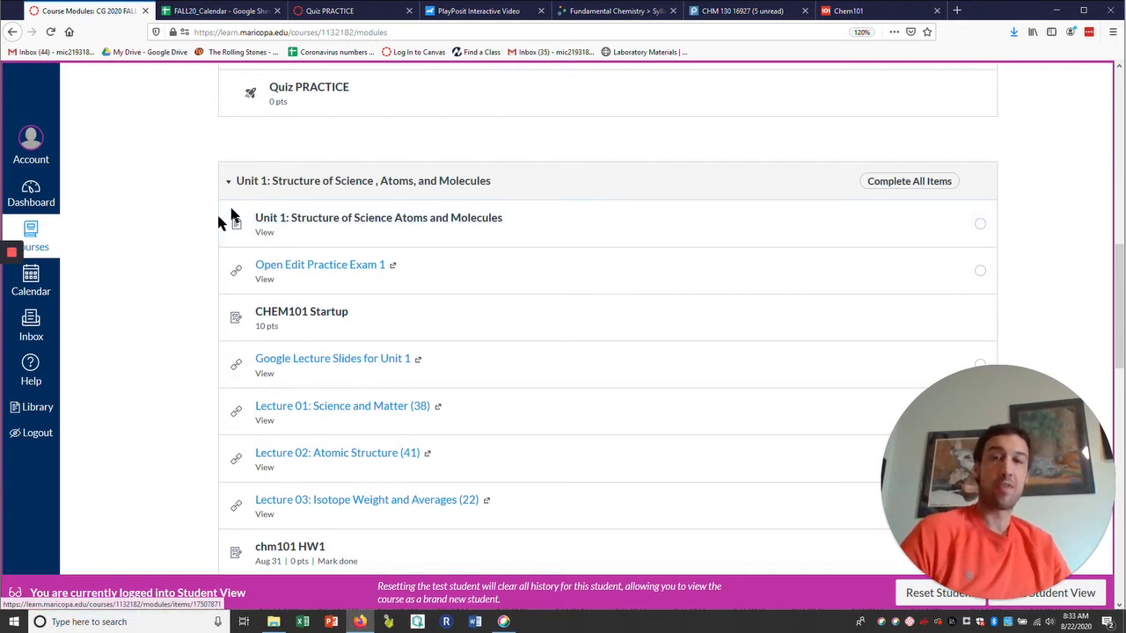
pyautogui.moveTo(299, 218)
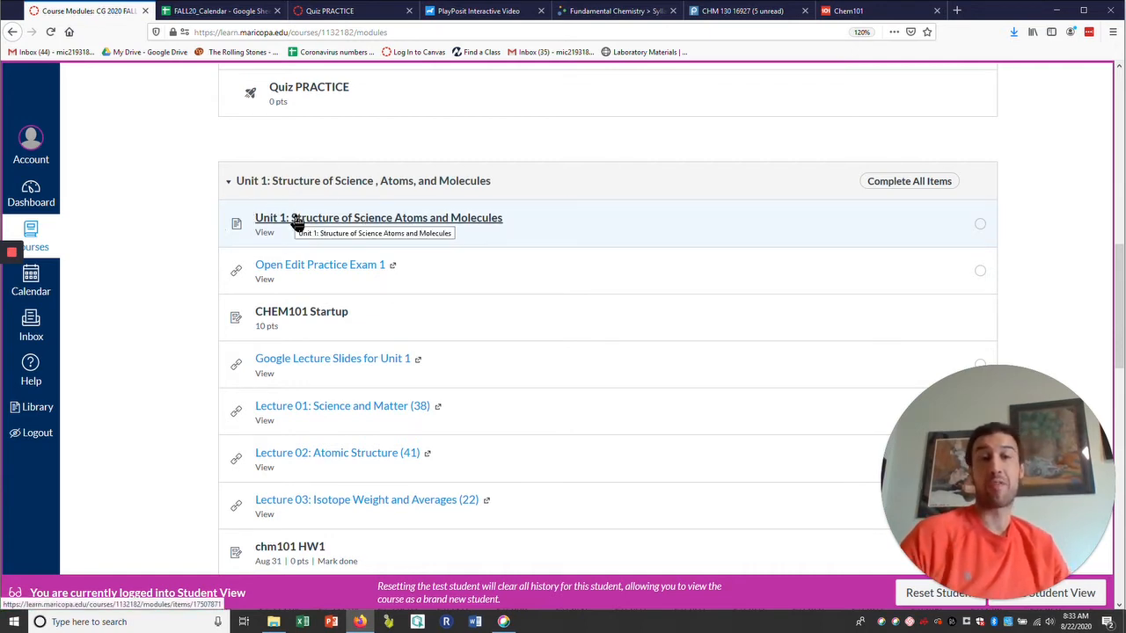
pyautogui.moveTo(151, 341)
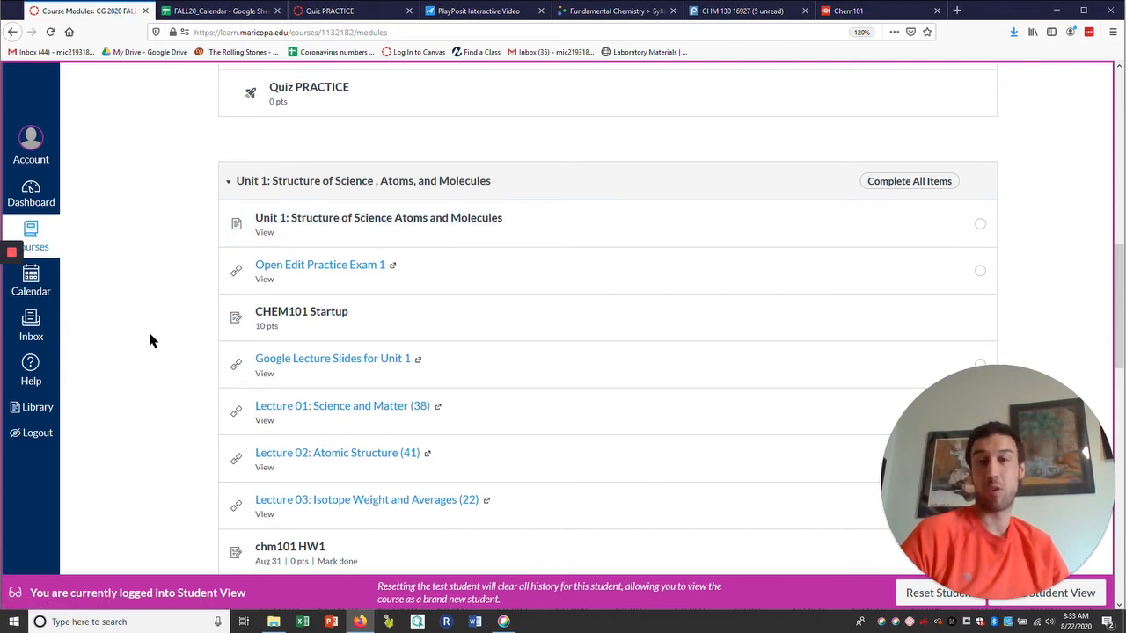
pyautogui.moveTo(324, 330)
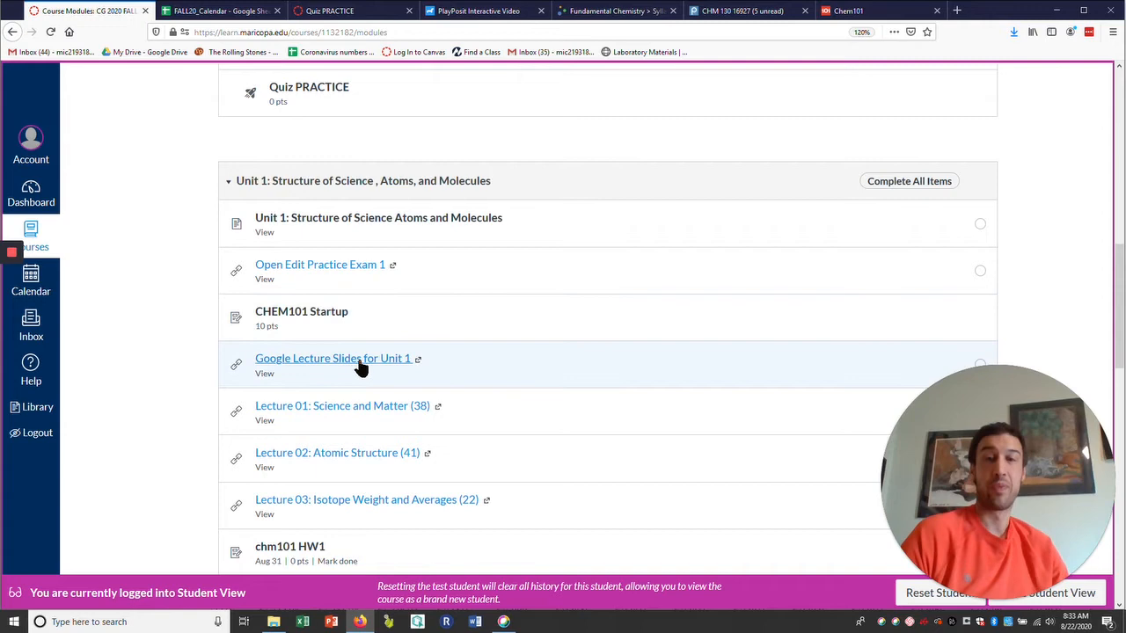
pyautogui.moveTo(308, 379)
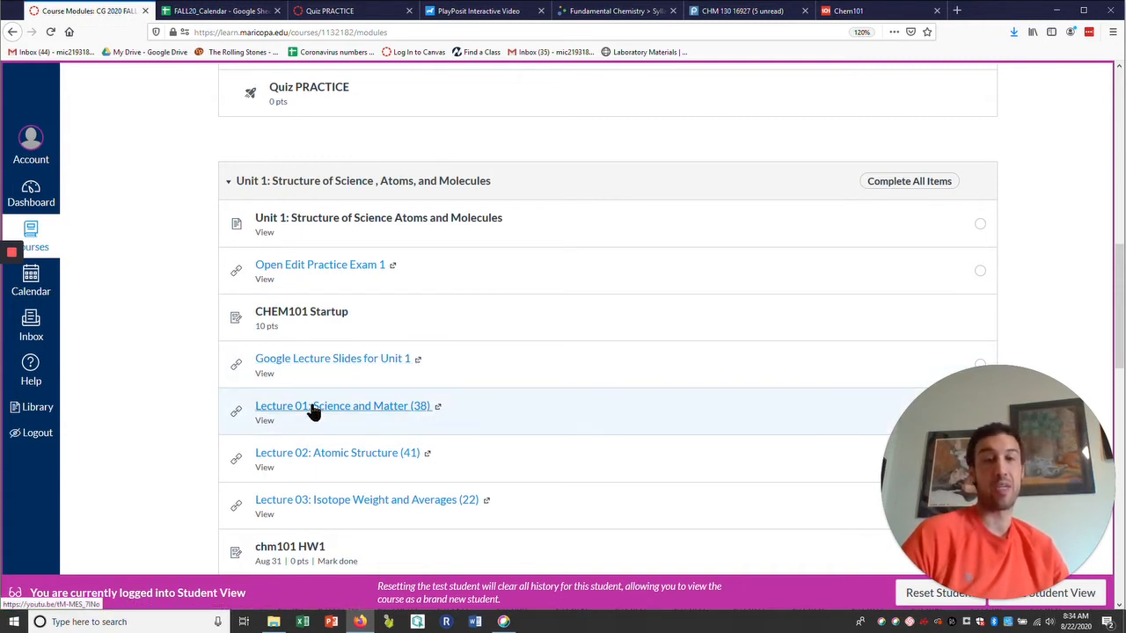
pyautogui.moveTo(286, 420)
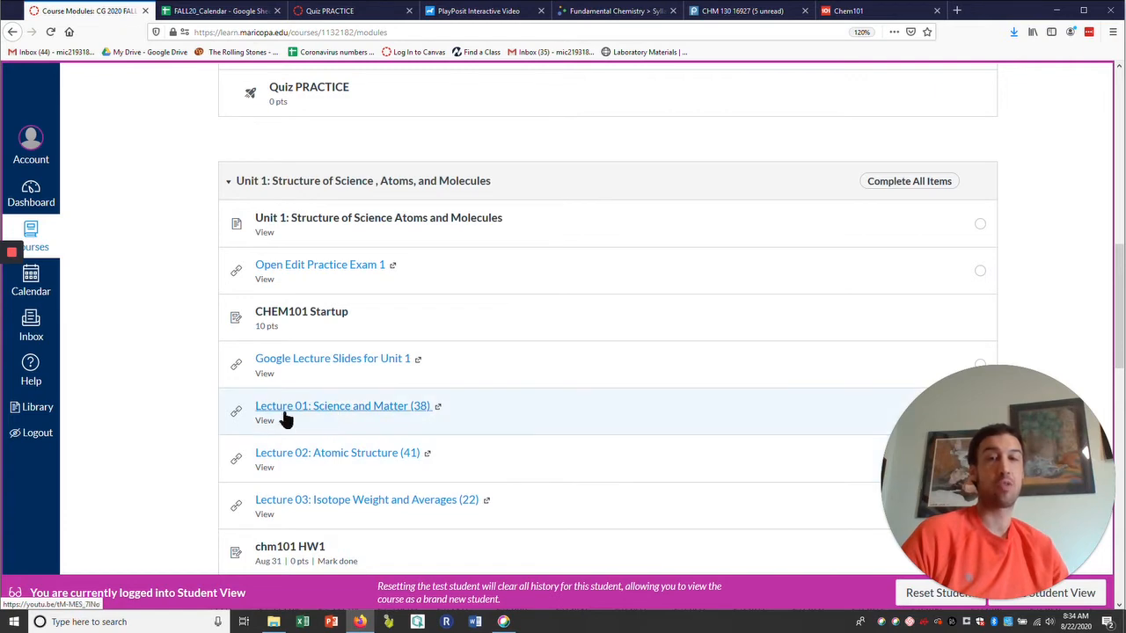
pyautogui.moveTo(184, 418)
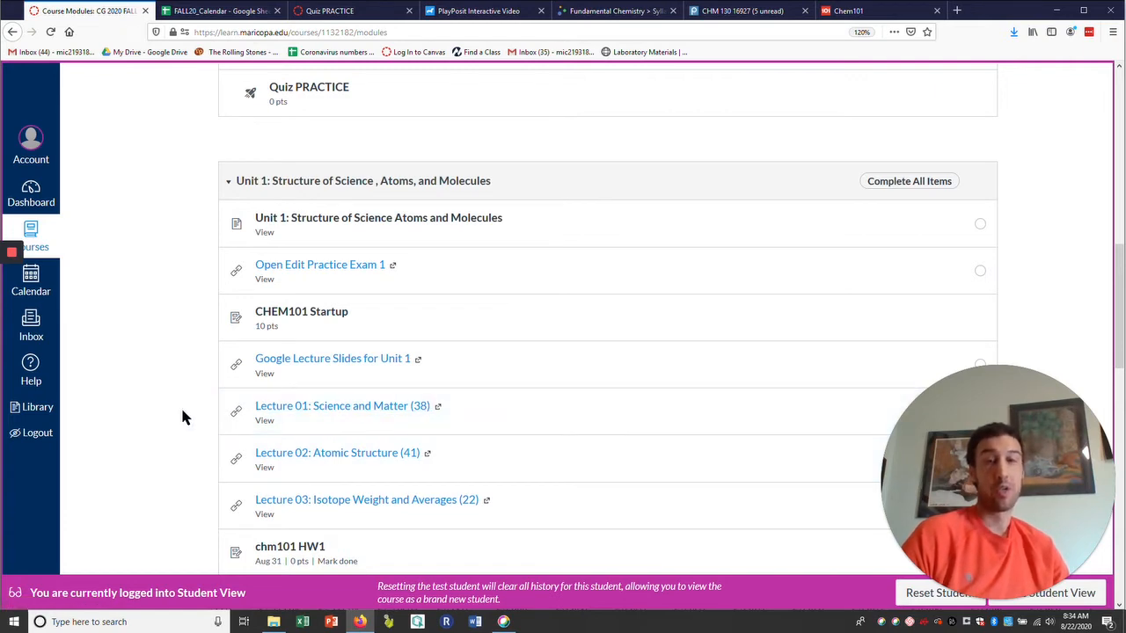
pyautogui.moveTo(440, 413)
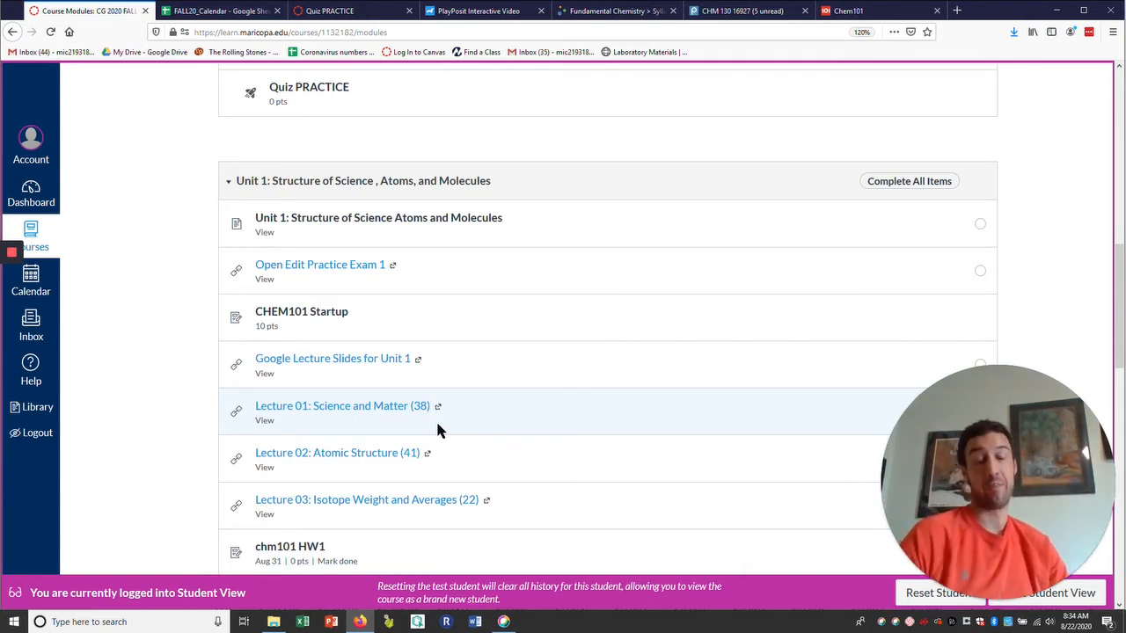
pyautogui.moveTo(425, 420)
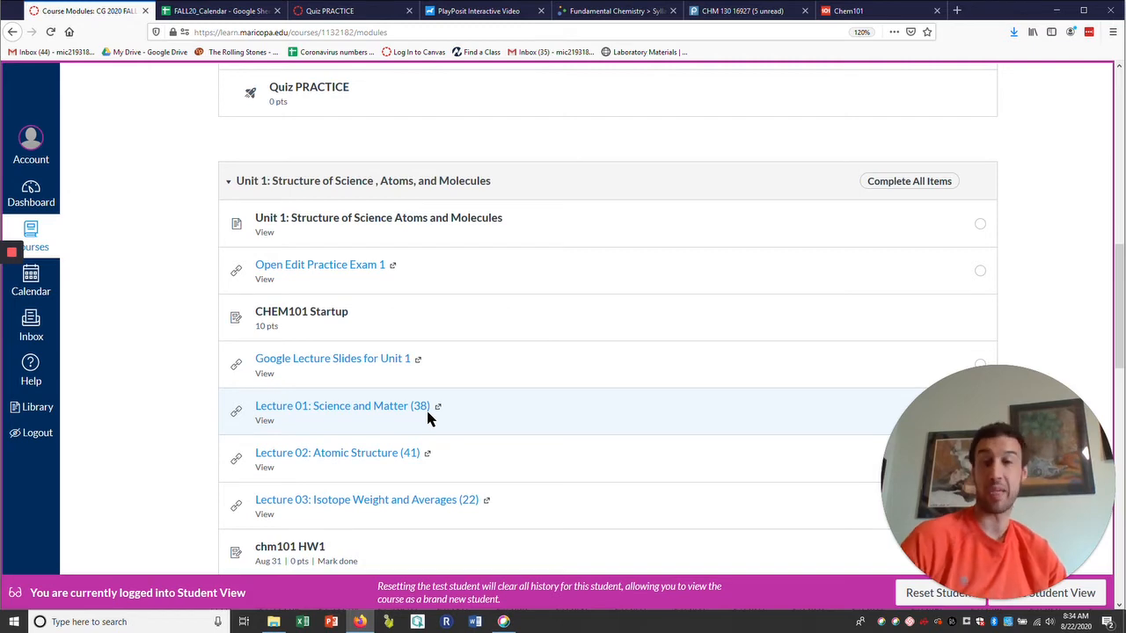
pyautogui.moveTo(193, 422)
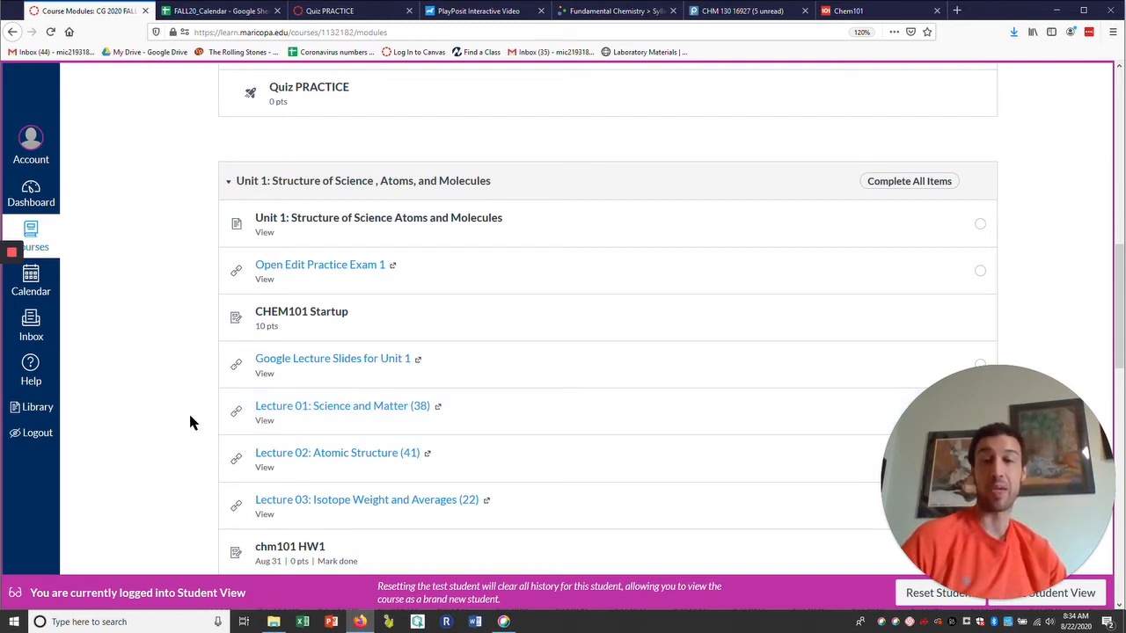
# - Scroll further down the modules, then switch to the Chem101 Assignments homework list
pyautogui.scroll(-3)
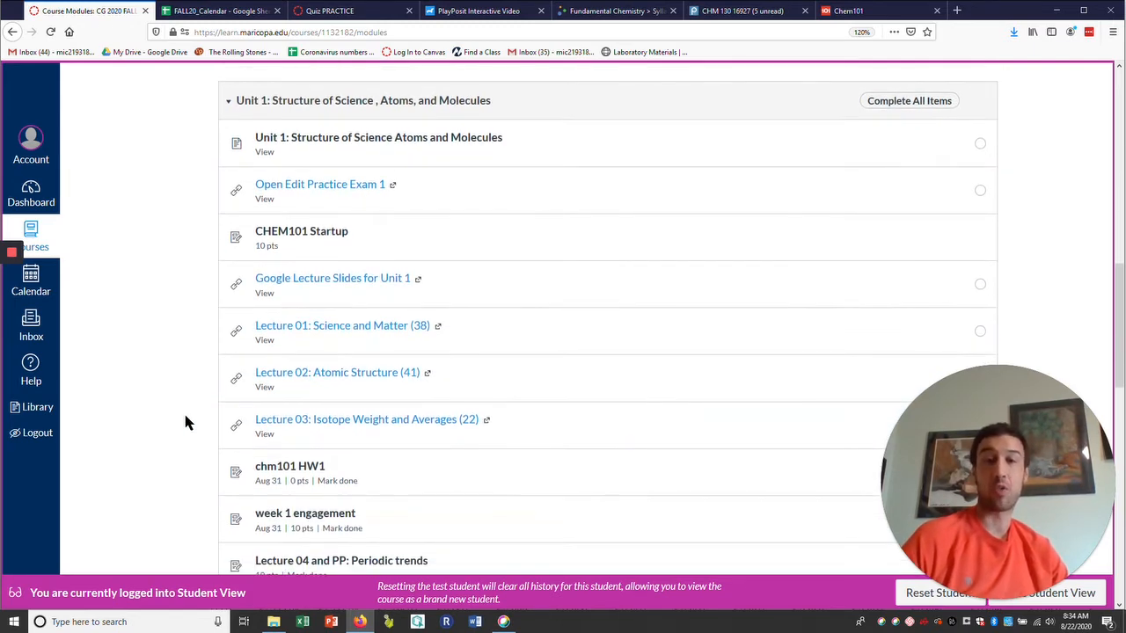
pyautogui.scroll(-3)
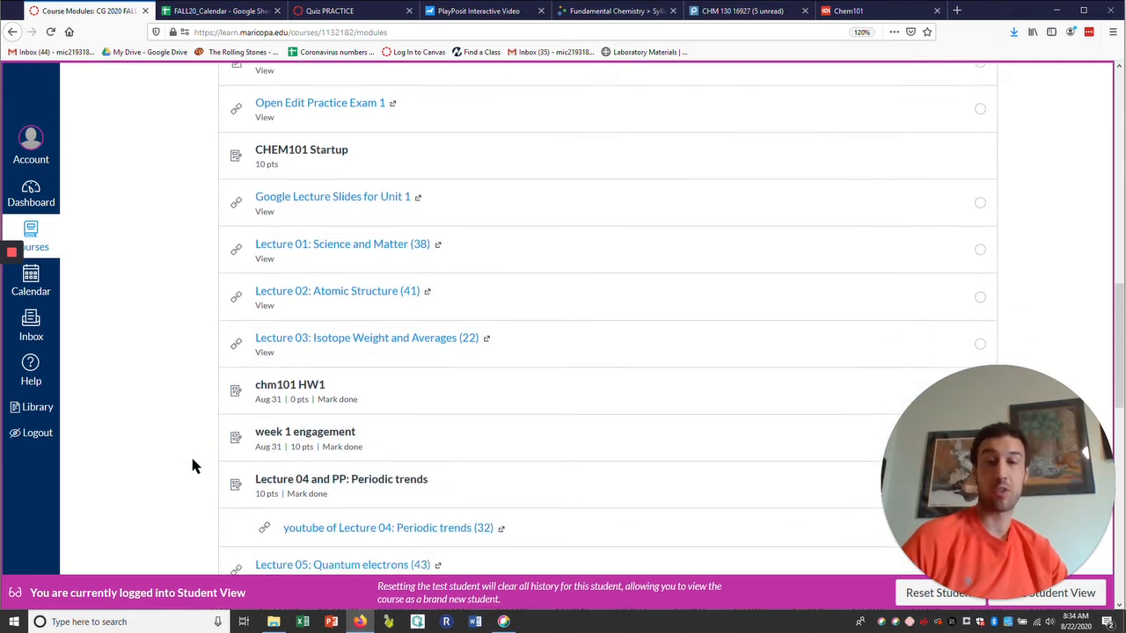
pyautogui.scroll(-3)
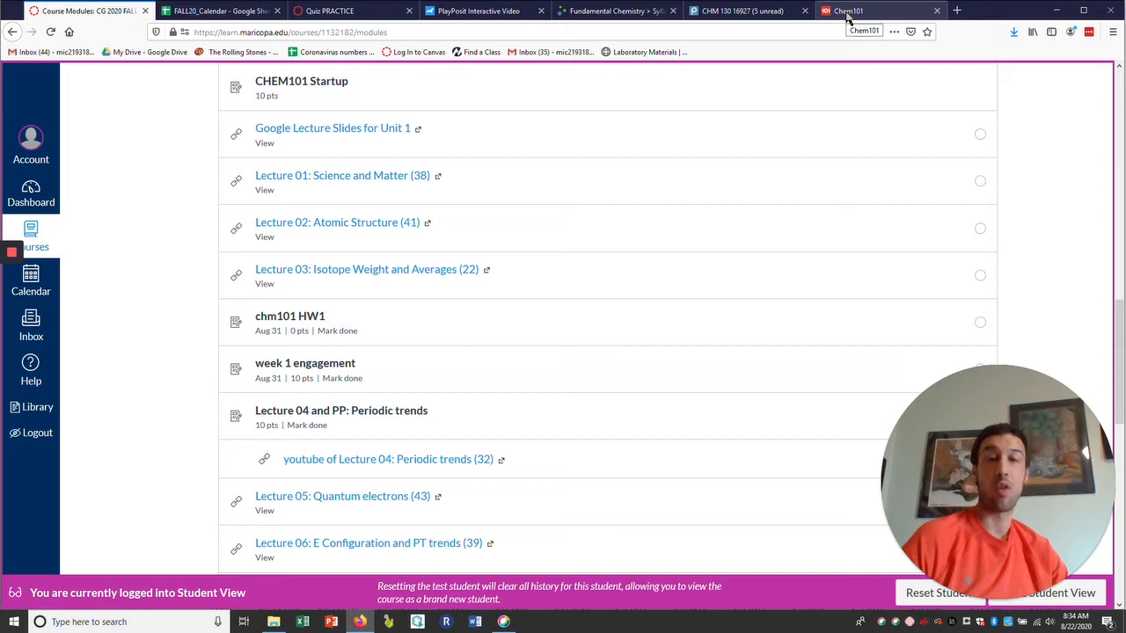
pyautogui.click(871, 10)
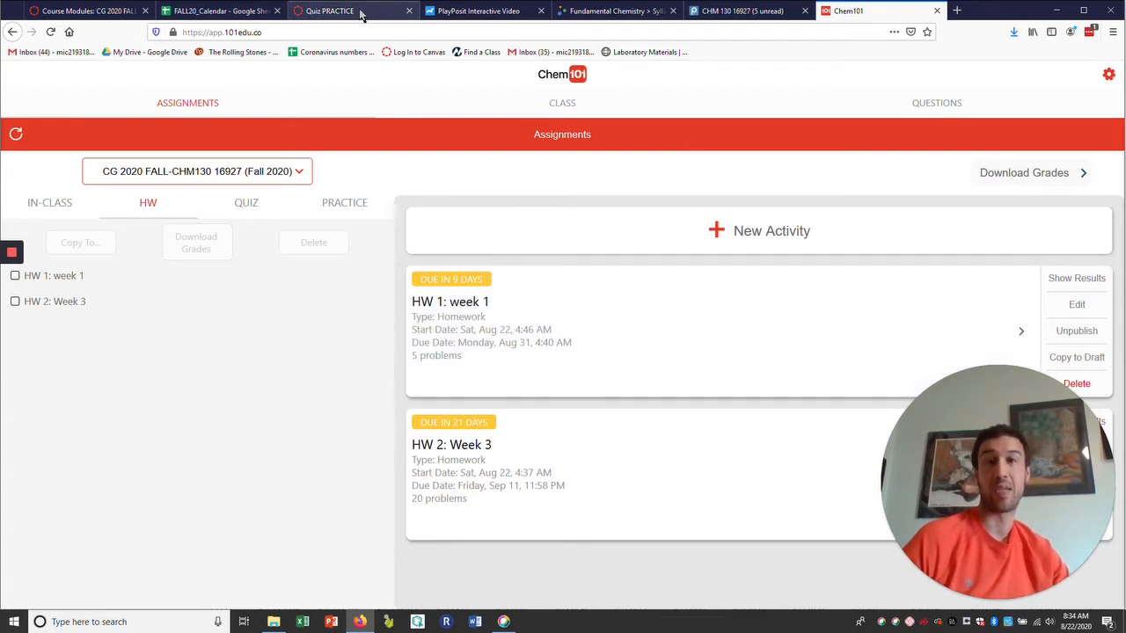
pyautogui.moveTo(359, 16)
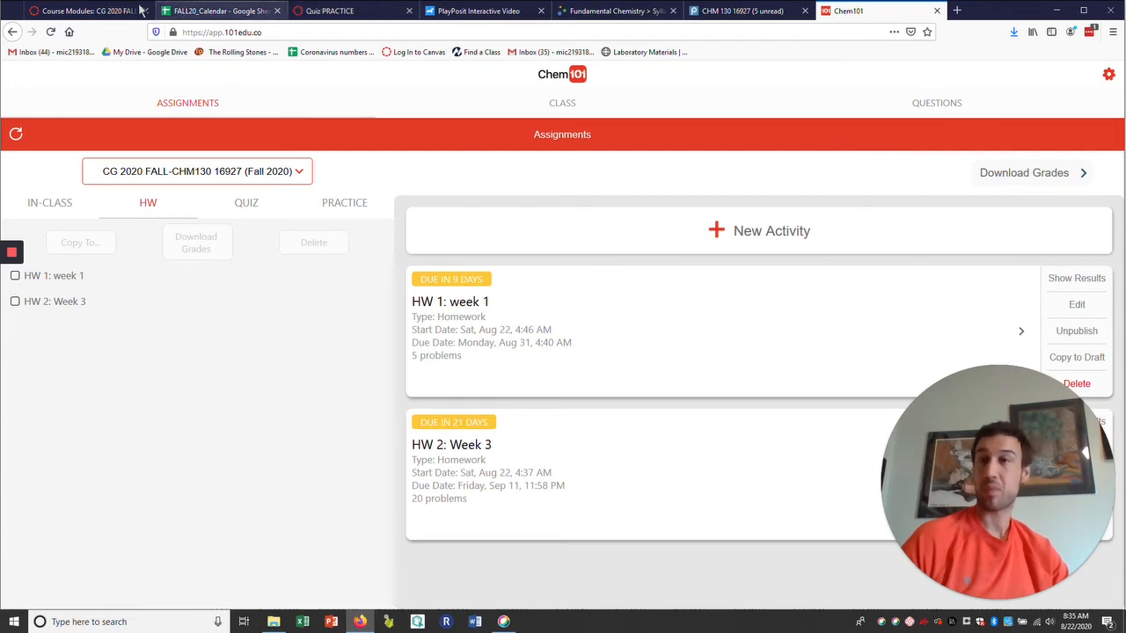
# - Go back to the Canvas Course Modules tab at Unit 1's lectures and HW1
pyautogui.click(84, 11)
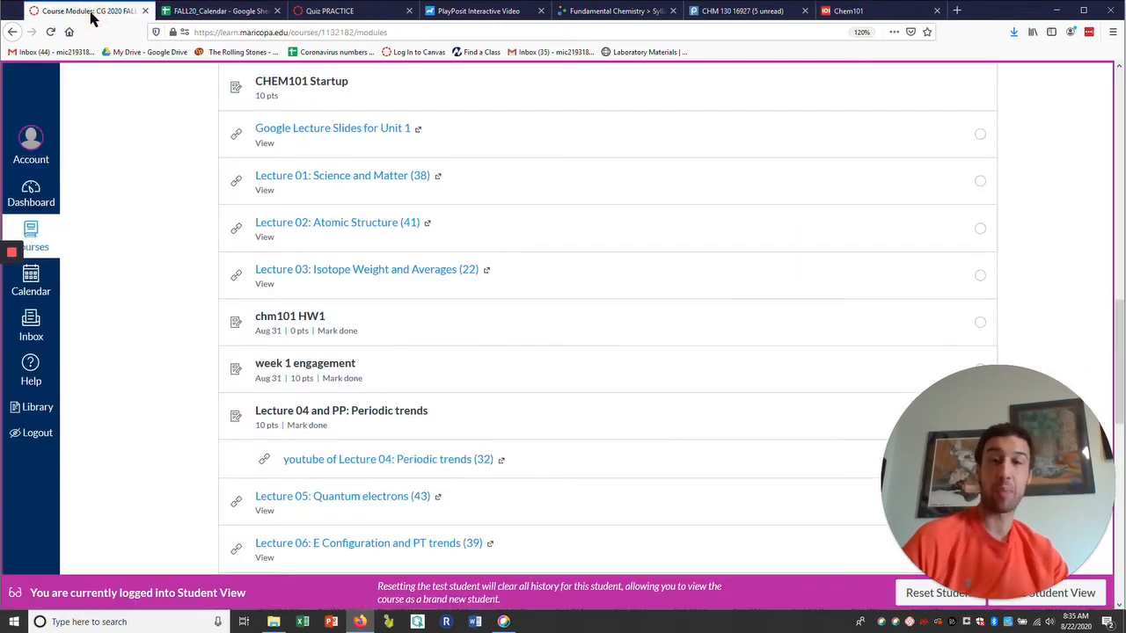
# - Scroll to Lecture 04 and PP: Periodic trends, then switch to PlayPosit
pyautogui.scroll(-3)
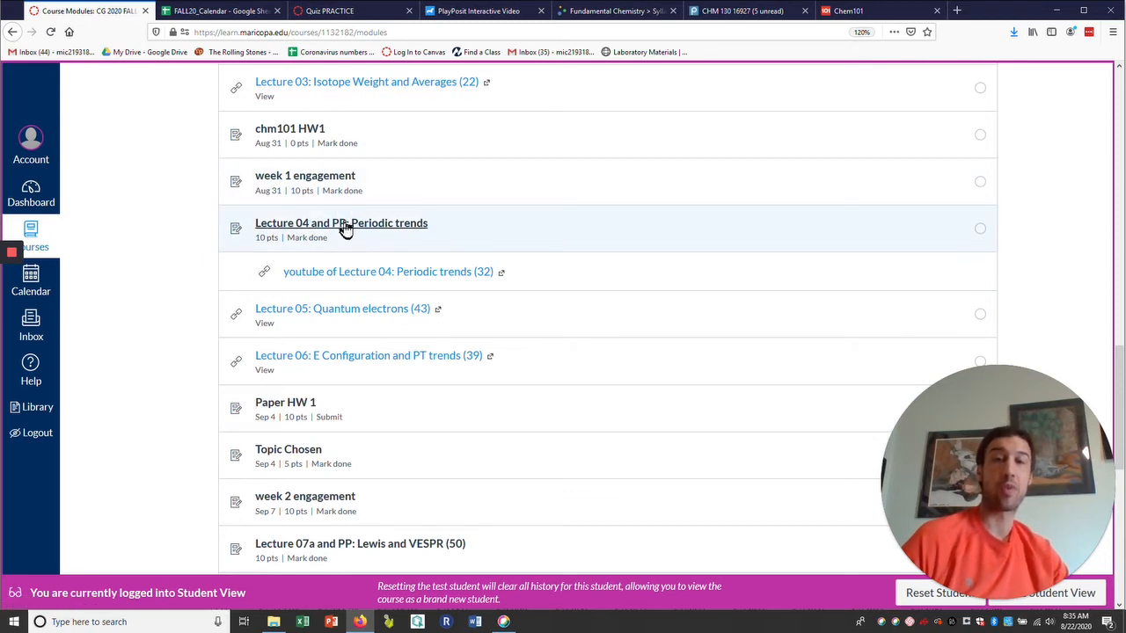
pyautogui.moveTo(342, 222)
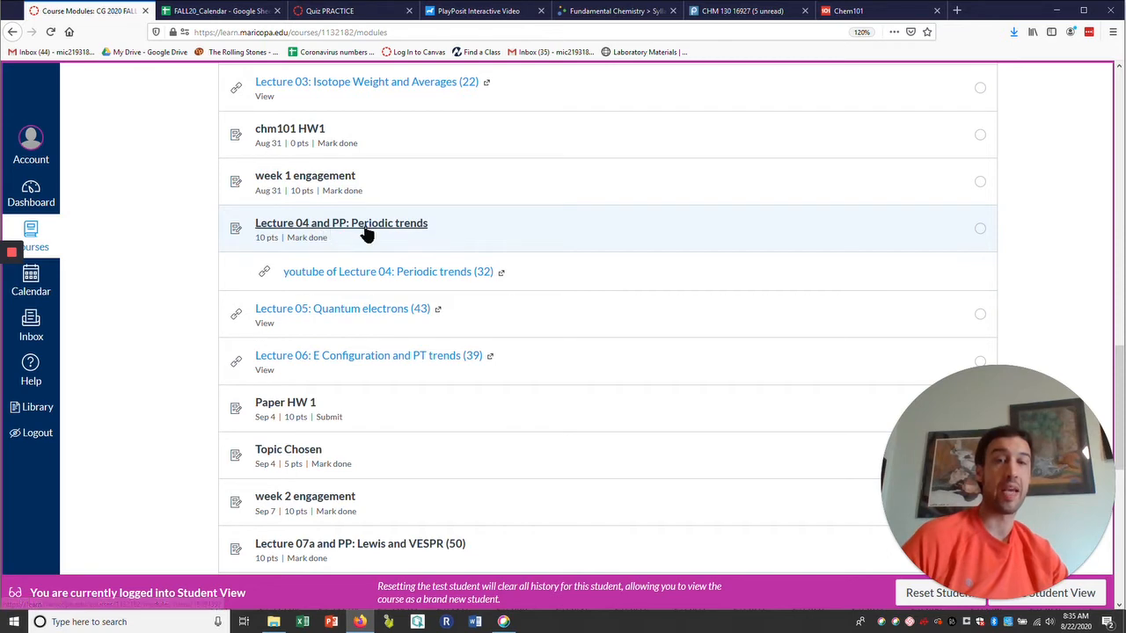
pyautogui.moveTo(478, 11)
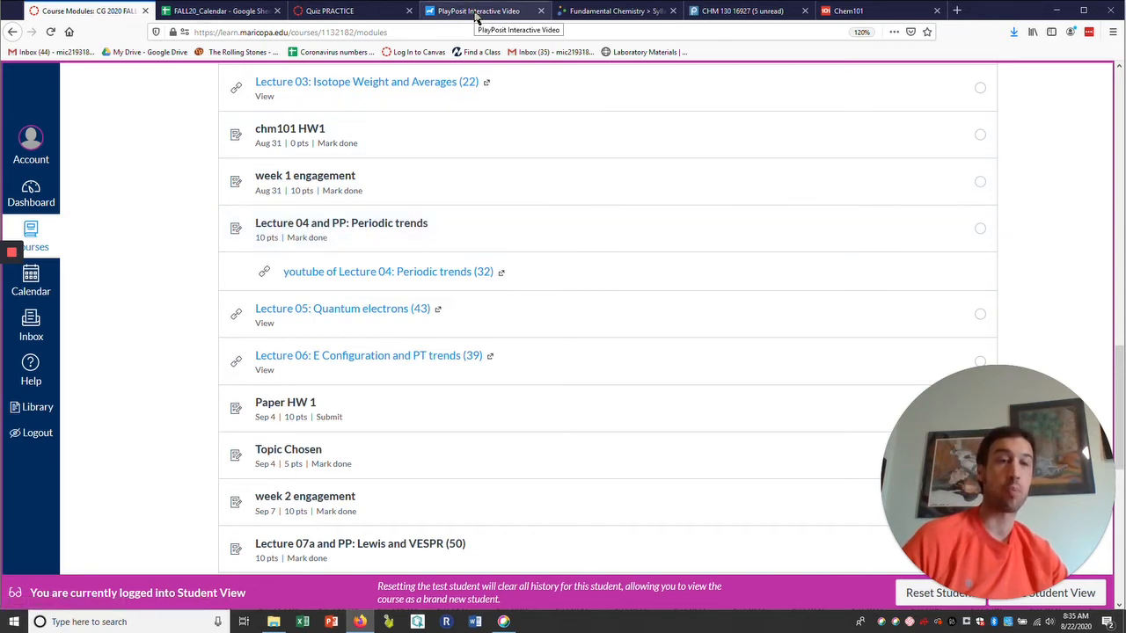
pyautogui.click(477, 11)
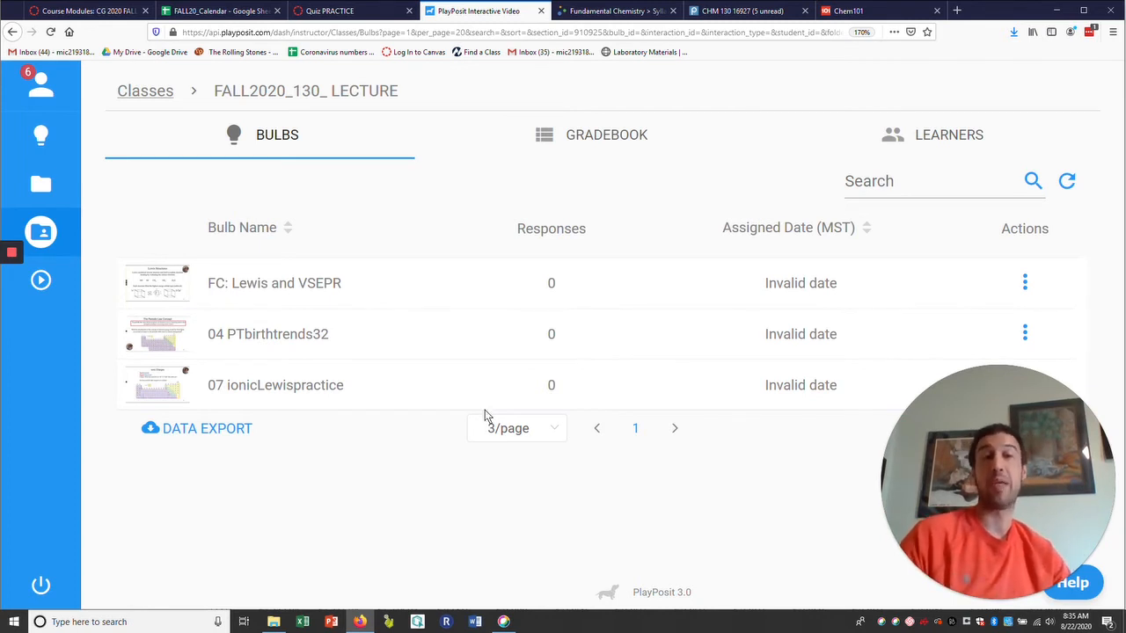
pyautogui.moveTo(353, 11)
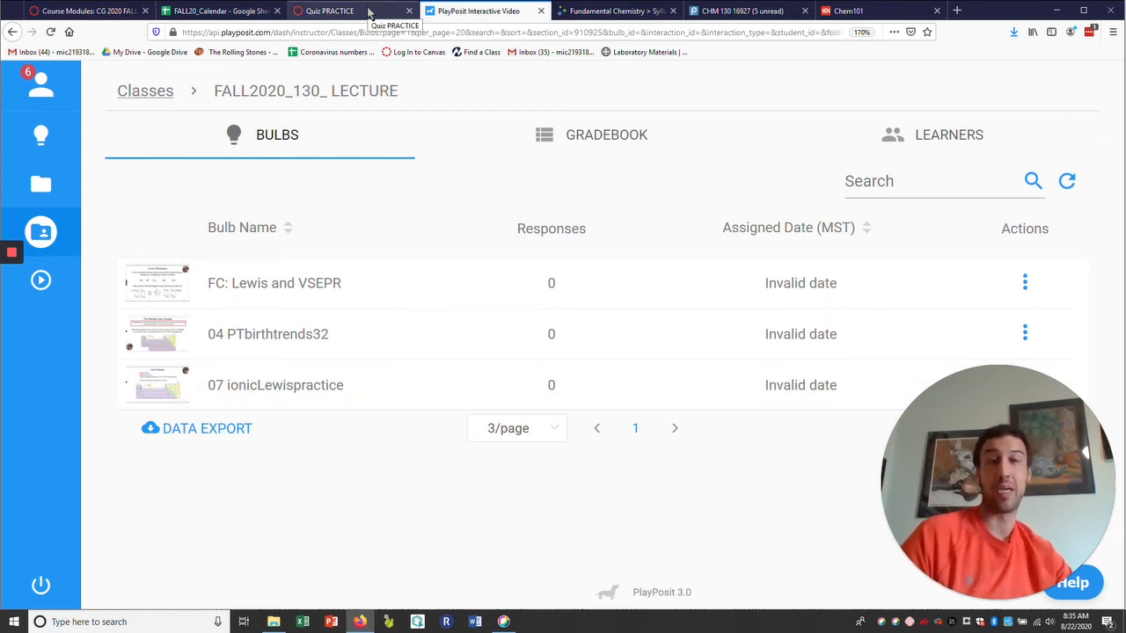
# - Return to the Canvas modules tab near Lectures 04–06
pyautogui.click(343, 10)
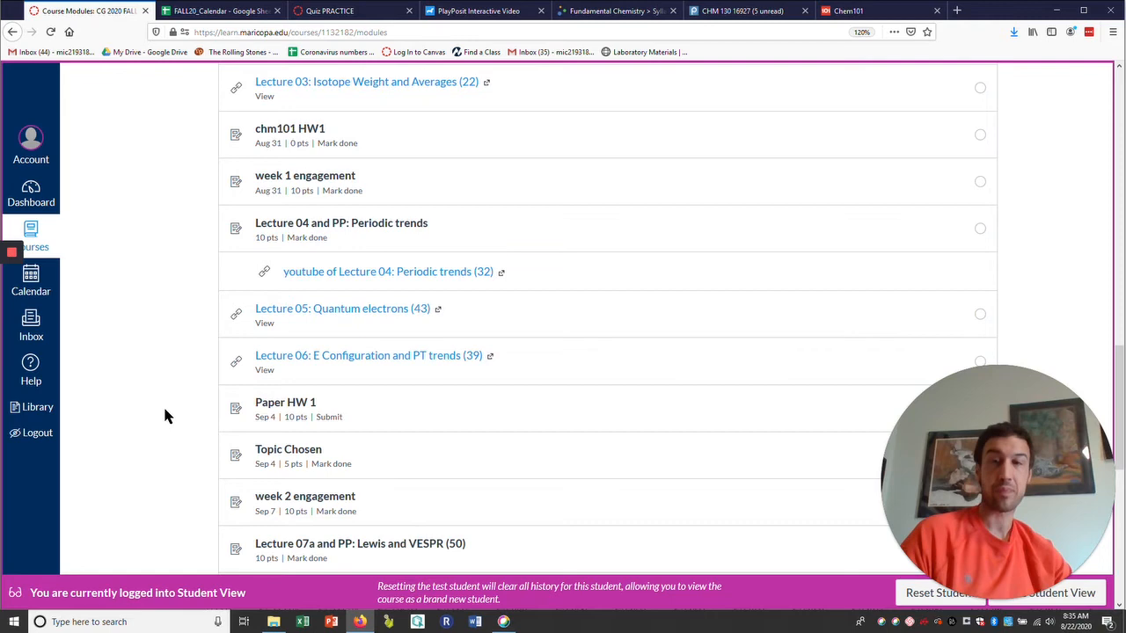
pyautogui.scroll(-3)
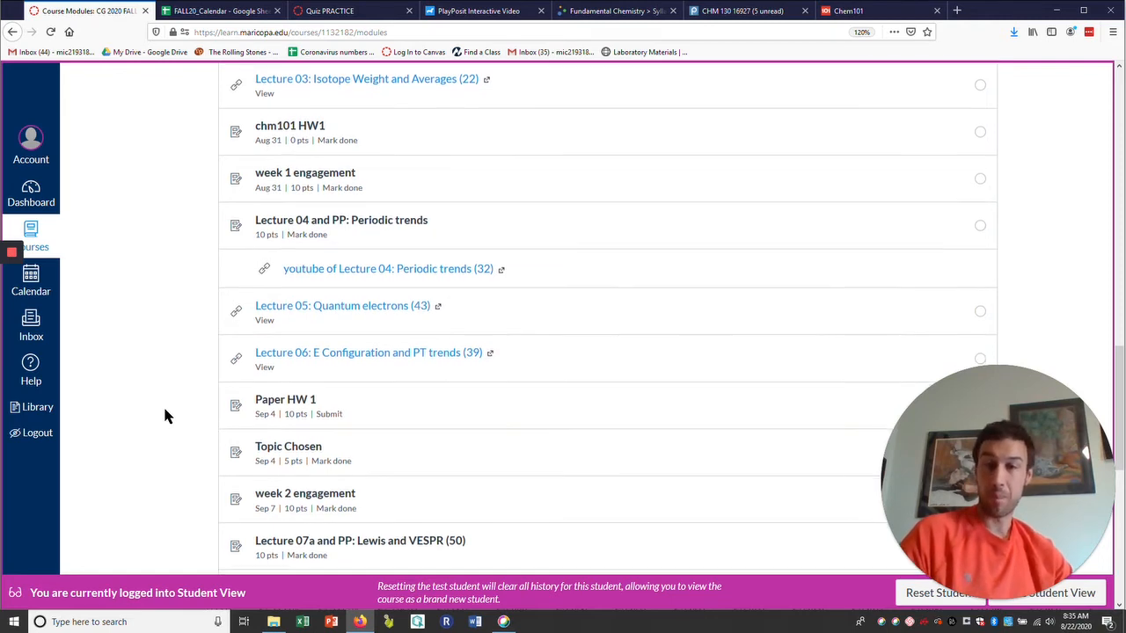
pyautogui.scroll(-3)
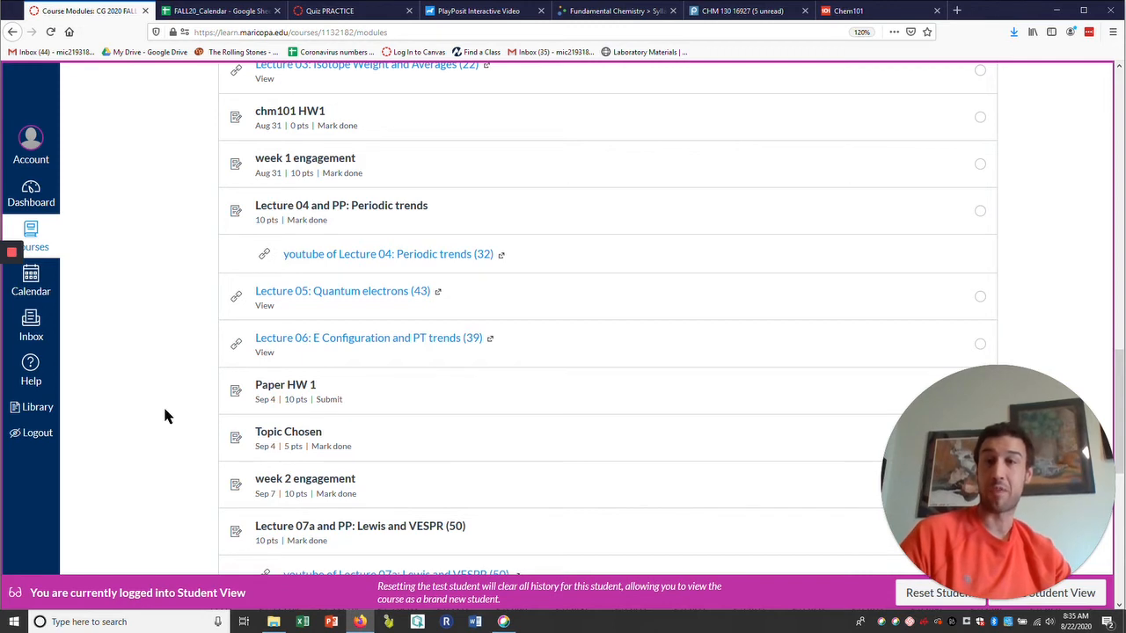
pyautogui.moveTo(305, 158)
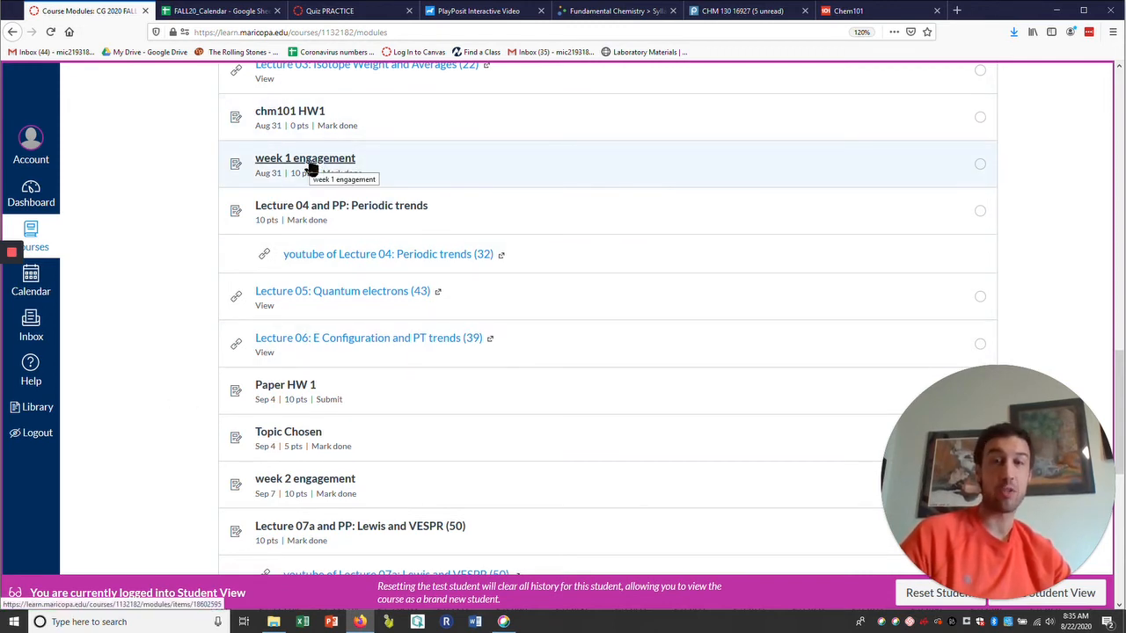
pyautogui.moveTo(530, 112)
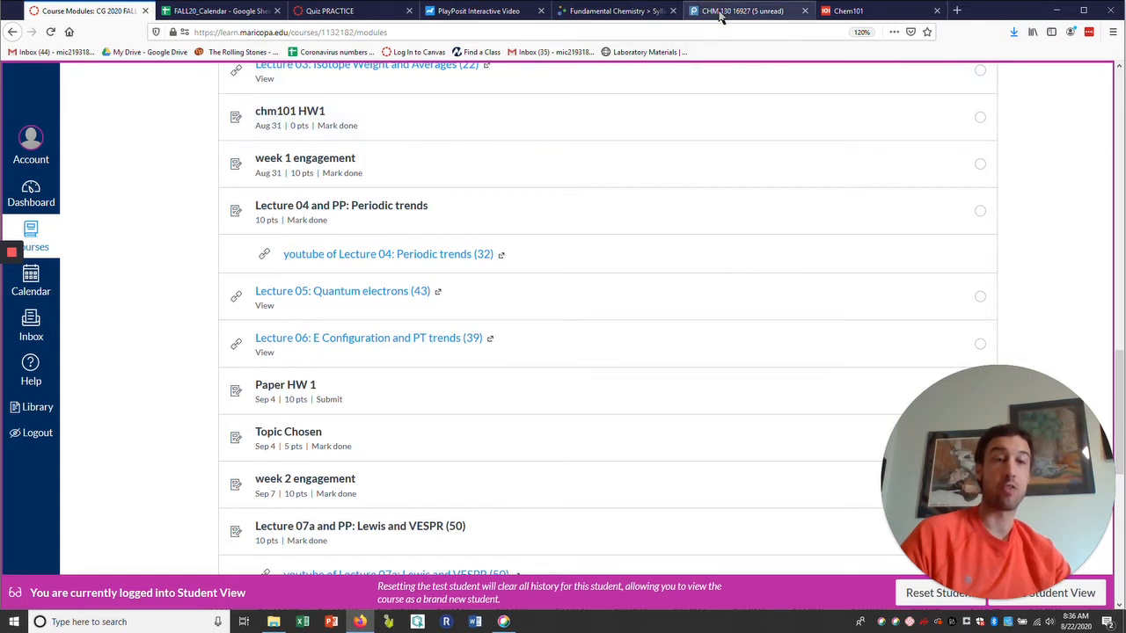
pyautogui.moveTo(742, 10)
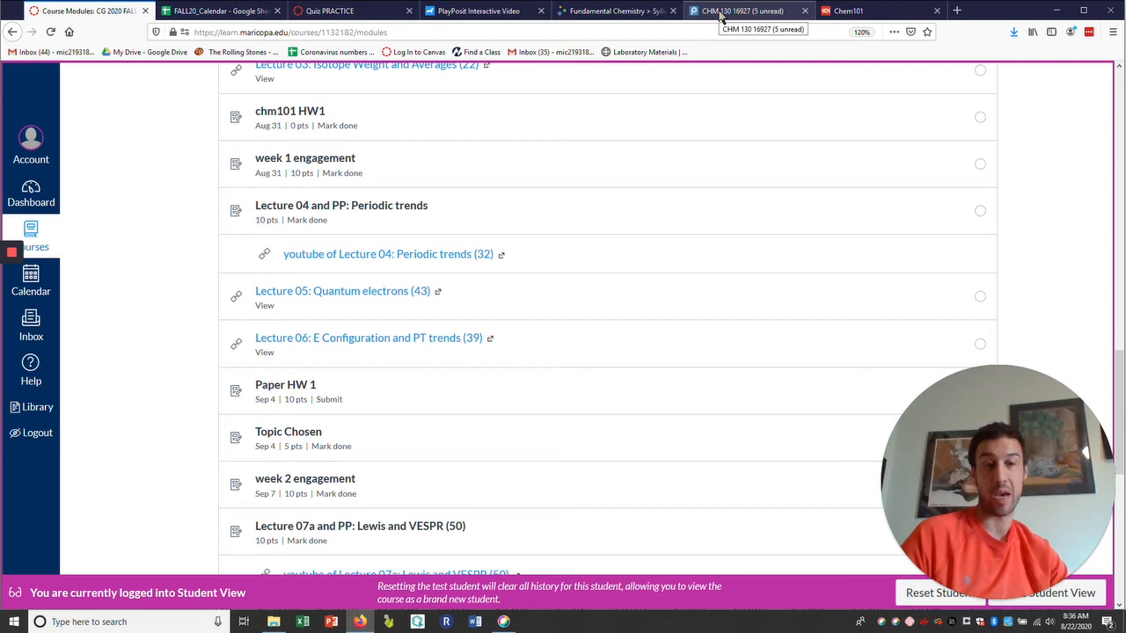
# - Switch to the CHM 130 16927 Piazza Q&A page
pyautogui.click(743, 11)
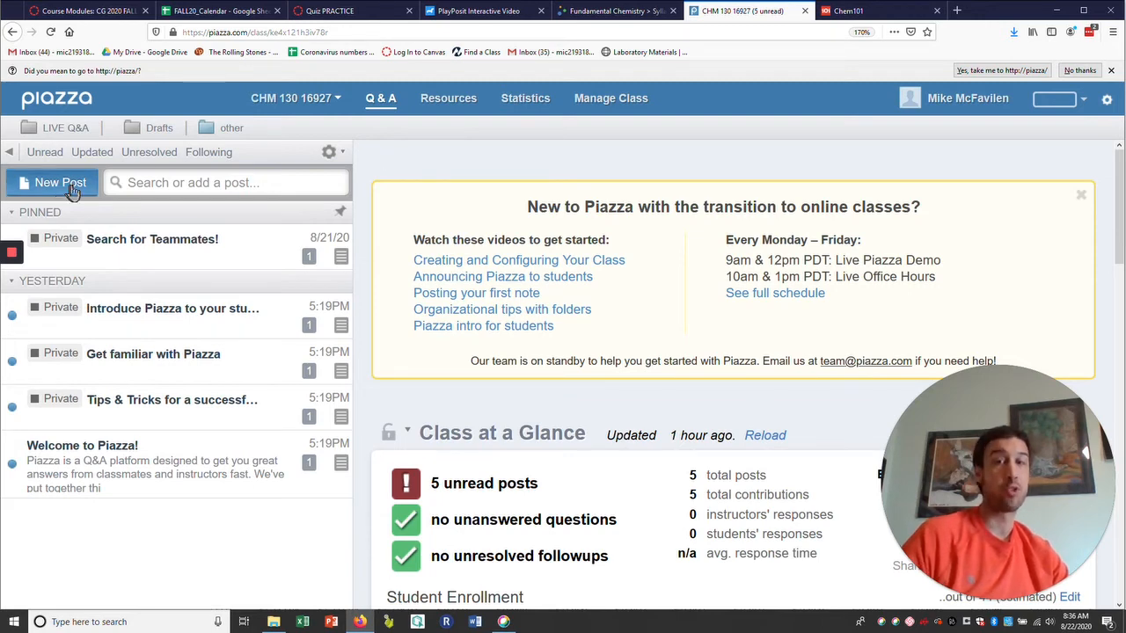
# - Show Piazza's blank new-post form, then go back to the Canvas course modules
pyautogui.click(60, 182)
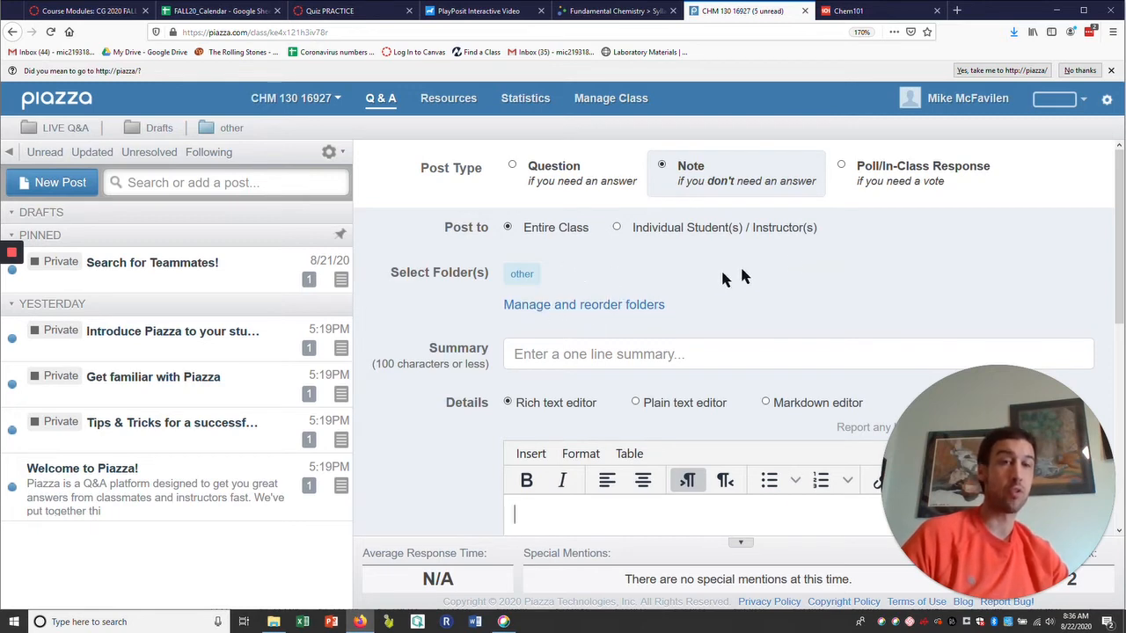
pyautogui.moveTo(700, 281)
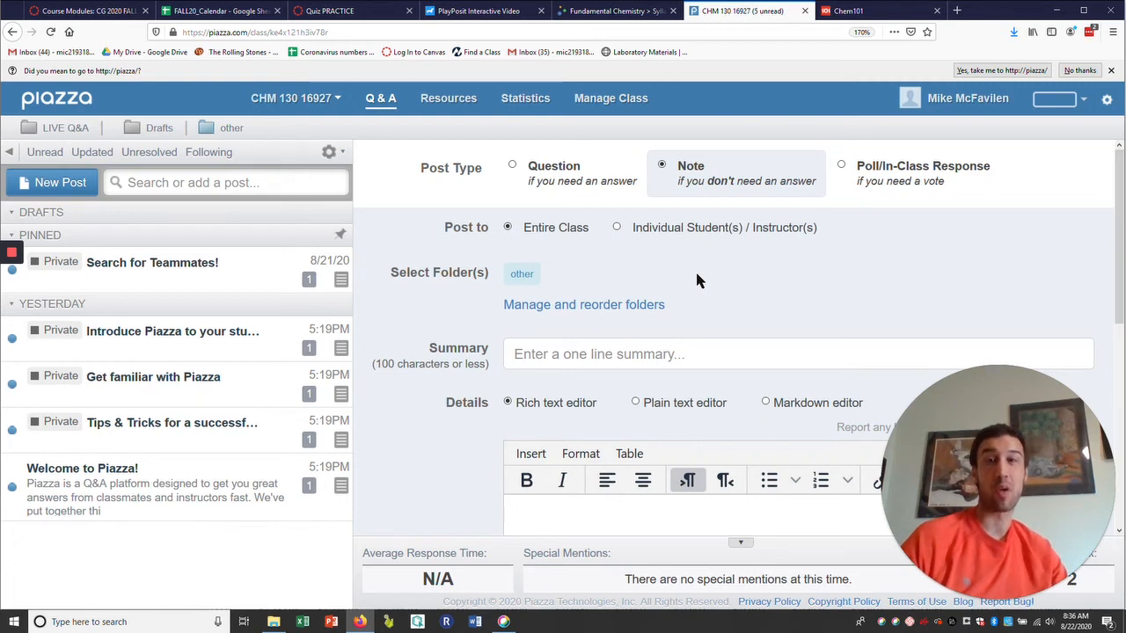
pyautogui.moveTo(191, 66)
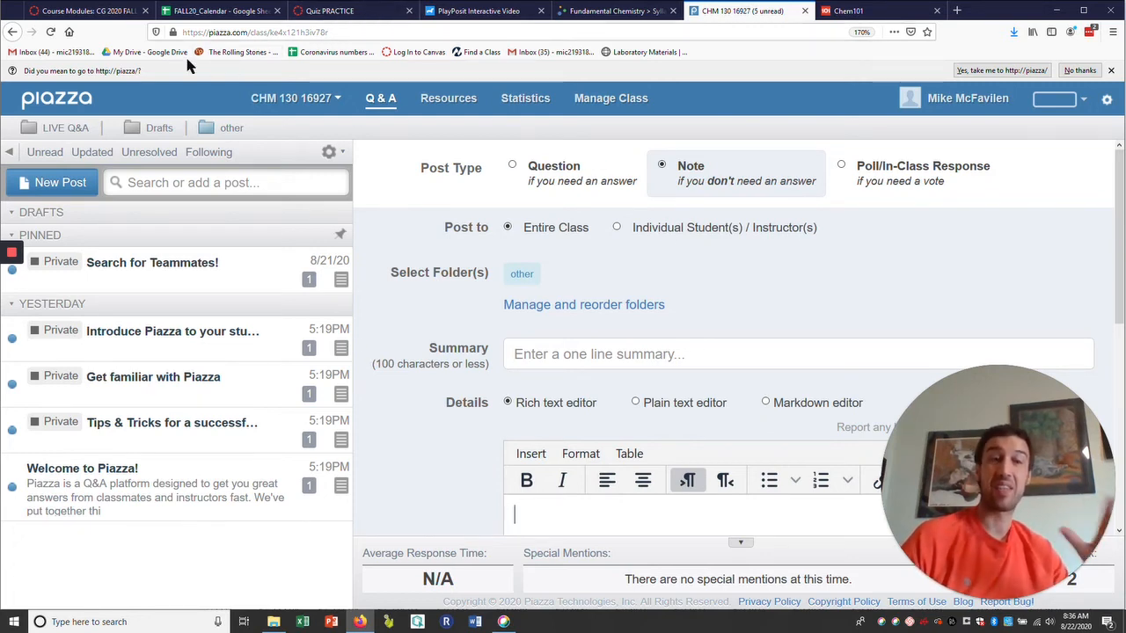
pyautogui.click(83, 11)
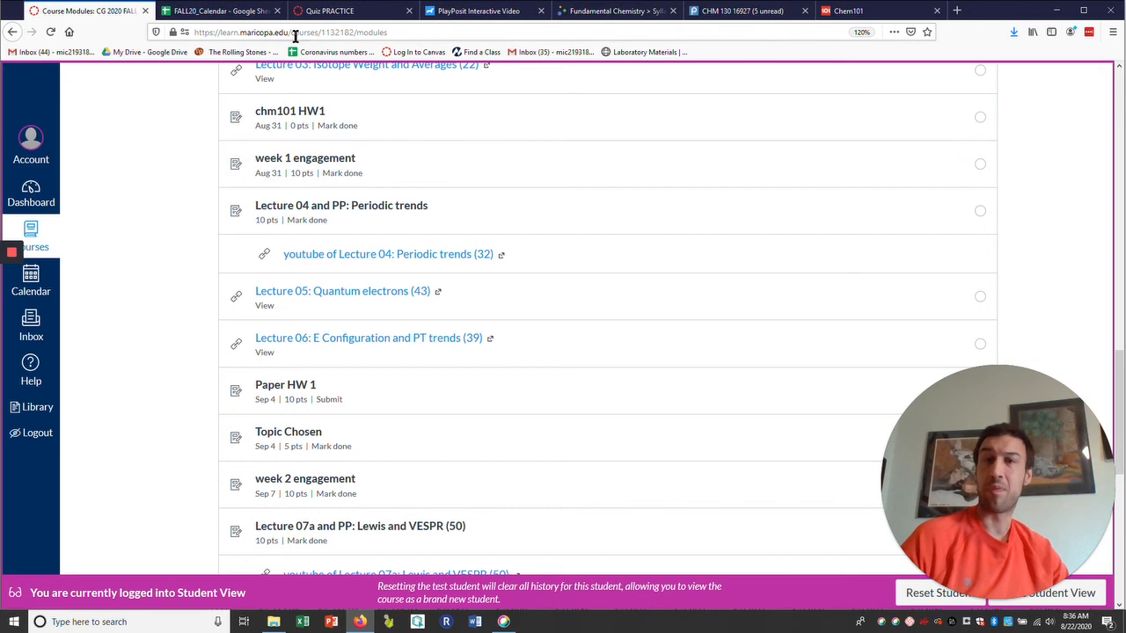
# - Scroll down the course modules list toward Quiz PRACTICE
pyautogui.scroll(-3)
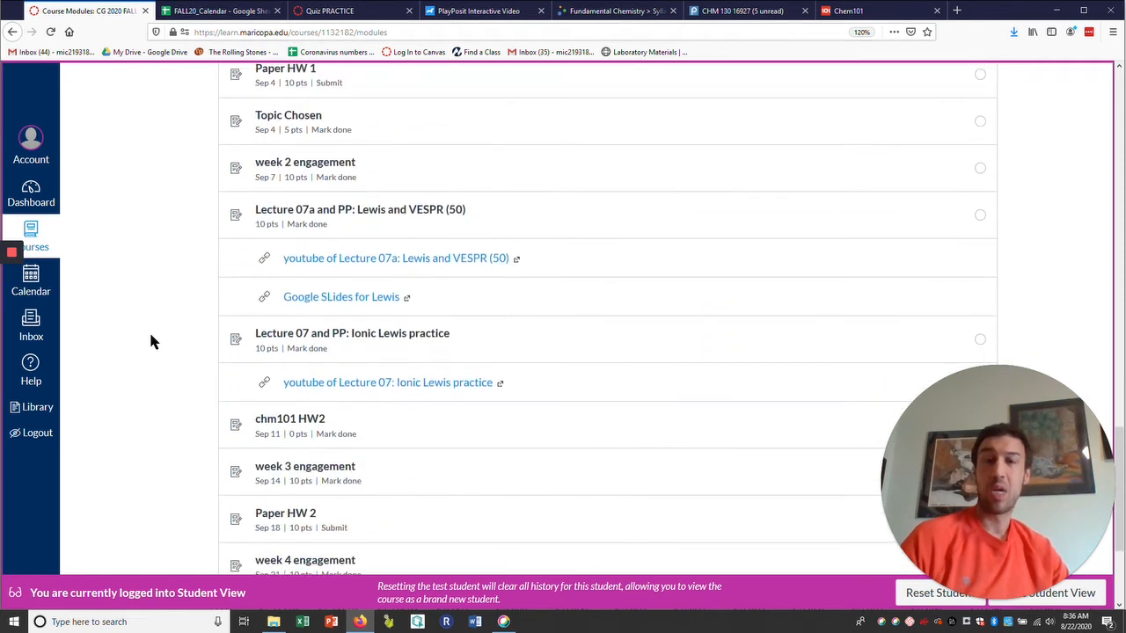
pyautogui.scroll(-3)
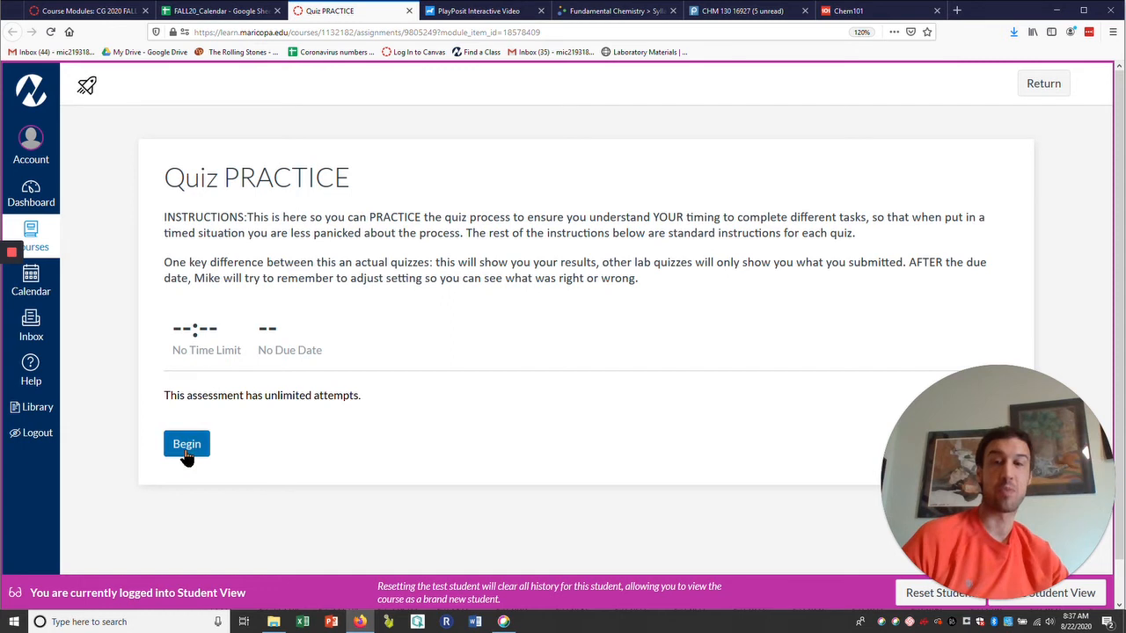
# - Start the Quiz PRACTICE attempt, retrying after the loading screen stalls
pyautogui.click(186, 443)
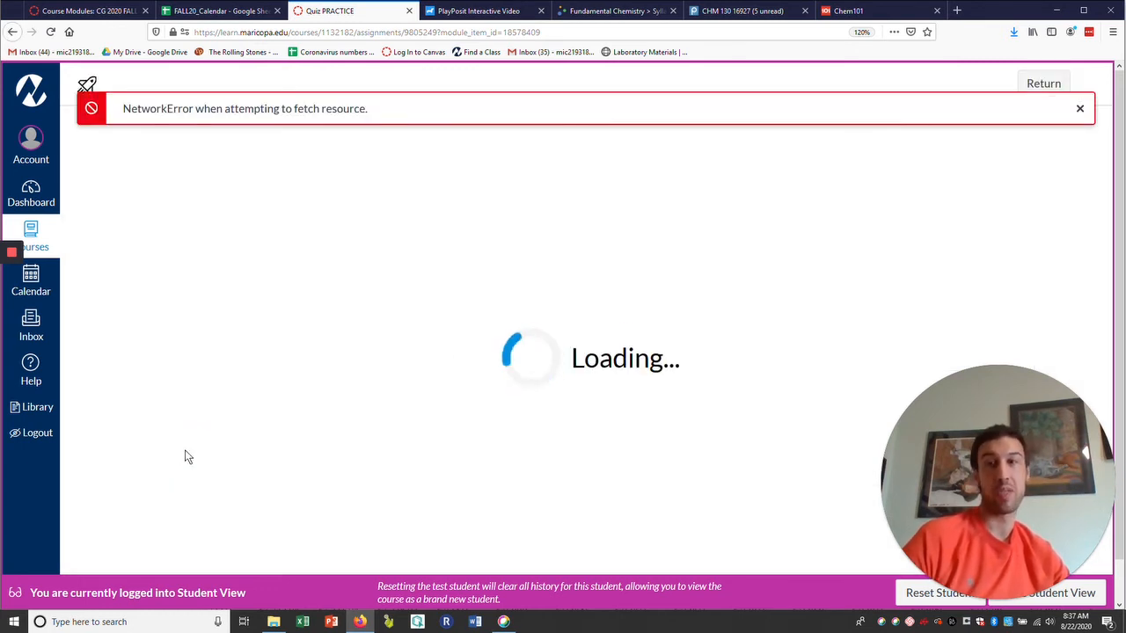
pyautogui.moveTo(883, 234)
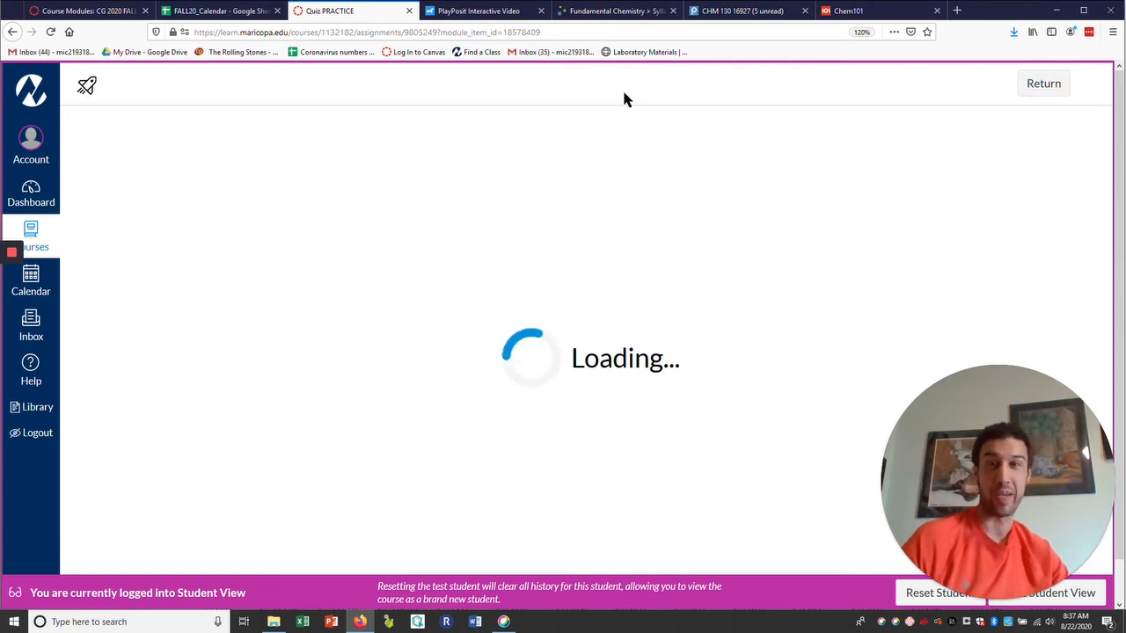
pyautogui.click(365, 32)
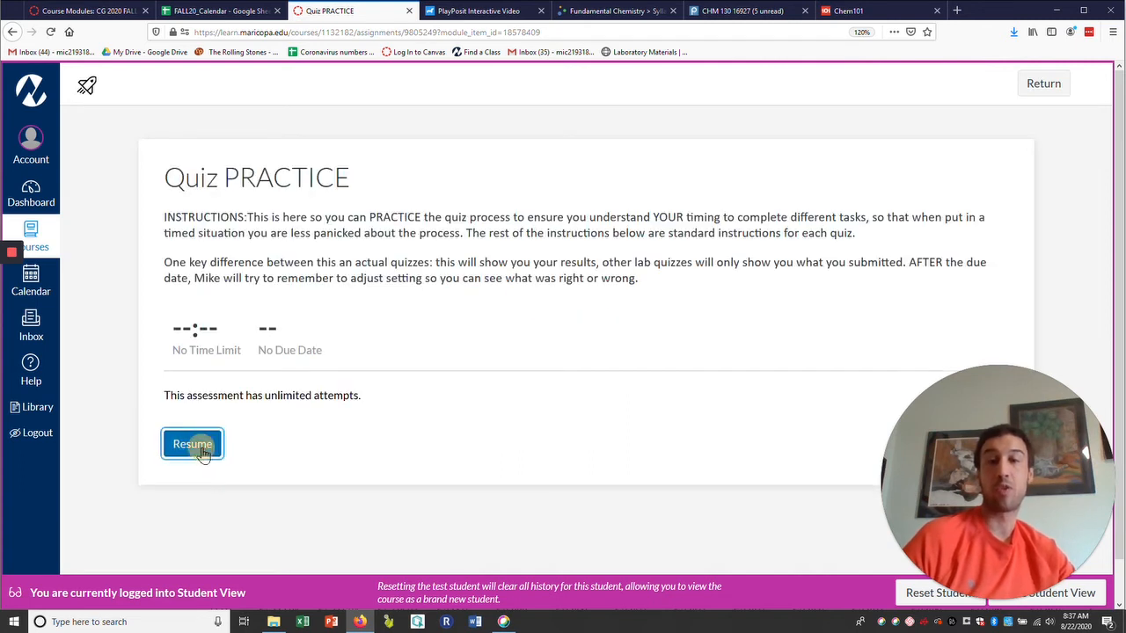
pyautogui.click(192, 444)
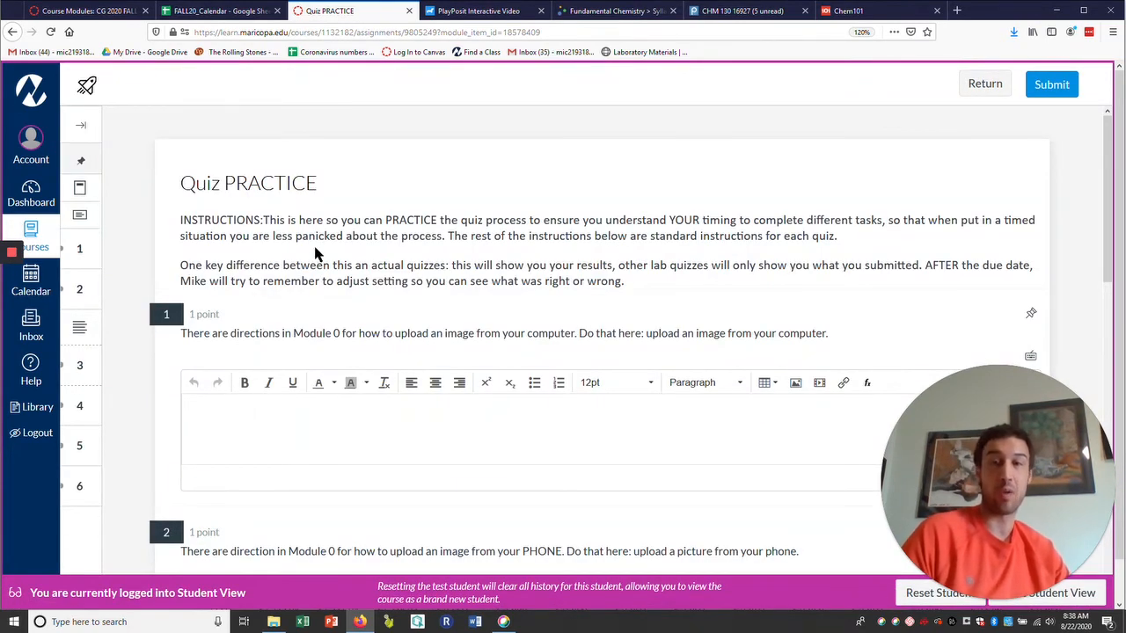
pyautogui.scroll(-3)
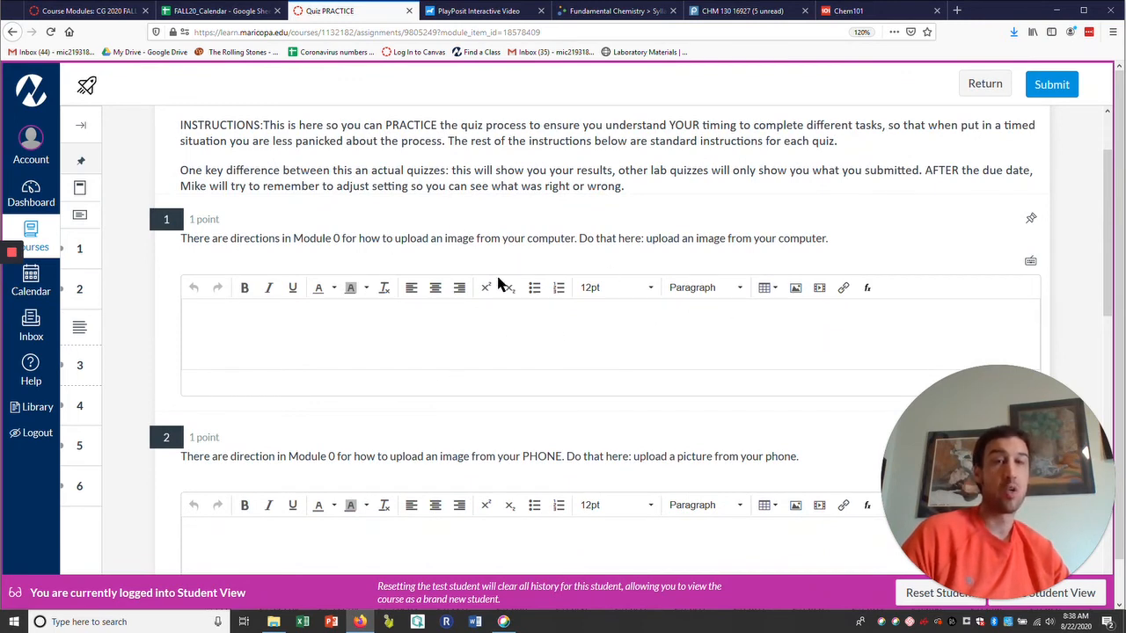
pyautogui.moveTo(764, 287)
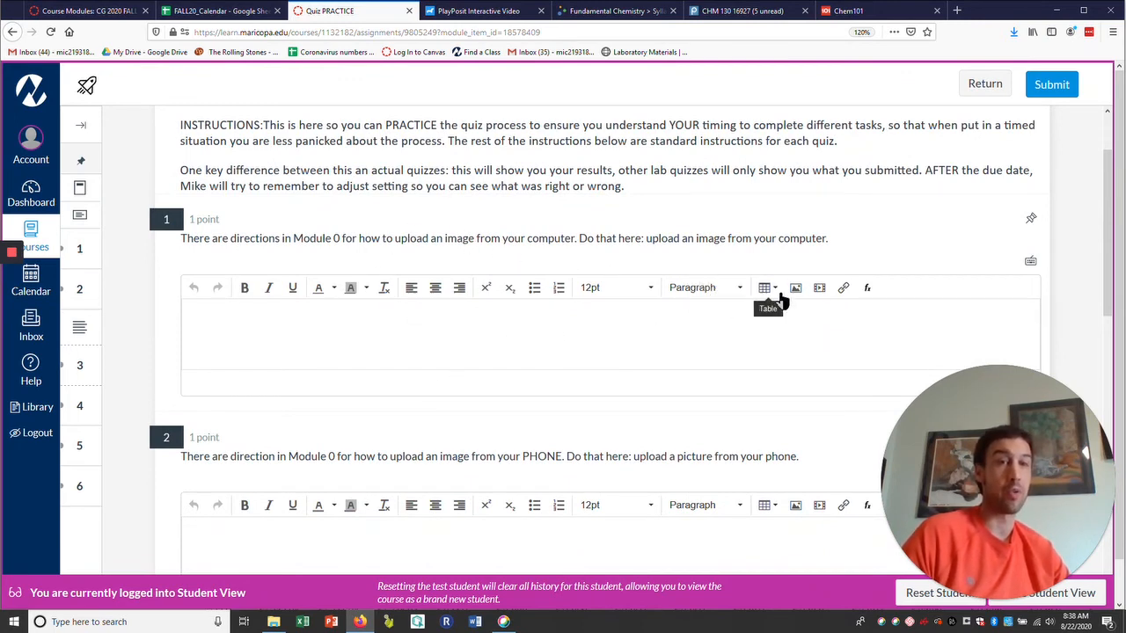
pyautogui.scroll(-3)
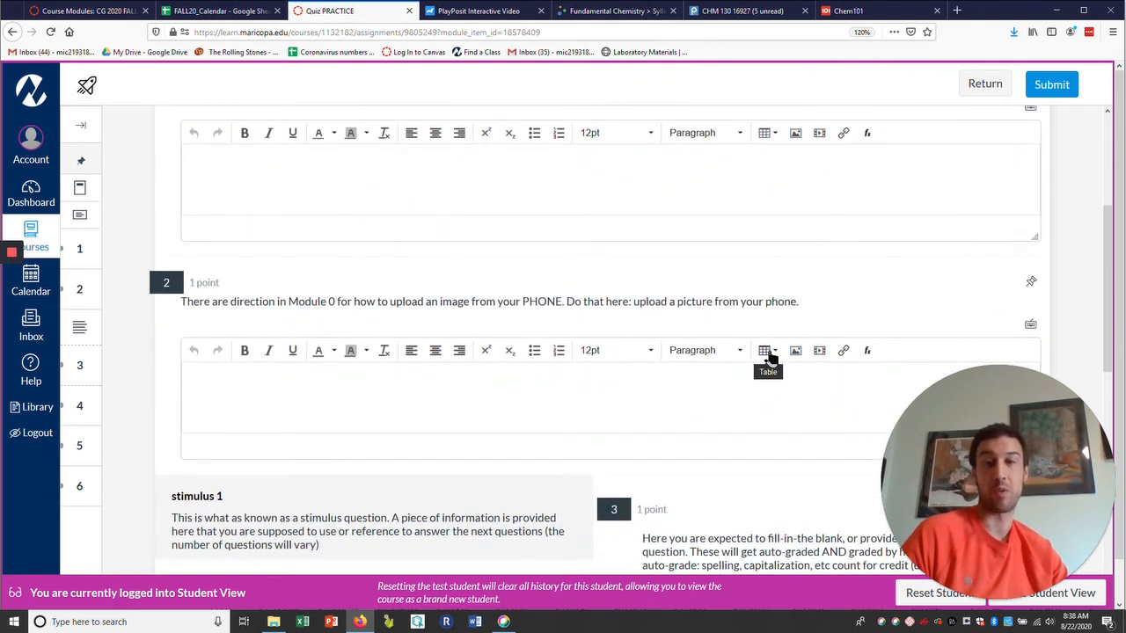
pyautogui.scroll(-3)
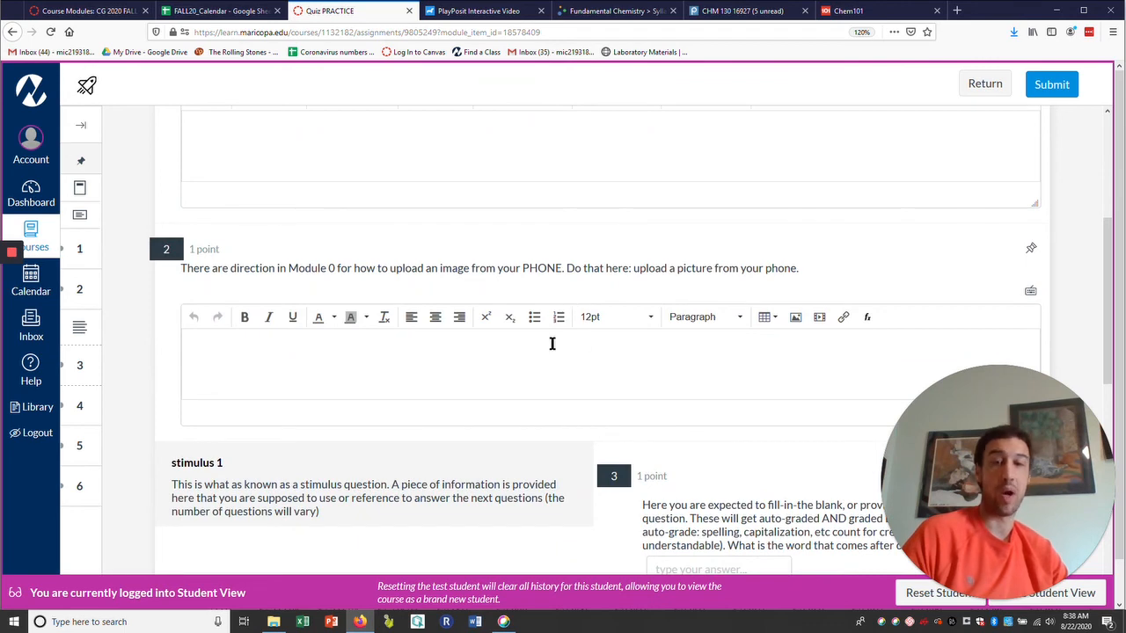
pyautogui.scroll(-3)
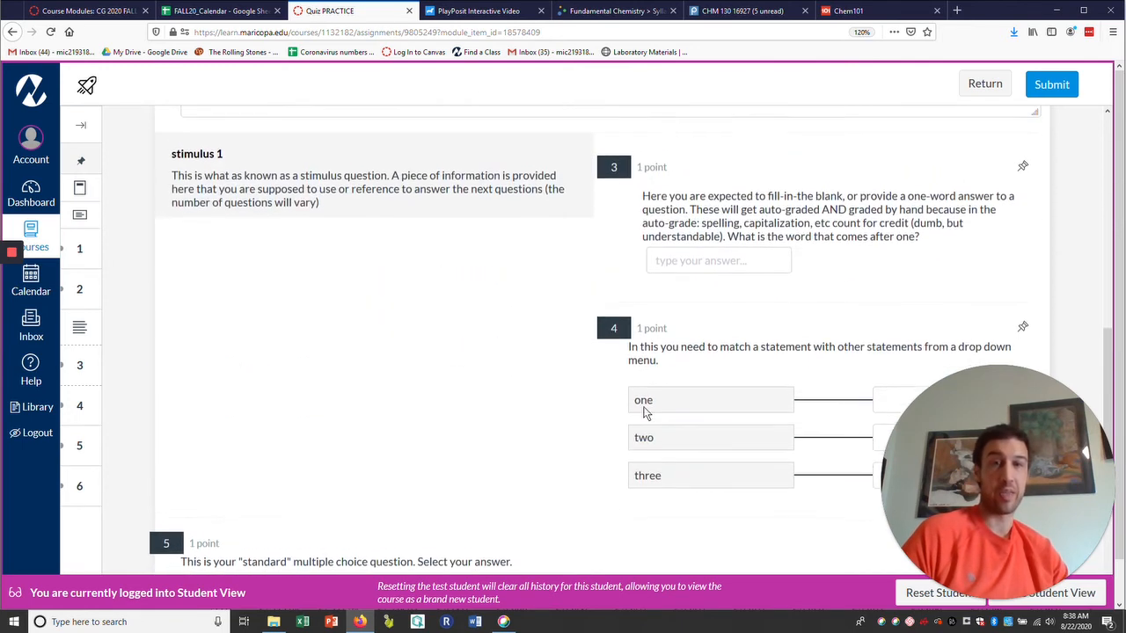
pyautogui.scroll(-3)
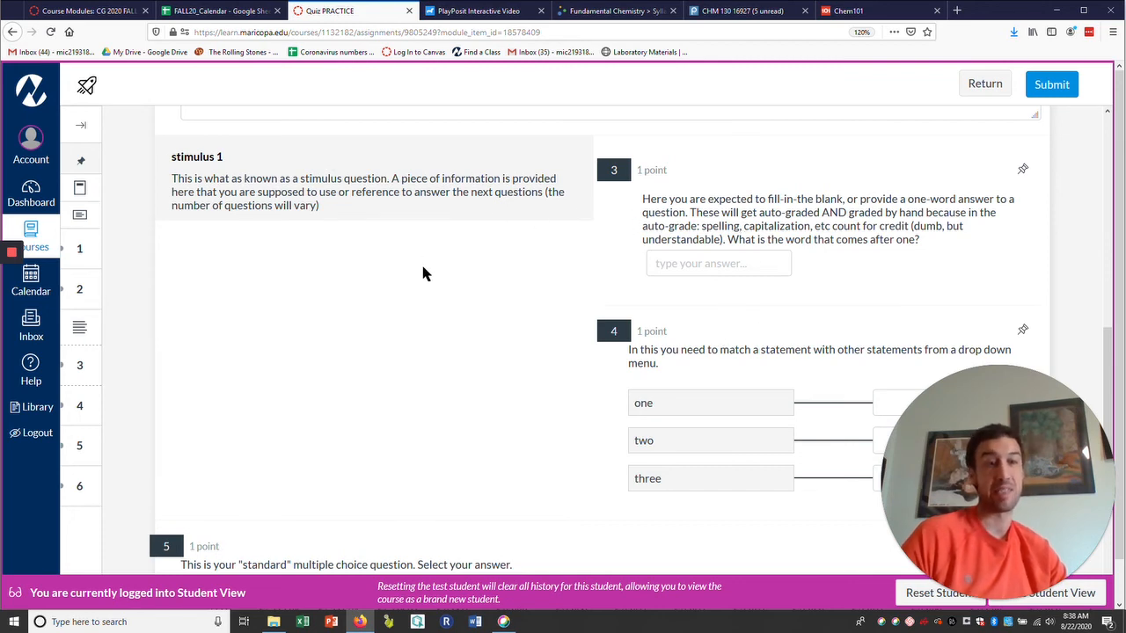
pyautogui.scroll(-3)
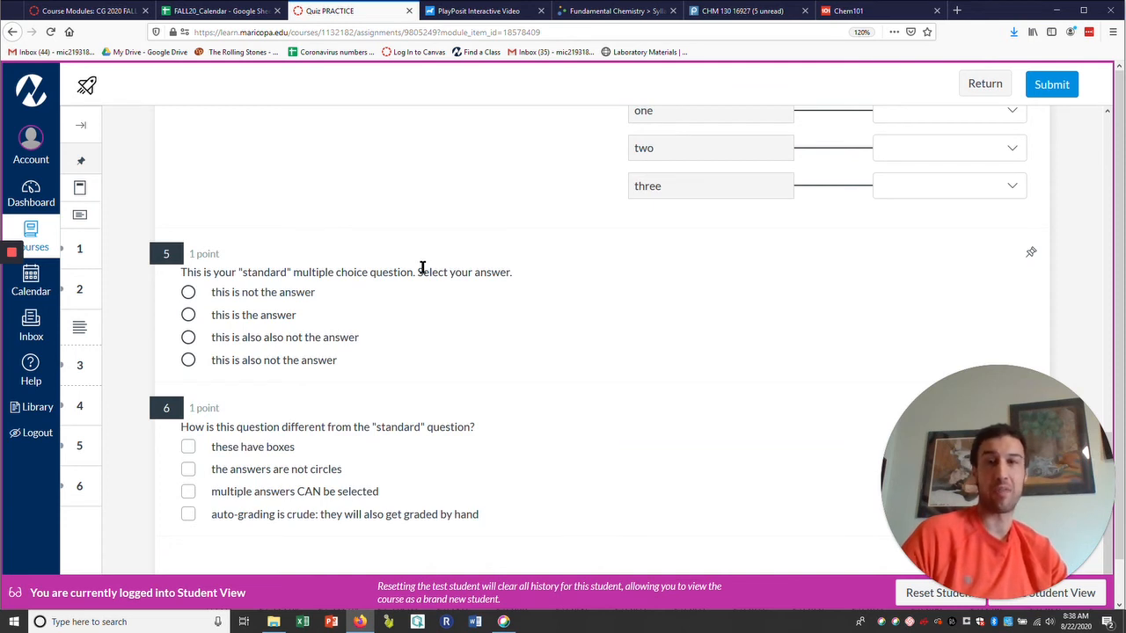
pyautogui.moveTo(224, 136)
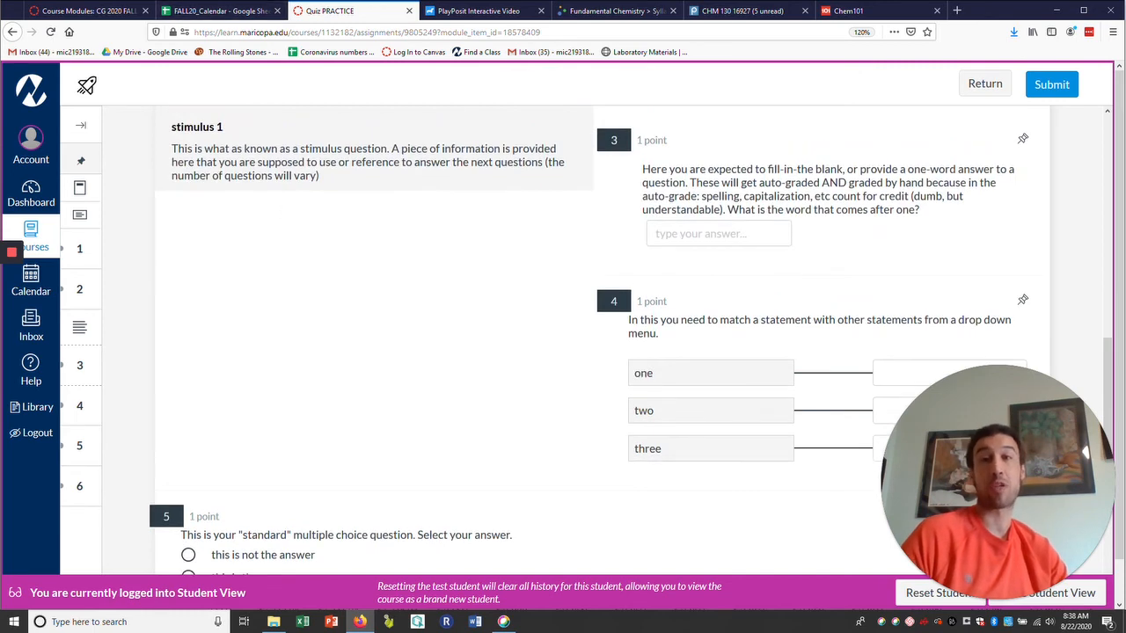
# - Return to the CHM130 Modules page and scroll up to Week 0 Introductions
pyautogui.click(83, 10)
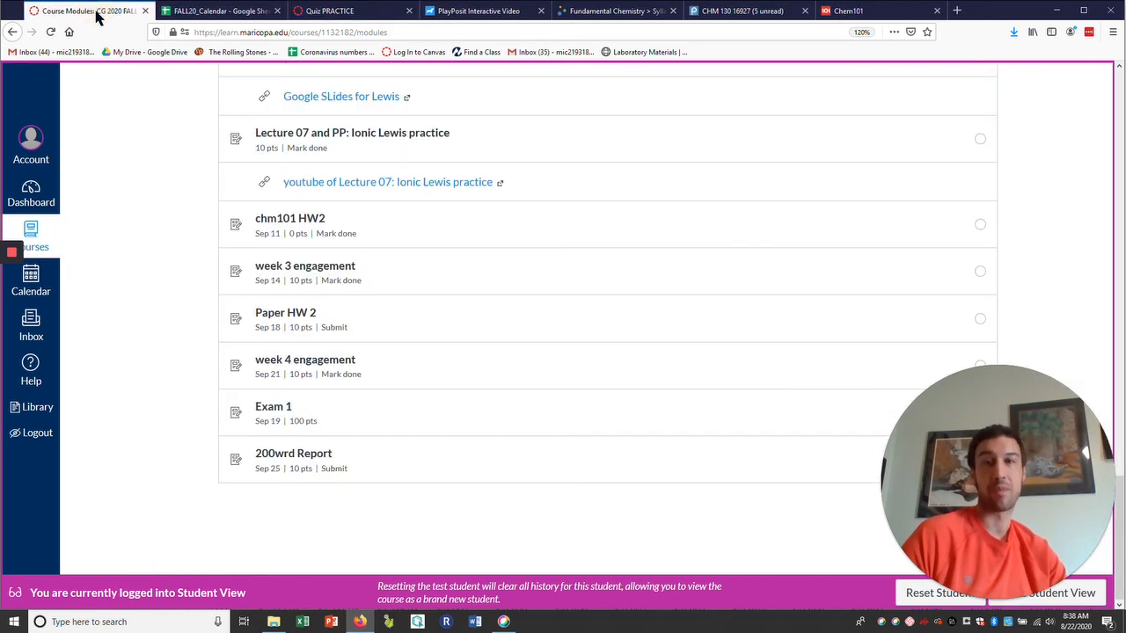
pyautogui.scroll(3)
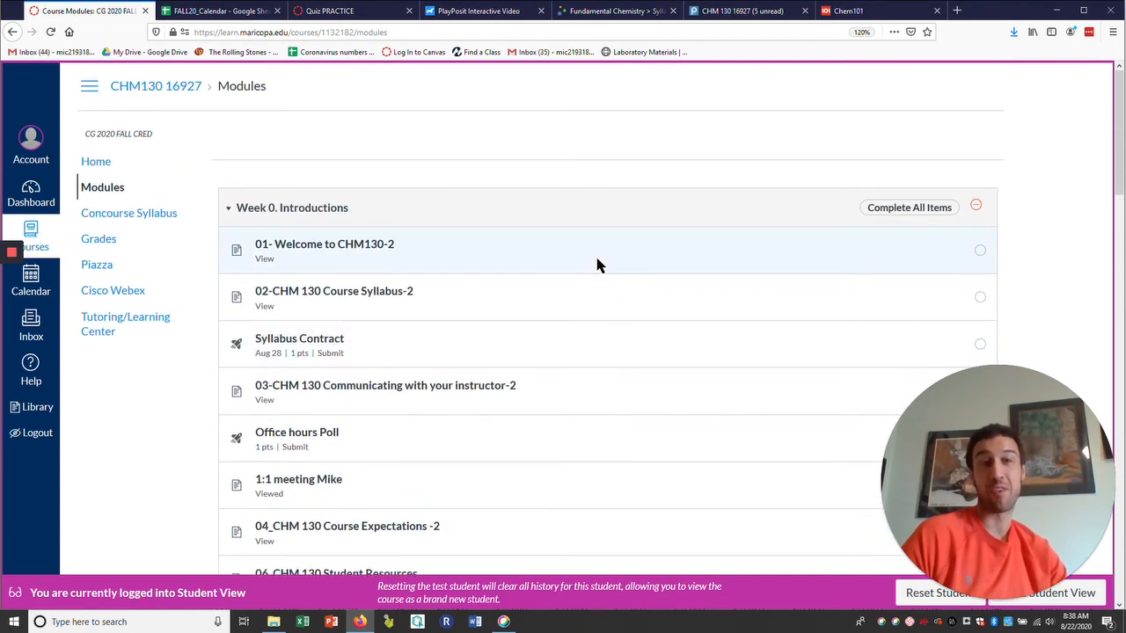
pyautogui.moveTo(69, 231)
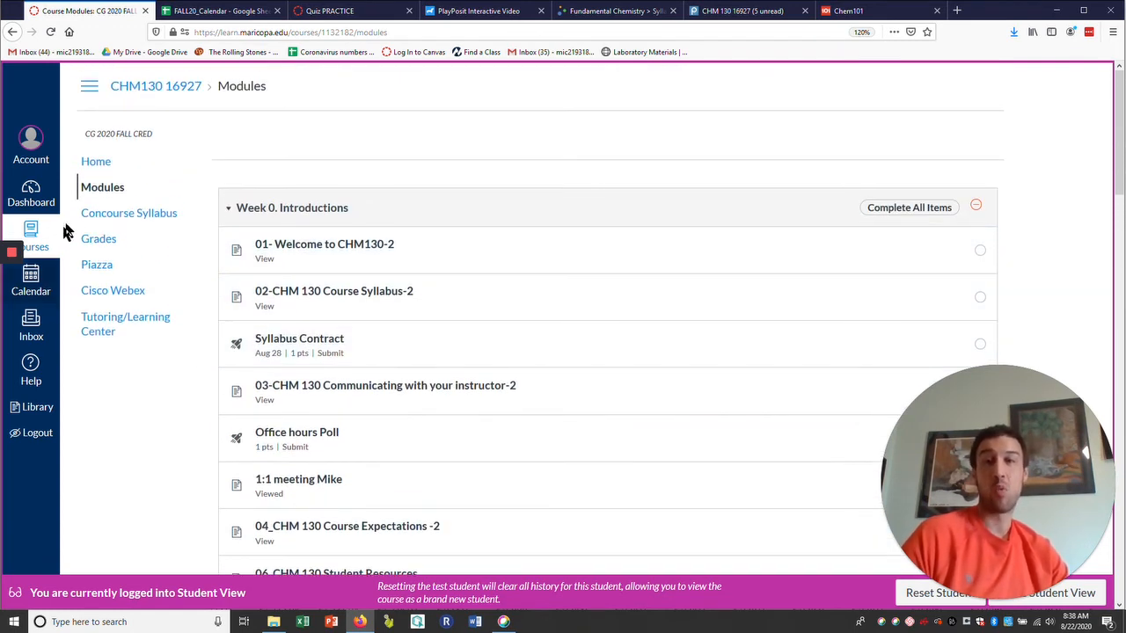
pyautogui.moveTo(129, 213)
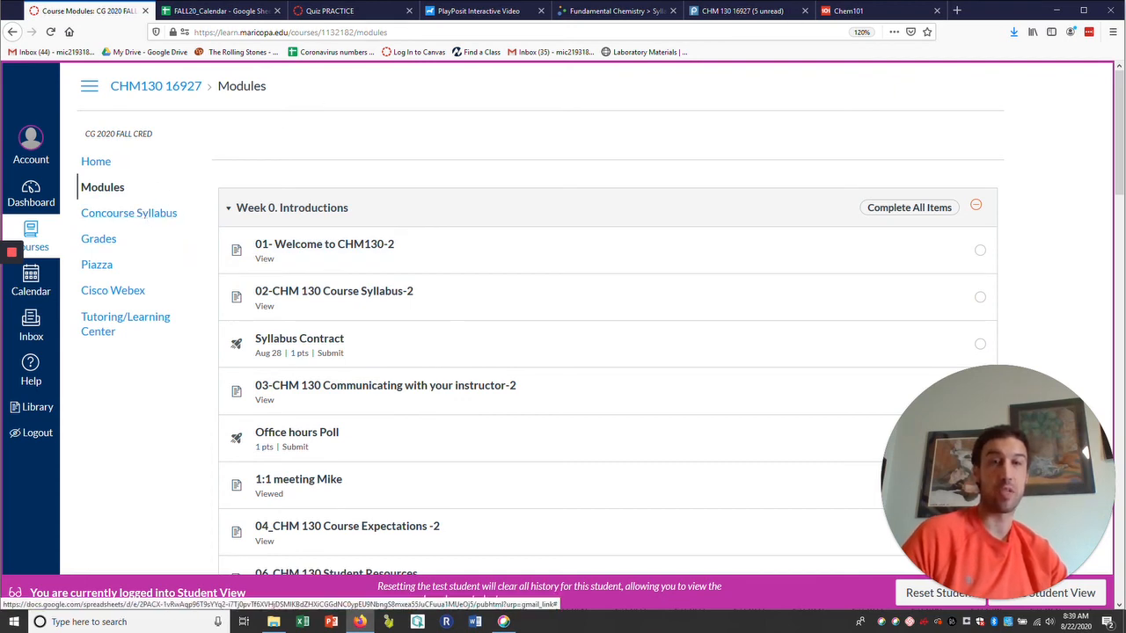
# - Bring up the Fundamental Chemistry CHM-130 syllabus and scroll through its materials section
pyautogui.click(615, 11)
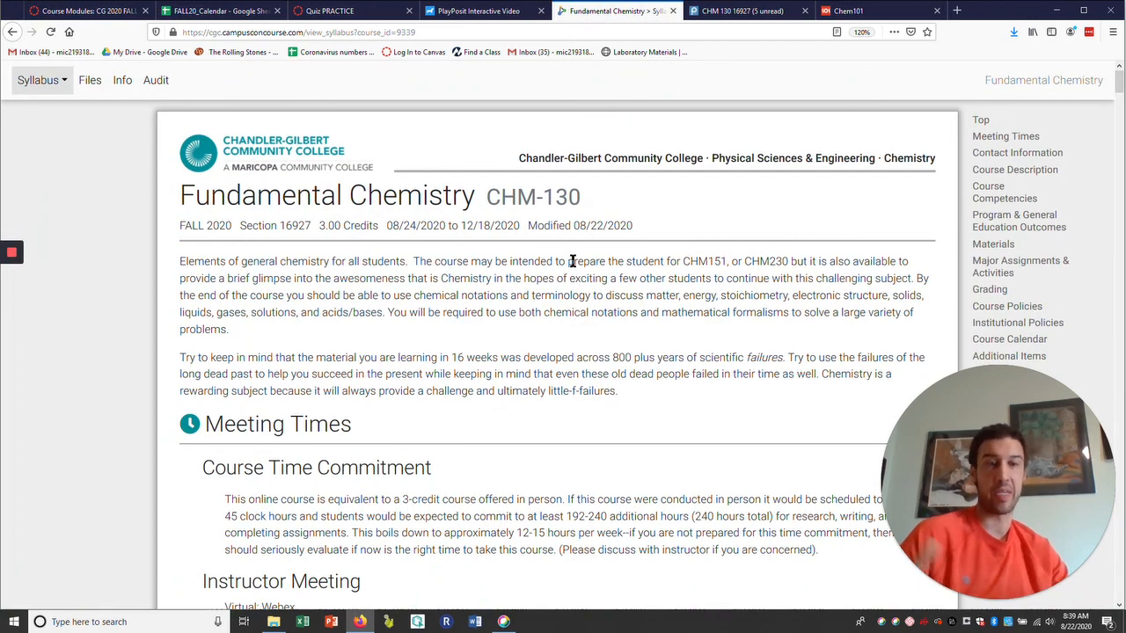
pyautogui.scroll(-3)
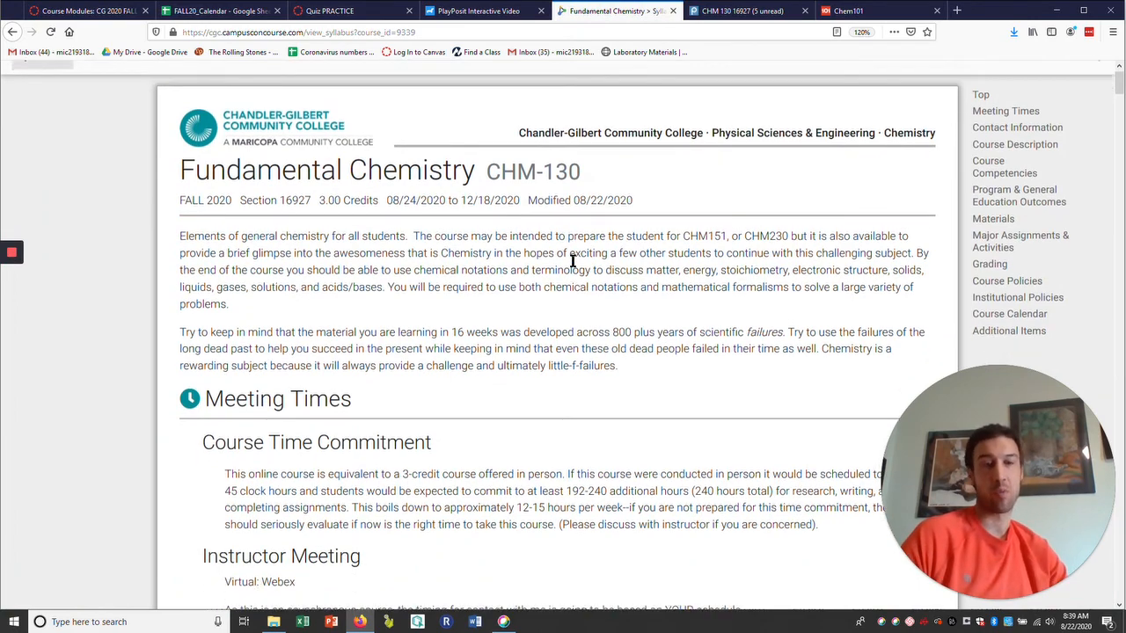
pyautogui.scroll(-3)
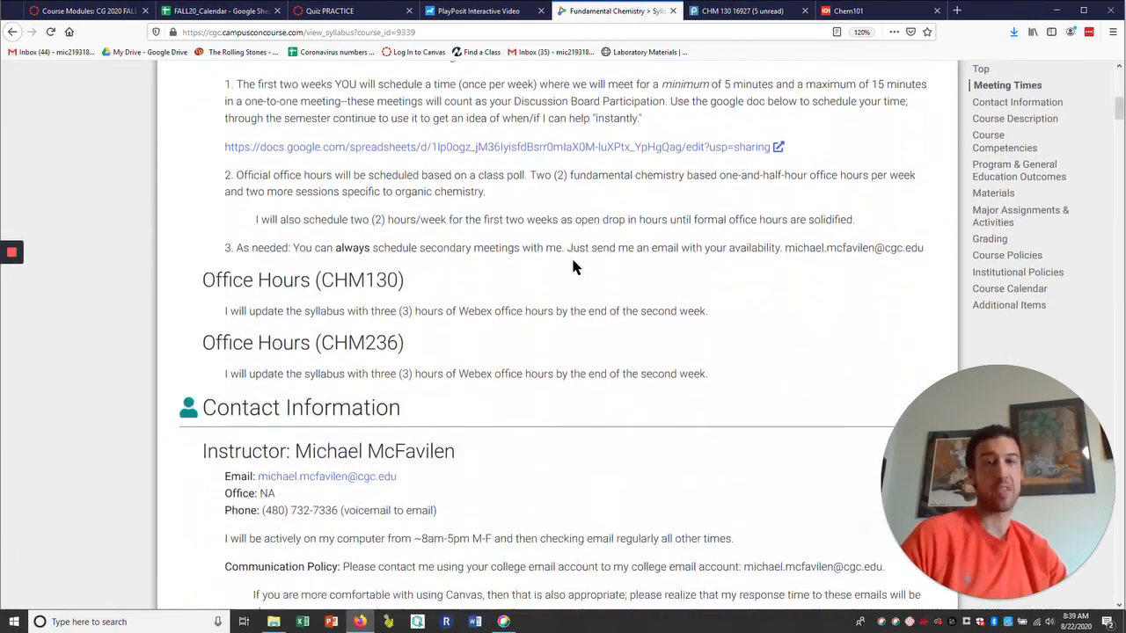
pyautogui.scroll(-3)
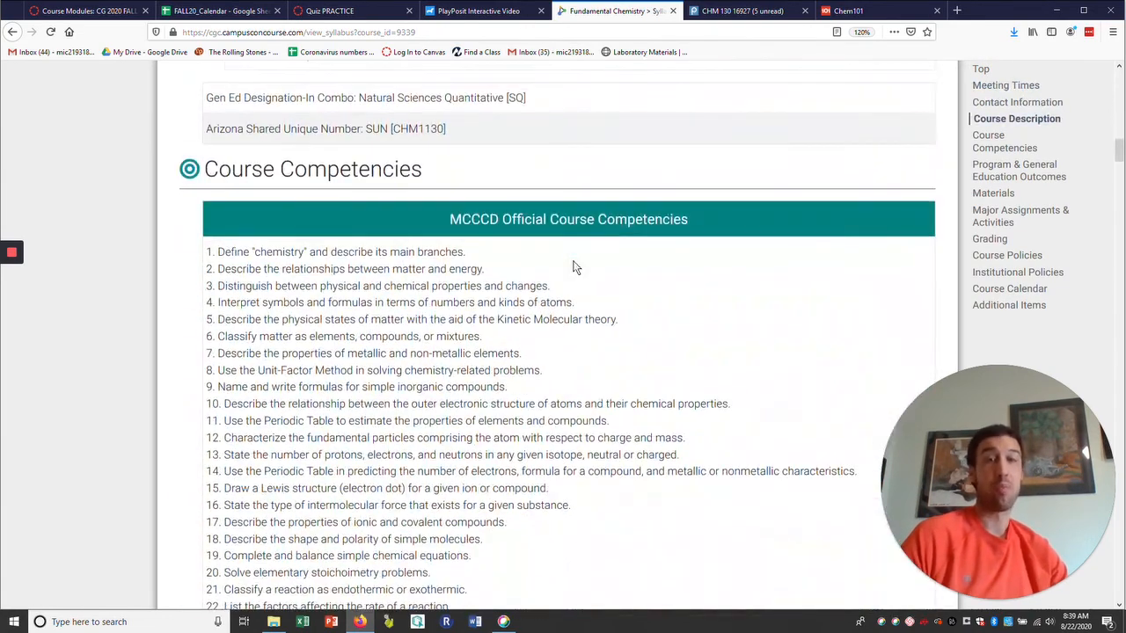
pyautogui.scroll(-3)
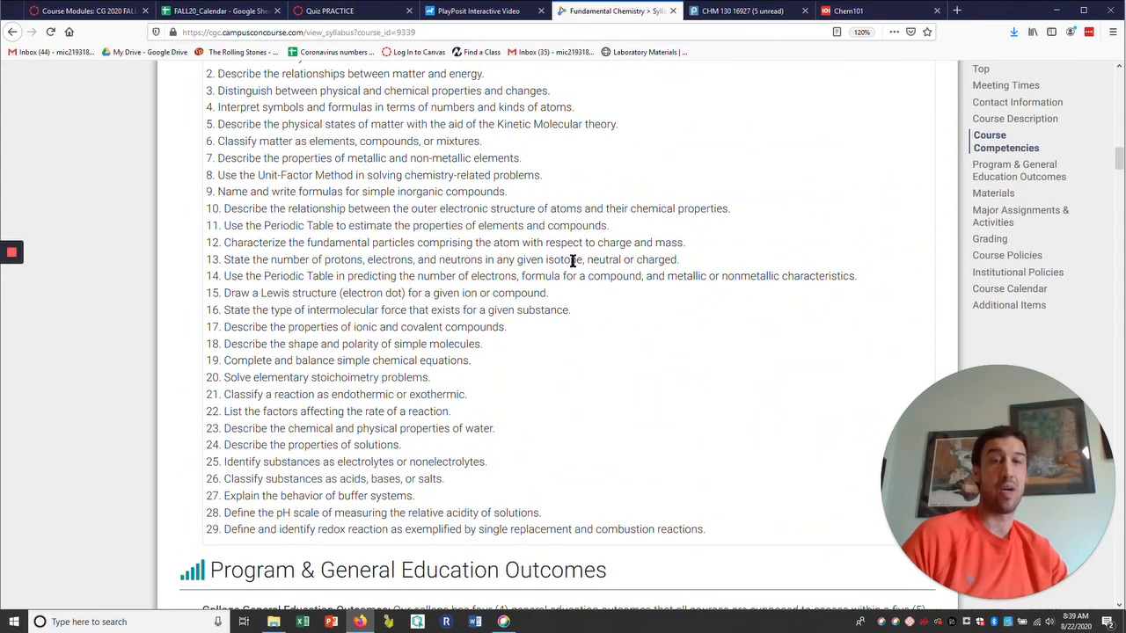
pyautogui.scroll(-3)
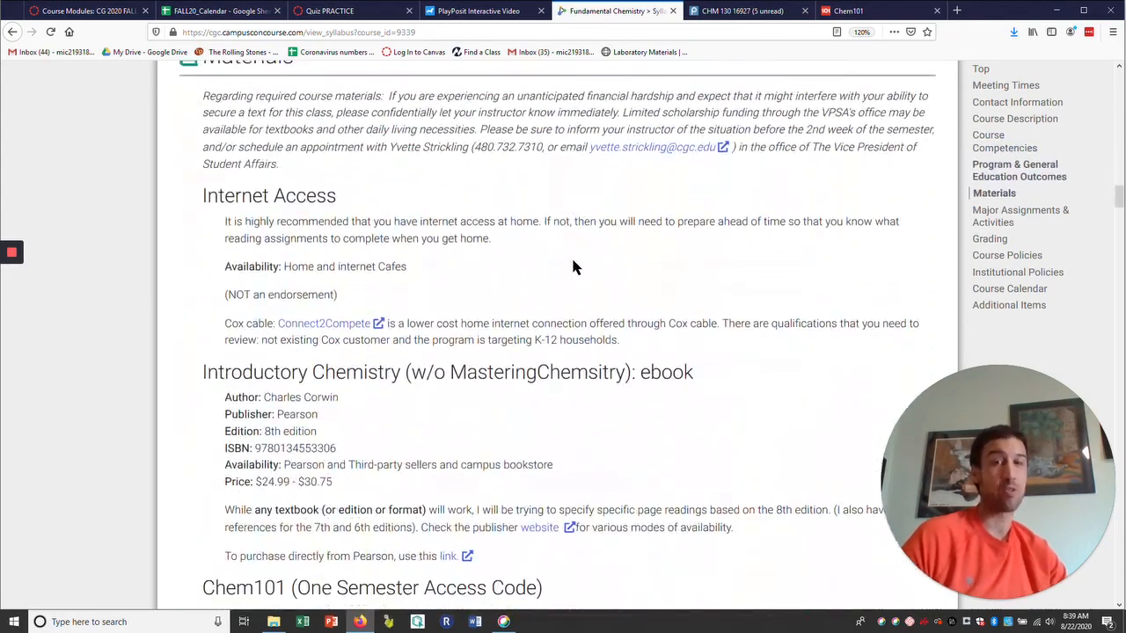
pyautogui.scroll(-3)
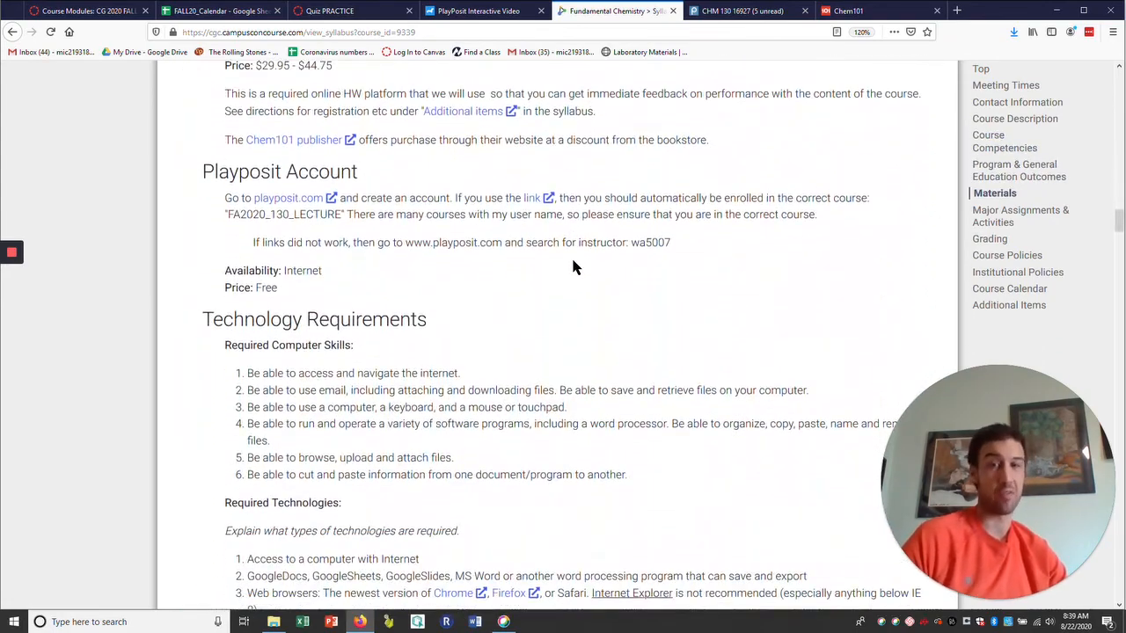
pyautogui.scroll(-3)
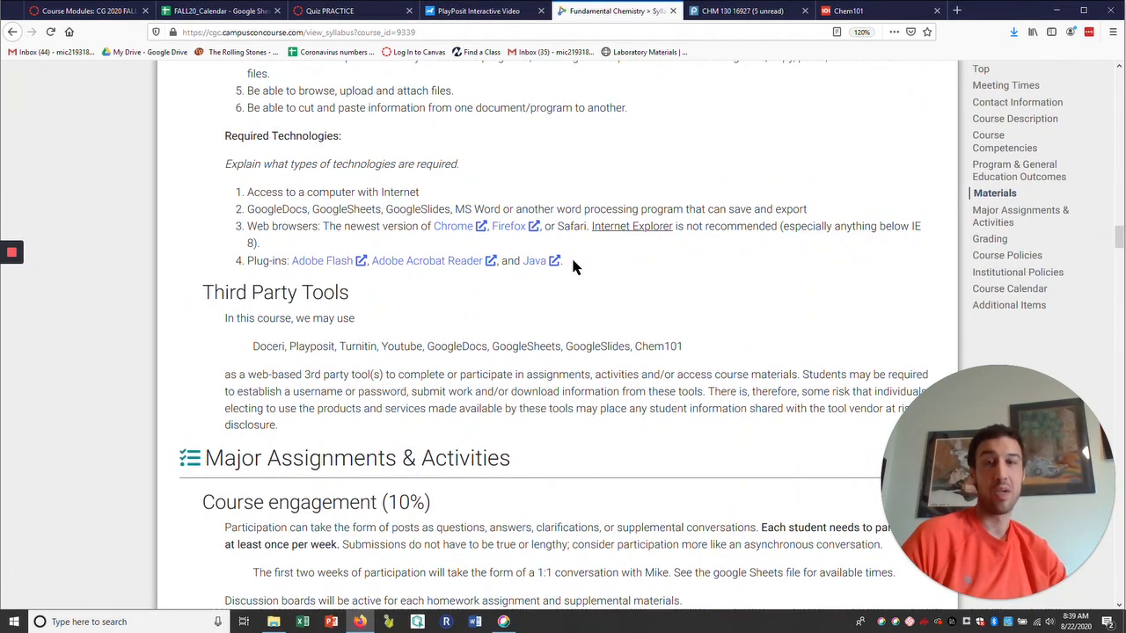
# - Browse further down through the syllabus assignments, then scroll back toward the top
pyautogui.scroll(3)
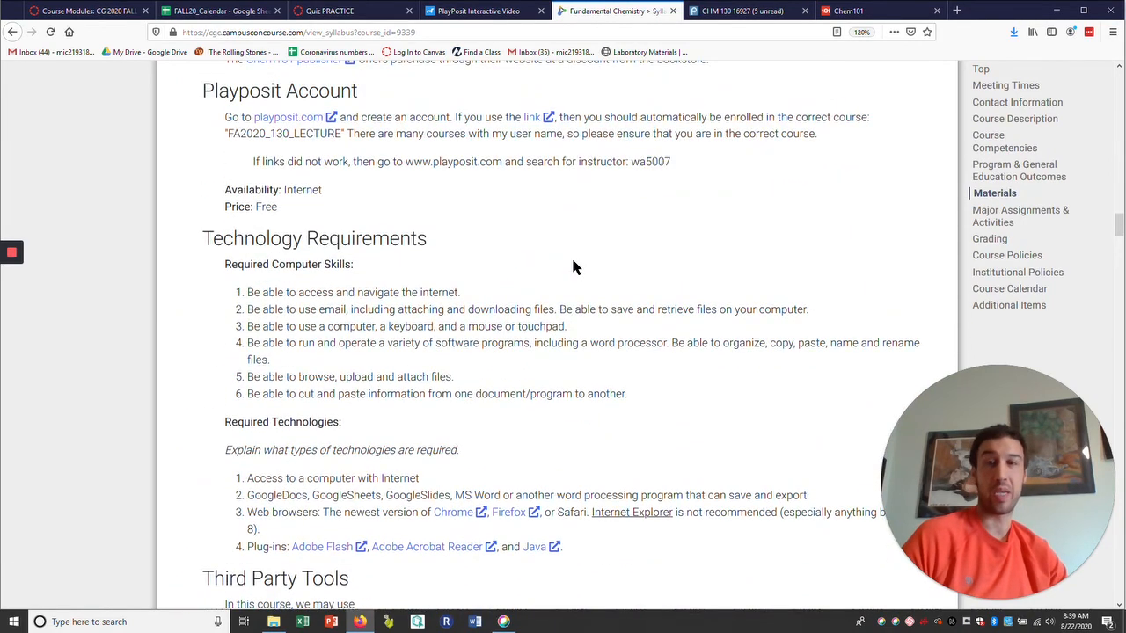
pyautogui.scroll(-3)
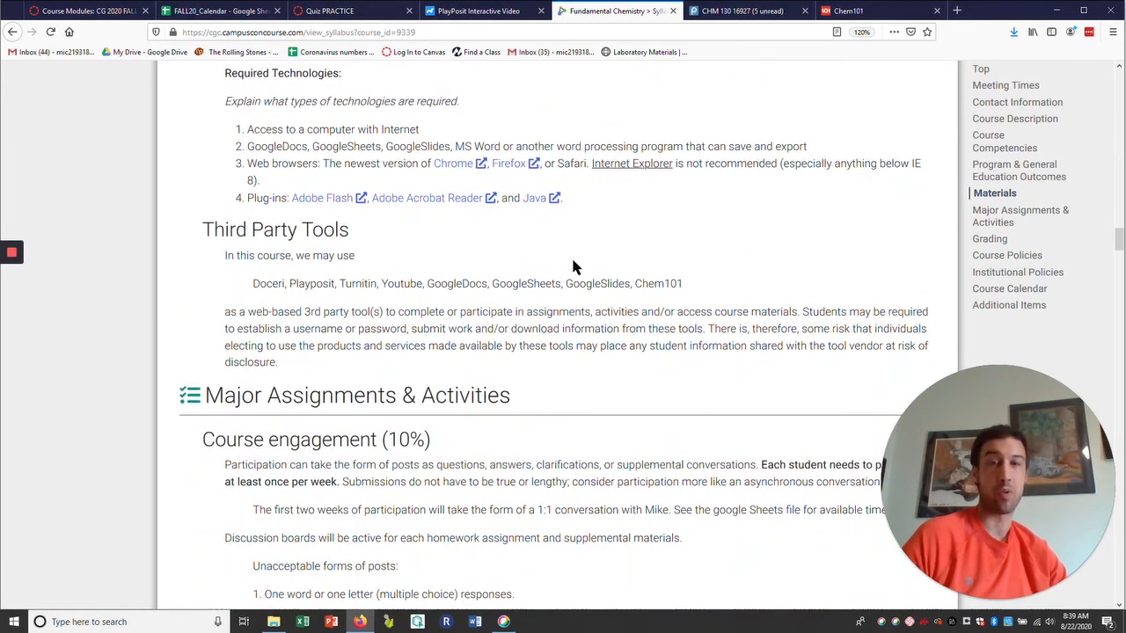
pyautogui.scroll(-3)
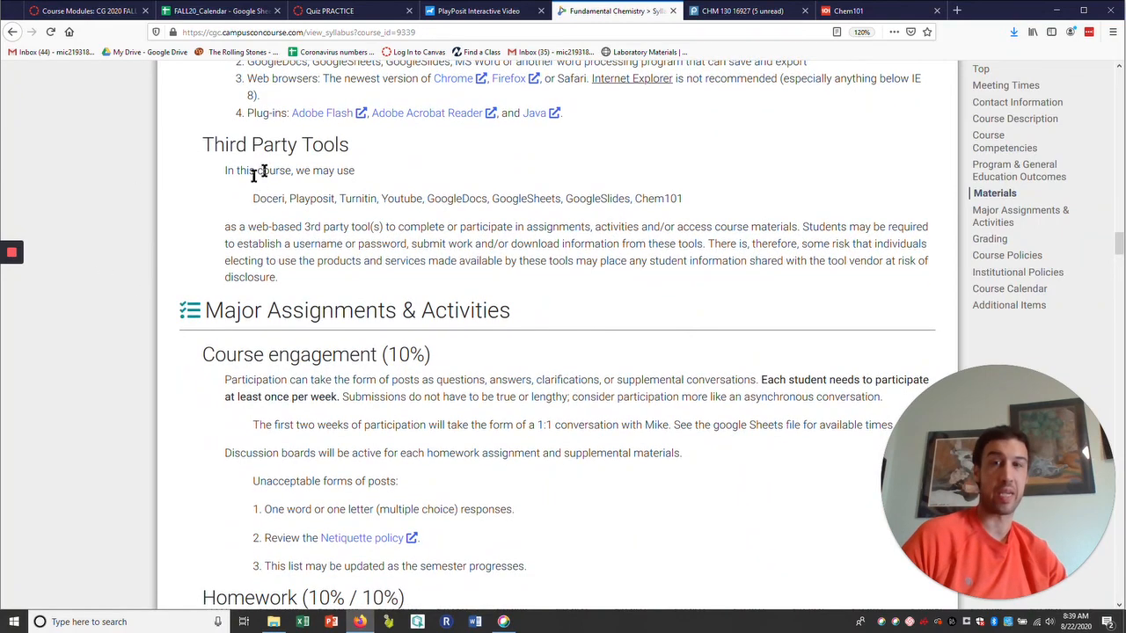
pyautogui.scroll(-3)
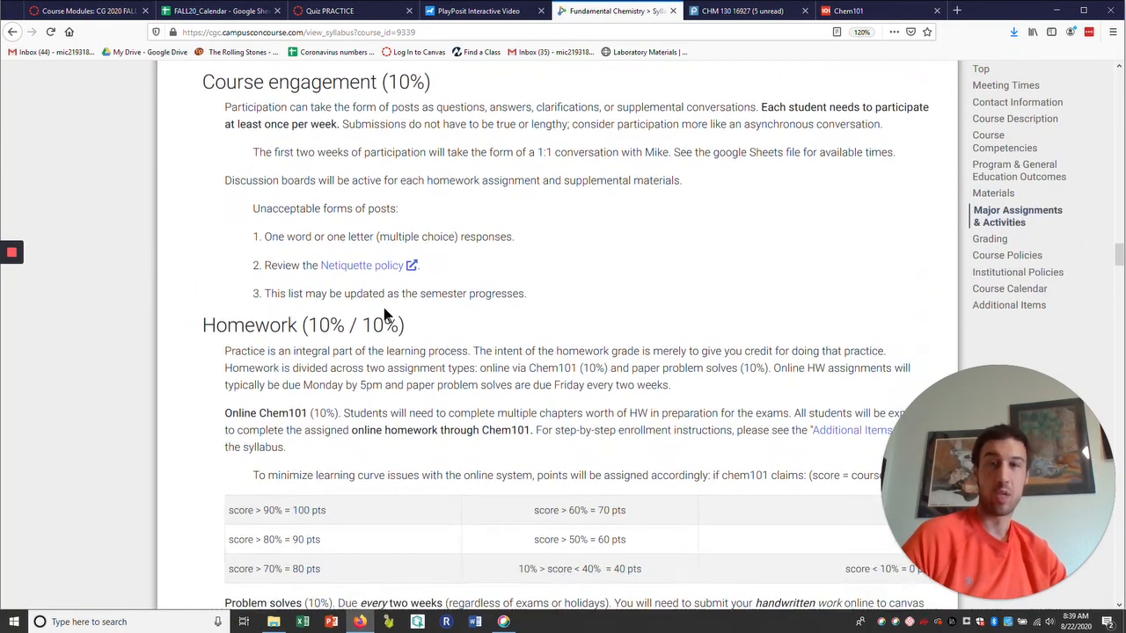
pyautogui.scroll(-3)
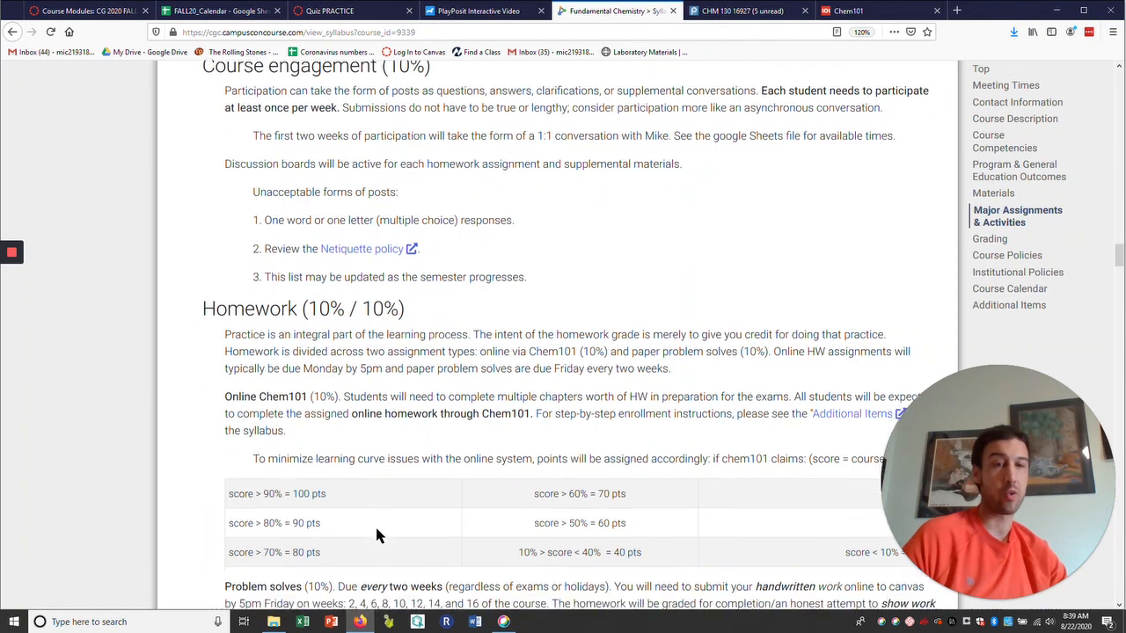
pyautogui.scroll(-3)
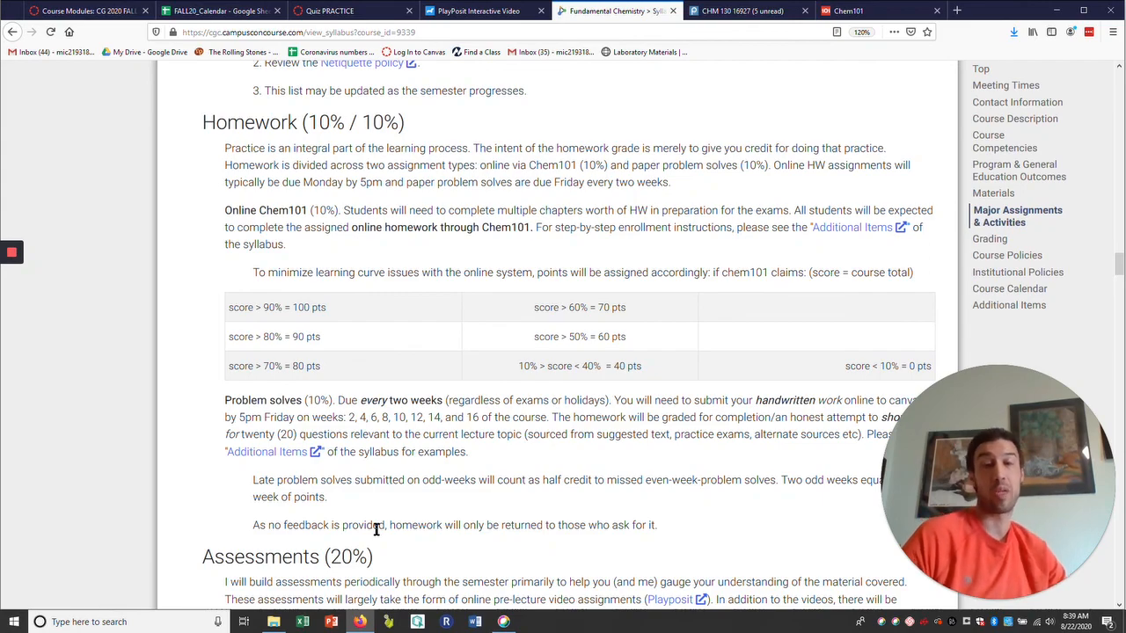
pyautogui.scroll(3)
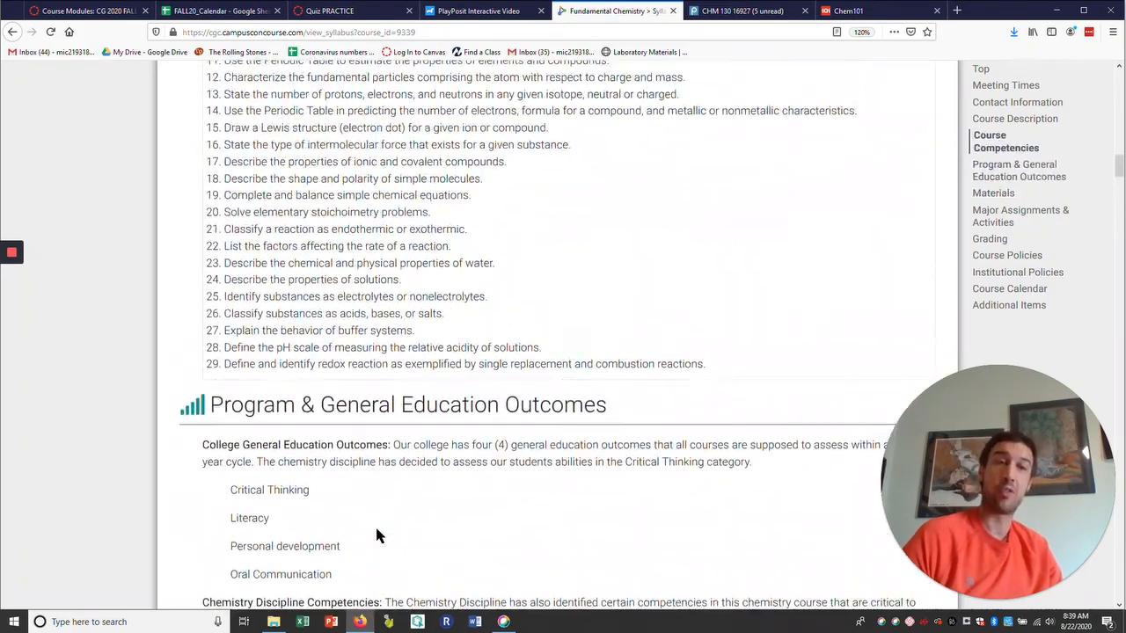
pyautogui.scroll(3)
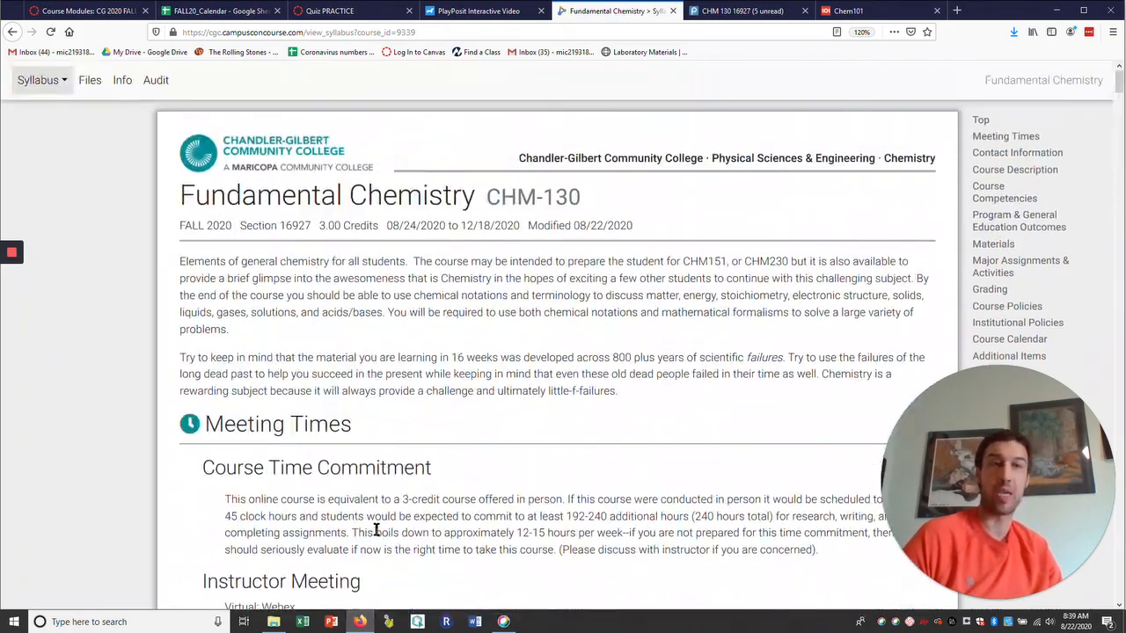